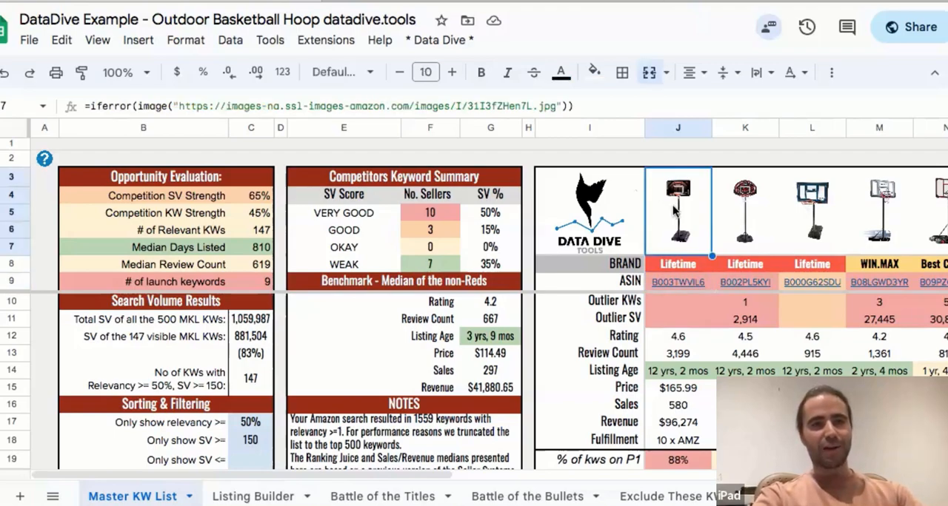
Browse the Best Sellers category tree down to Basketball Hoops & Goals > Portable.
left_click(812, 213)
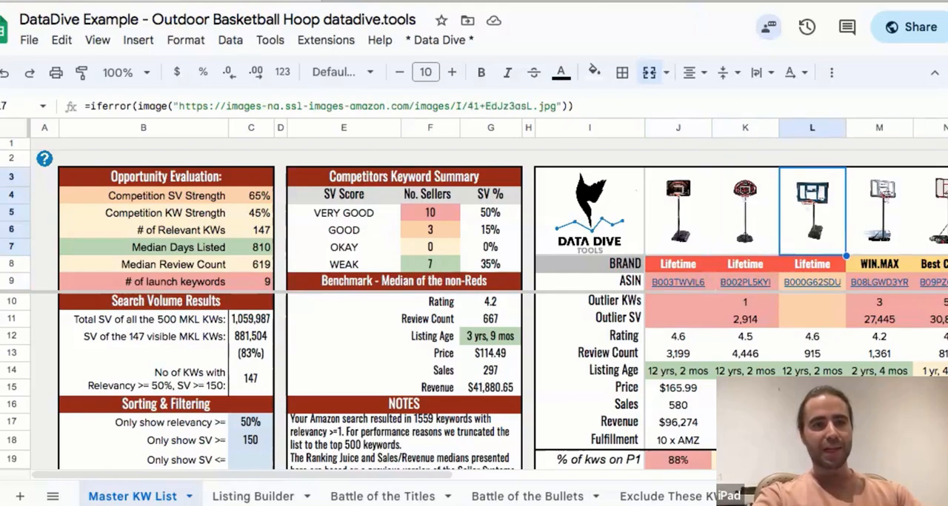
scroll("right", 3)
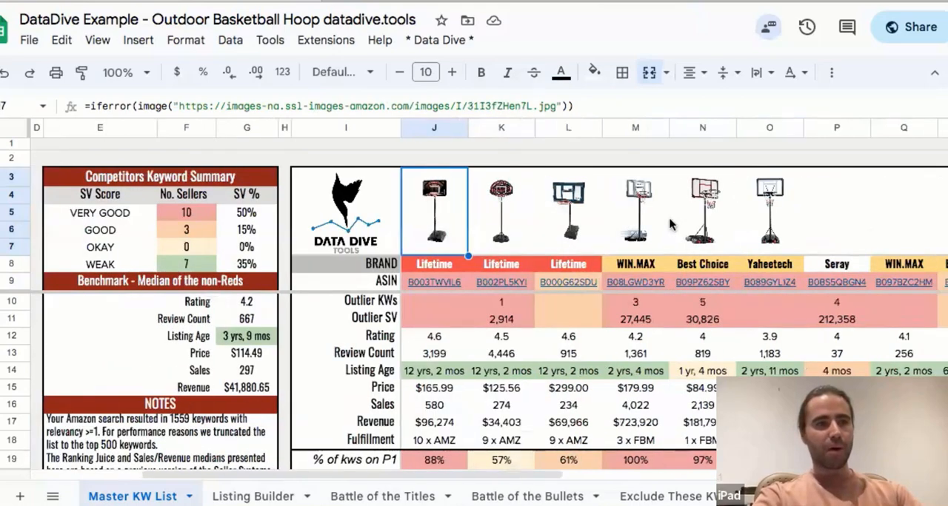
scroll("right", 3)
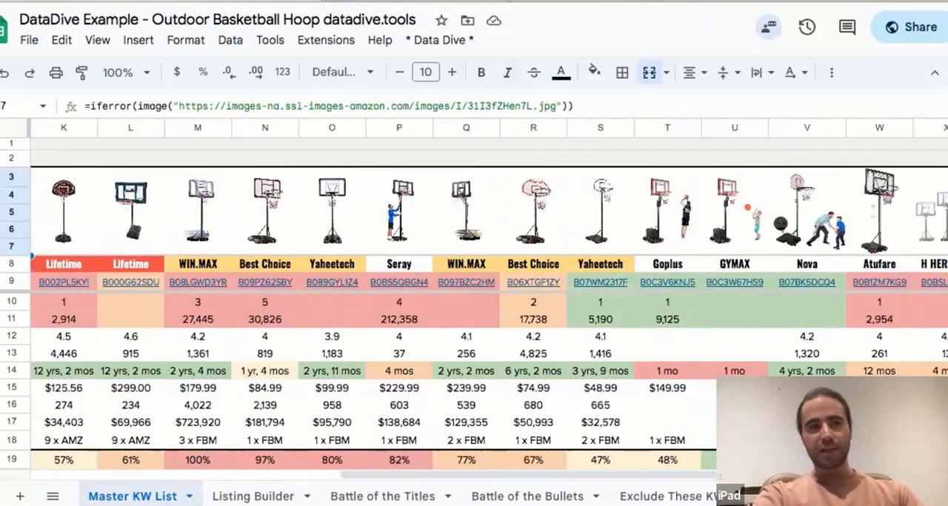
mouse_move(384, 191)
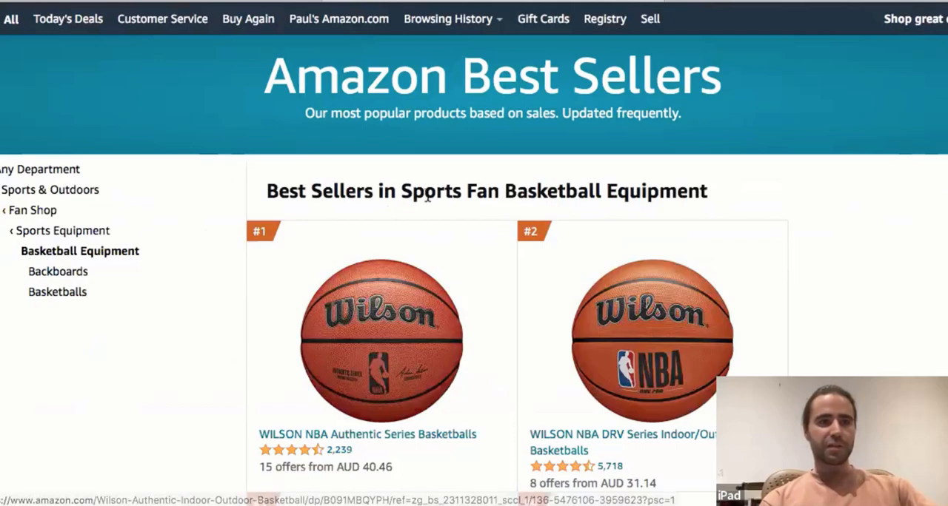
scroll("down", 3)
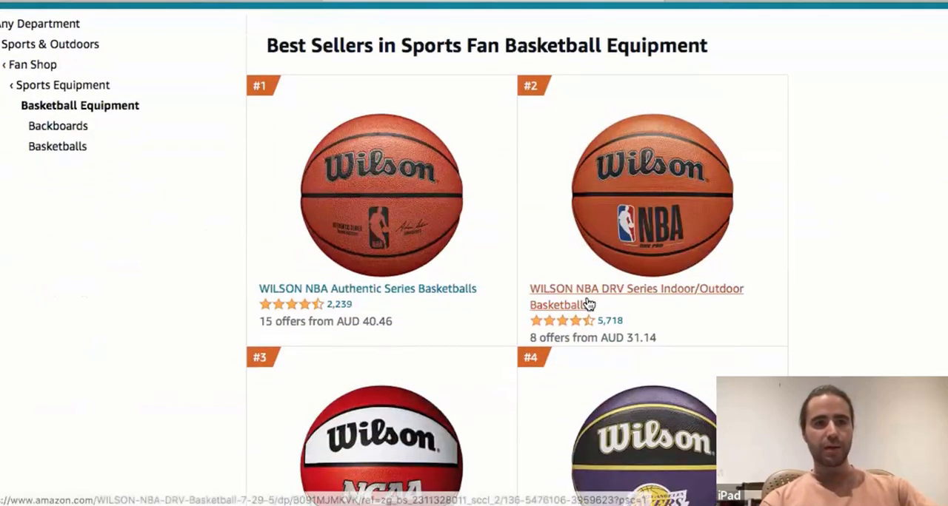
scroll("down", 3)
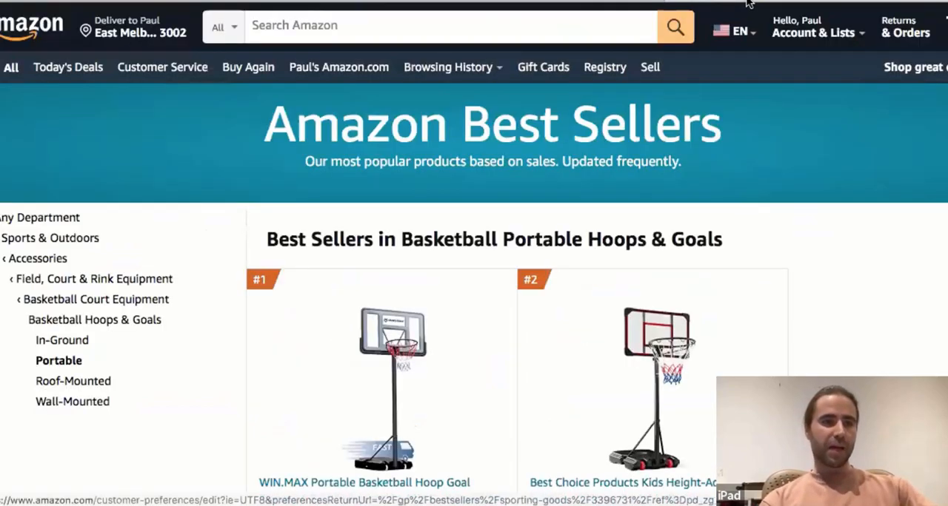
scroll("down", 3)
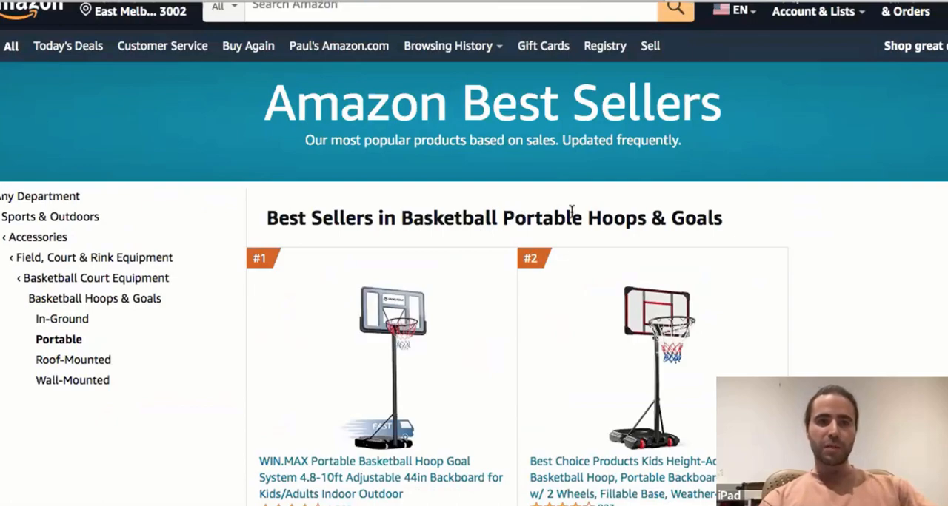
mouse_move(453, 83)
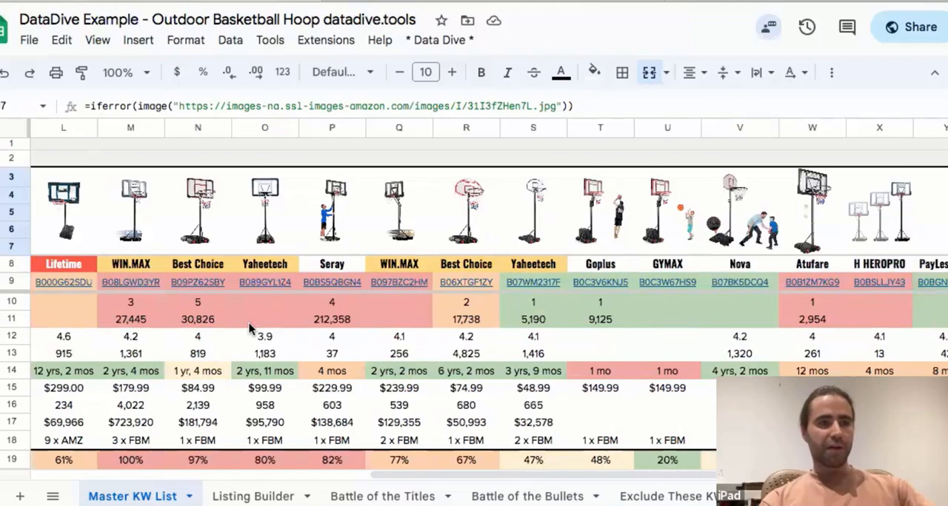
scroll("left", 3)
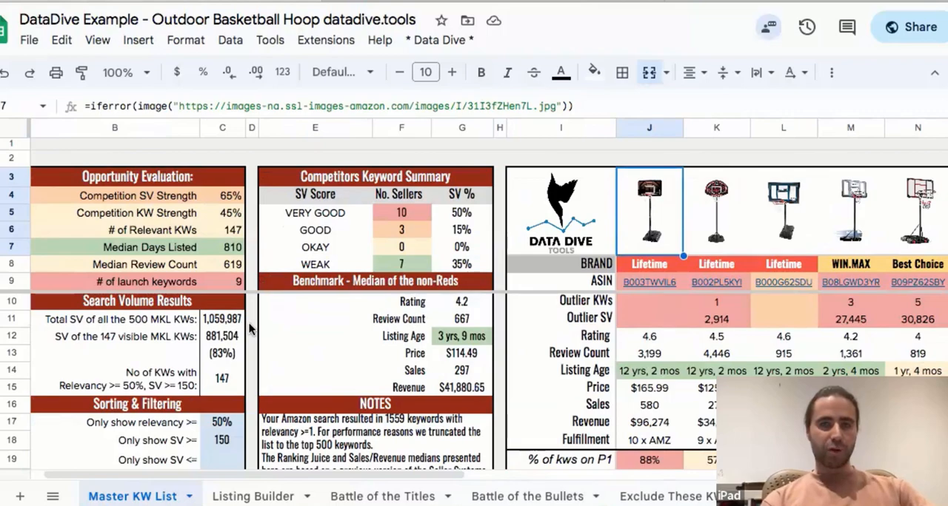
mouse_move(251, 323)
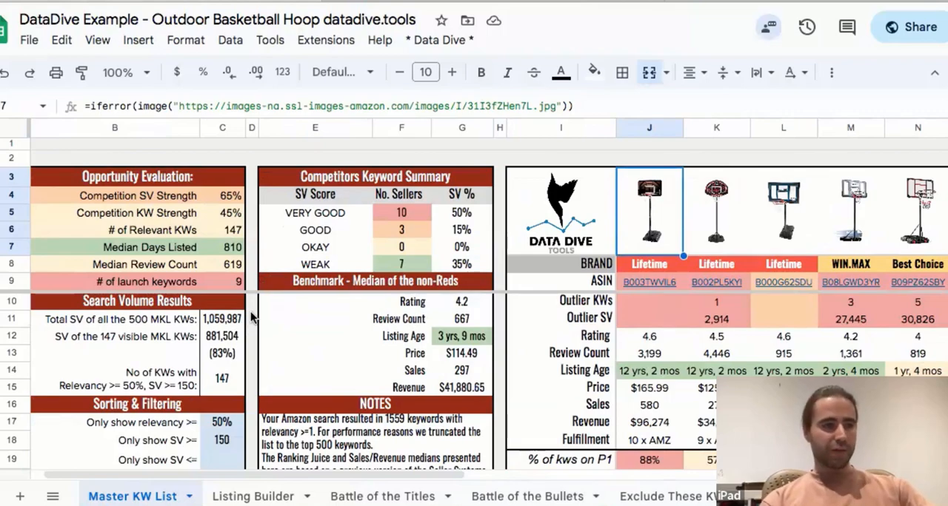
mouse_move(234, 328)
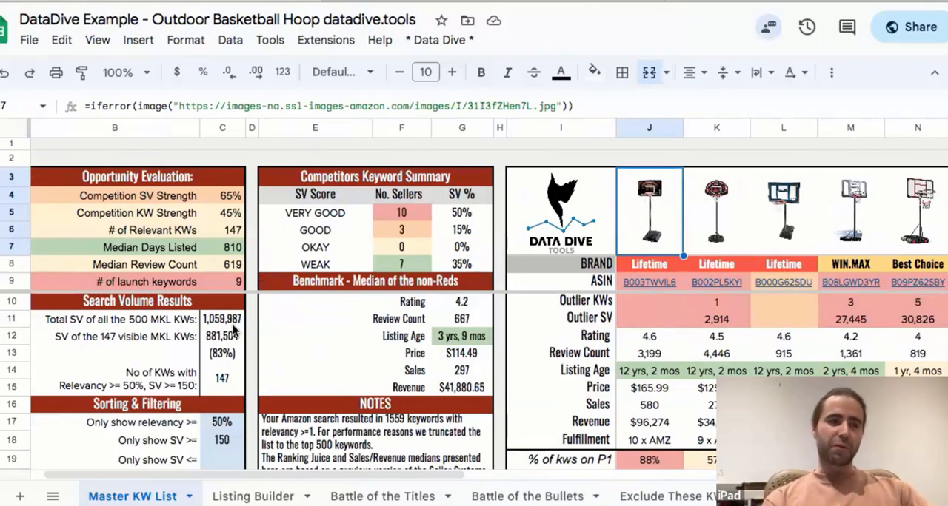
scroll("down", 3)
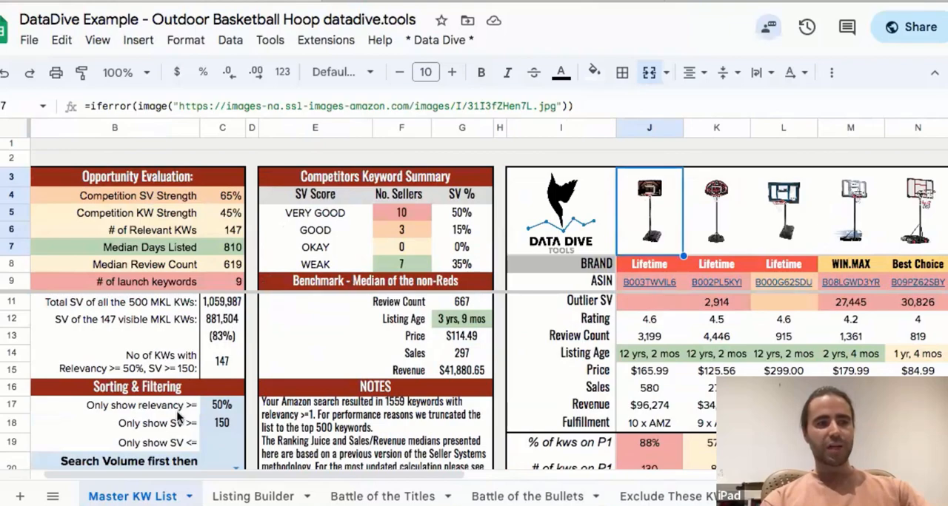
left_click(222, 405)
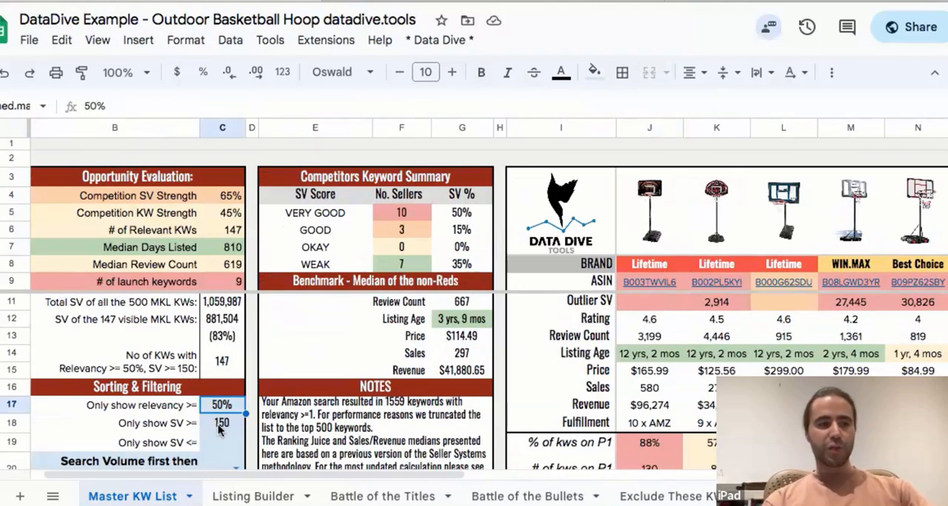
mouse_move(384, 447)
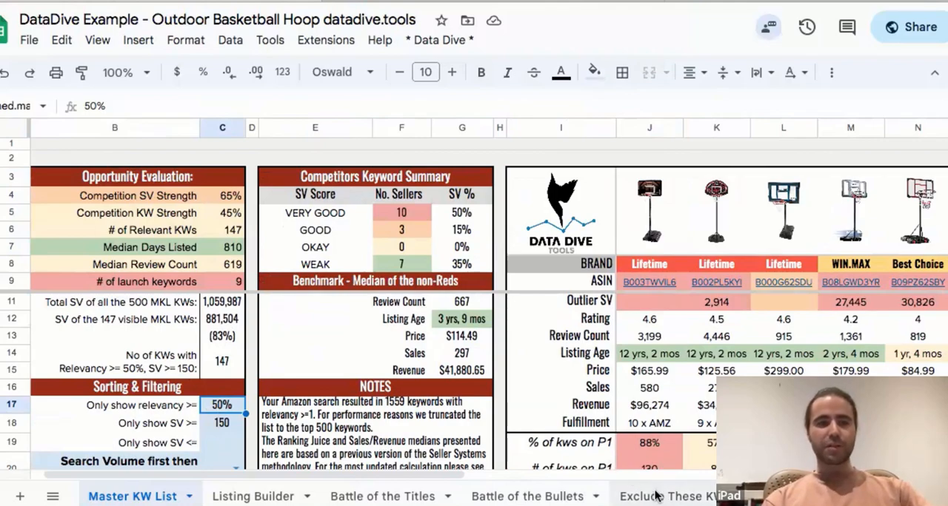
left_click(660, 495)
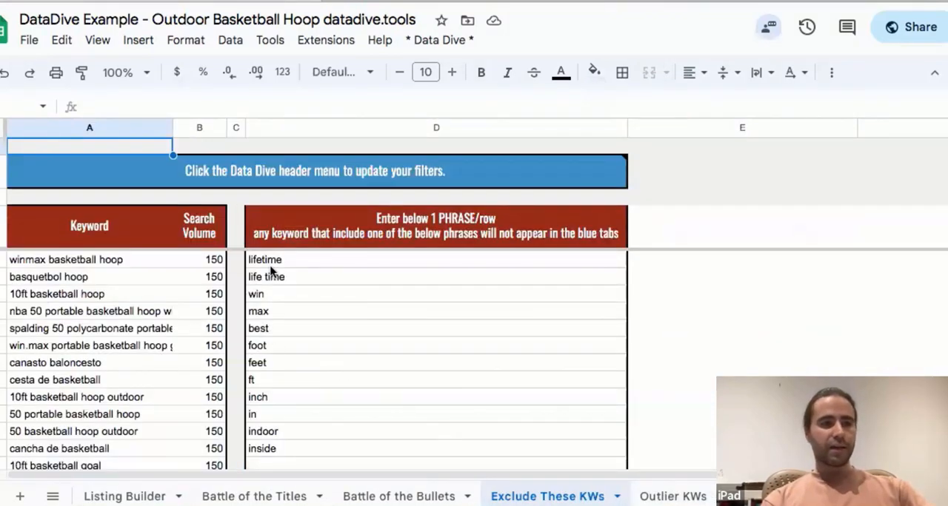
left_click(263, 260)
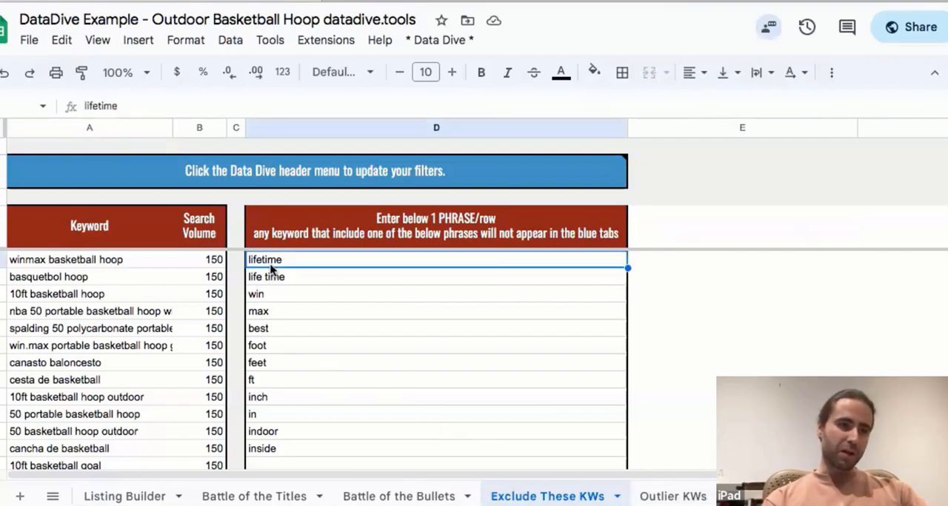
mouse_move(267, 329)
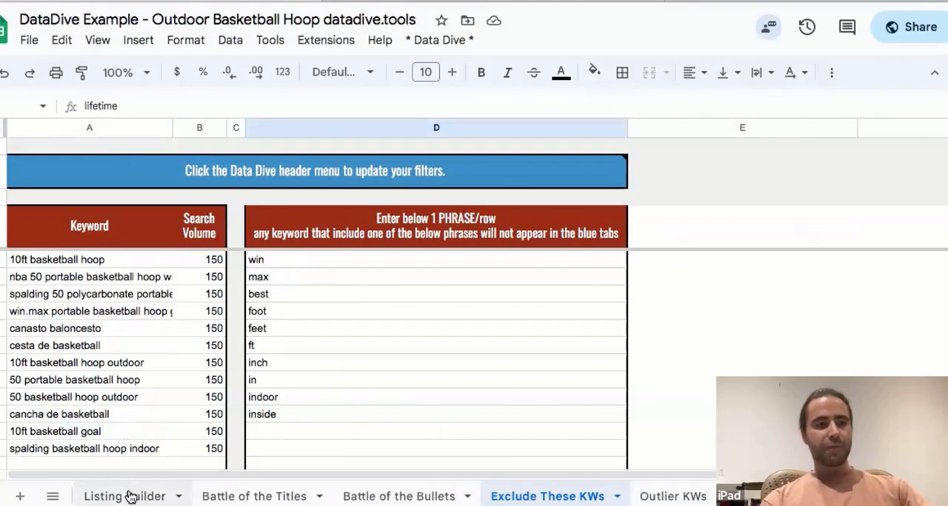
left_click(127, 496)
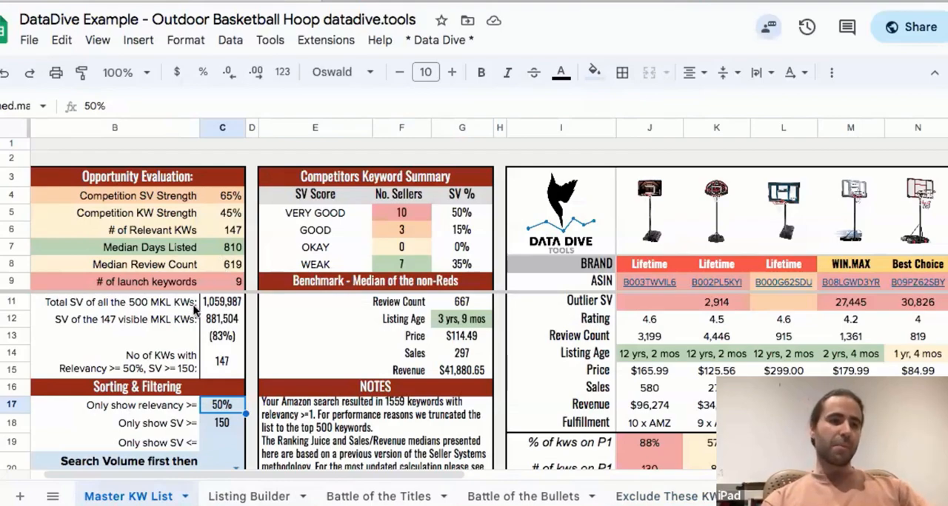
scroll("down", 3)
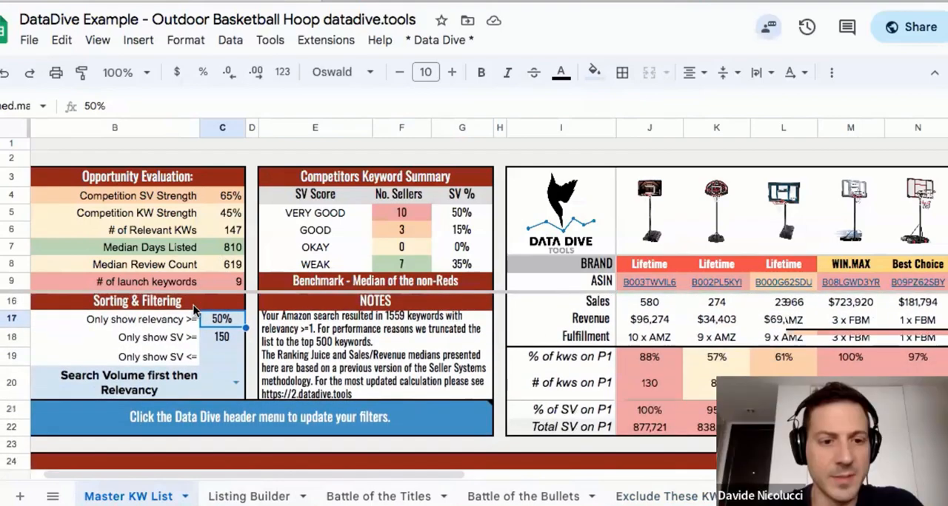
scroll("down", 3)
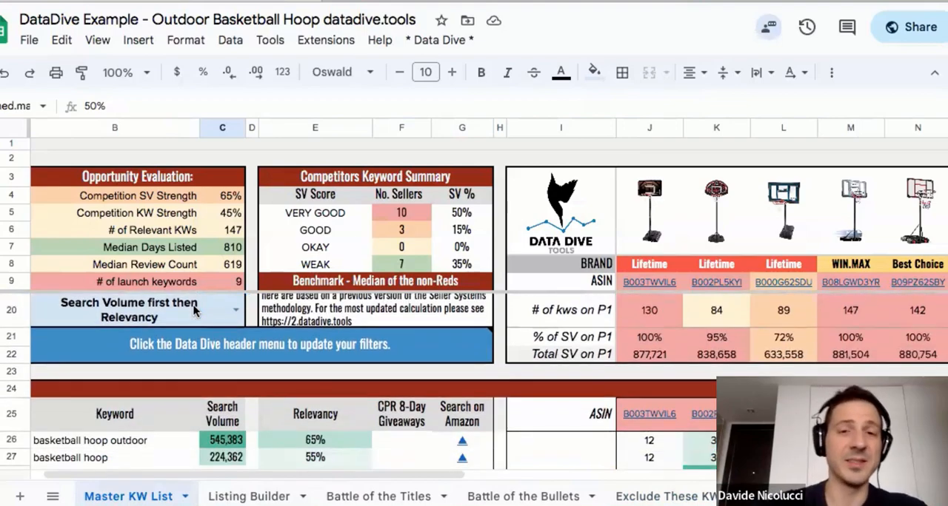
scroll("down", 3)
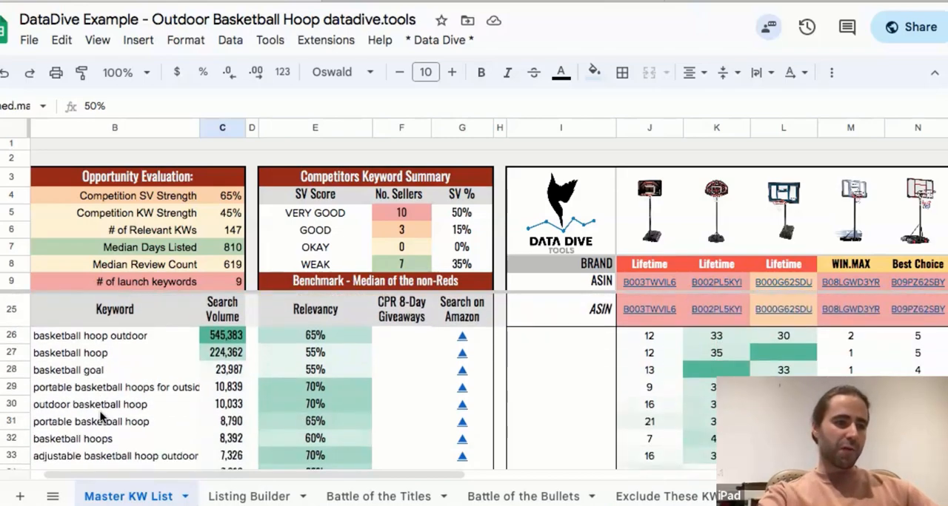
scroll("down", 3)
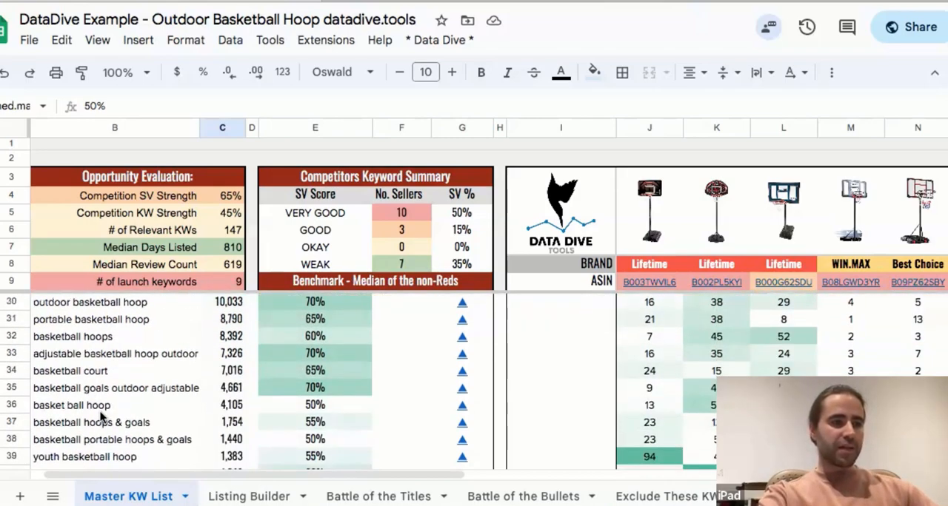
scroll("down", 3)
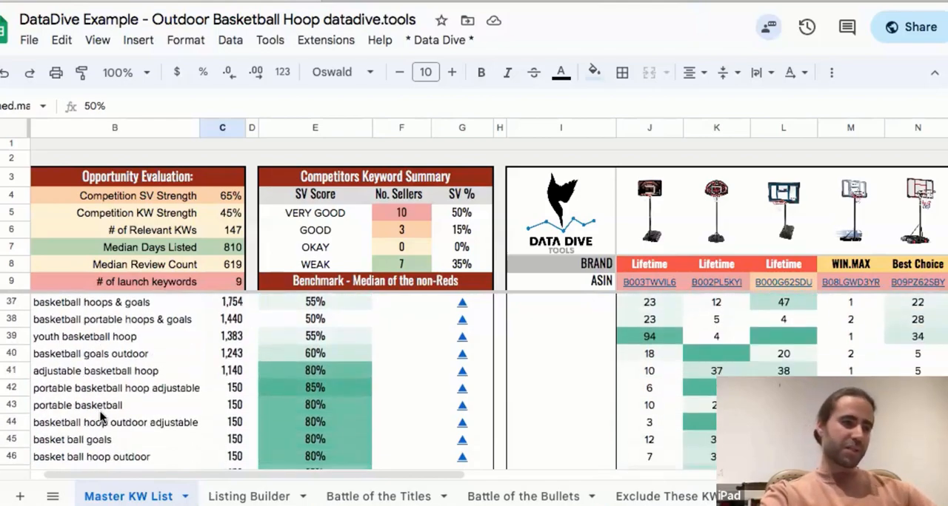
scroll("down", 3)
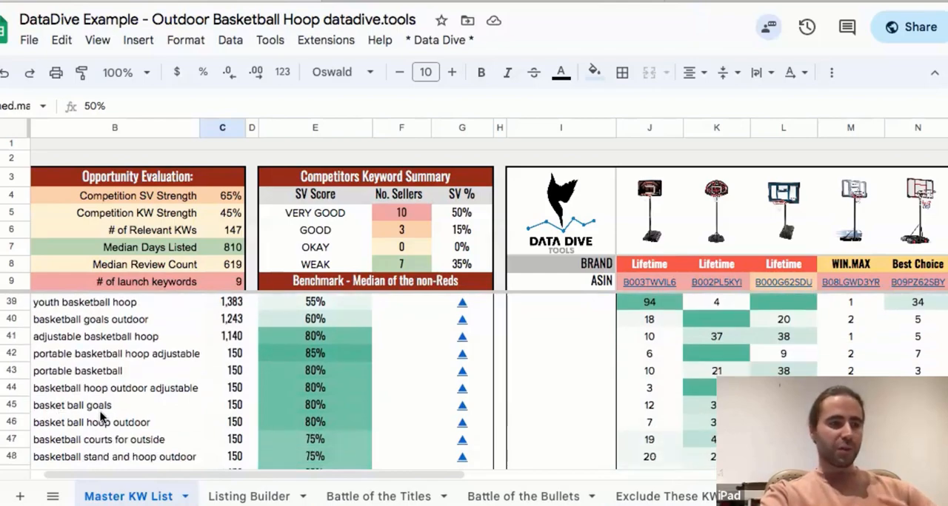
scroll("down", 3)
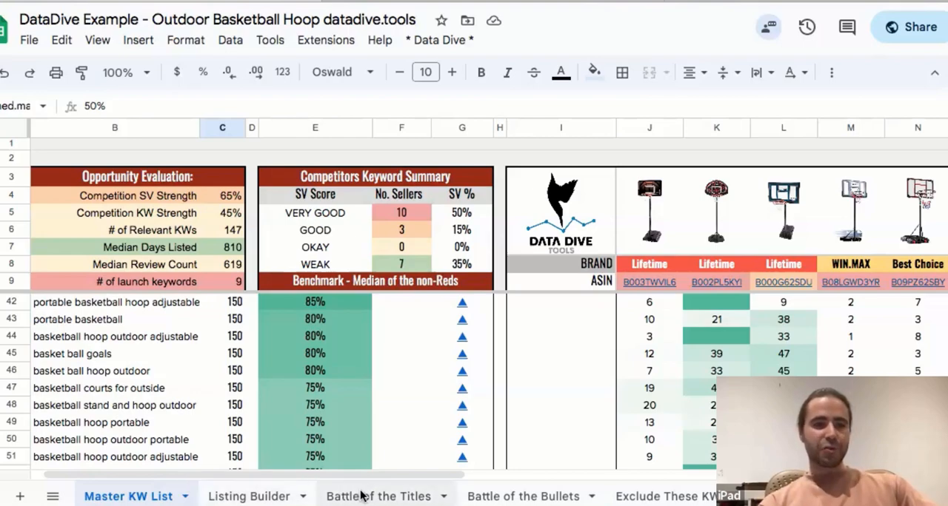
Switch to the title comparison sheet and select the cell below the My Listing ranking juice.
left_click(379, 496)
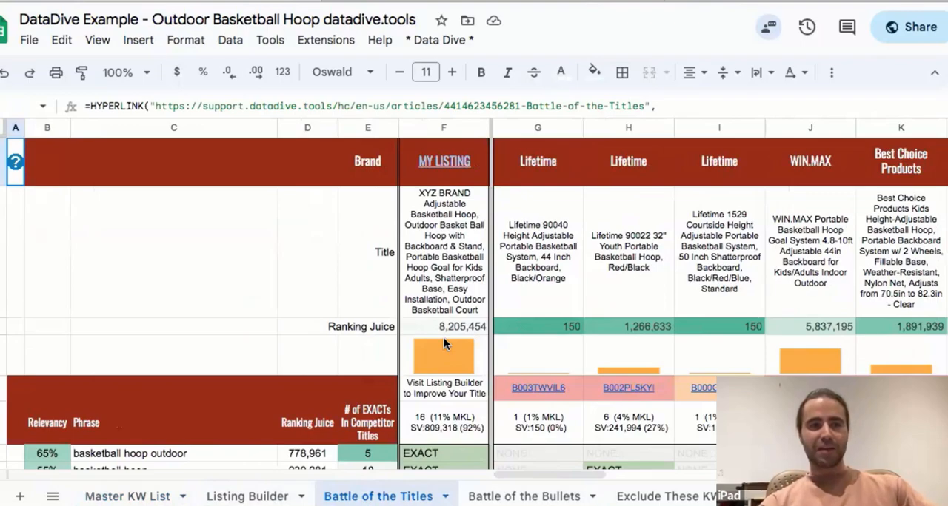
left_click(246, 496)
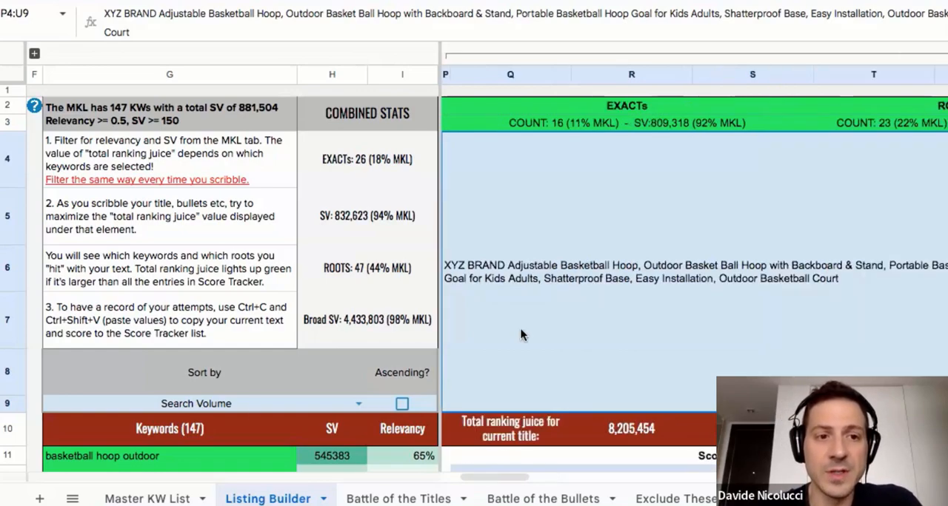
scroll("down", 3)
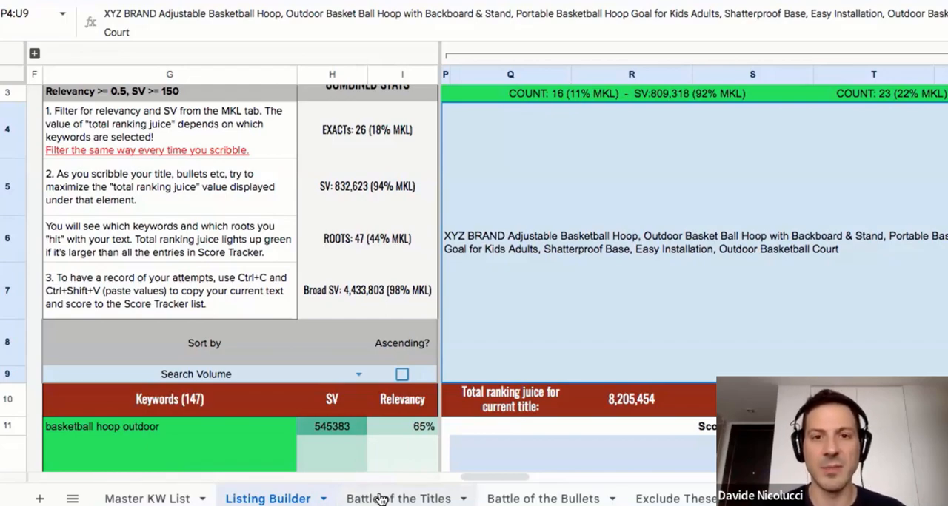
Review the basketball hoop outdoor phrase (778,961) and the Goplus title's 8,656,938 ranking juice.
left_click(398, 498)
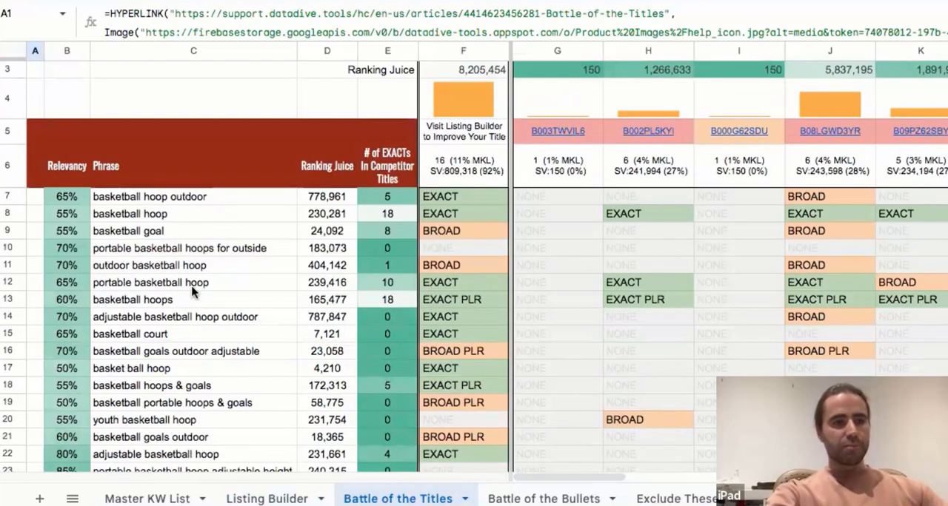
left_click(192, 195)
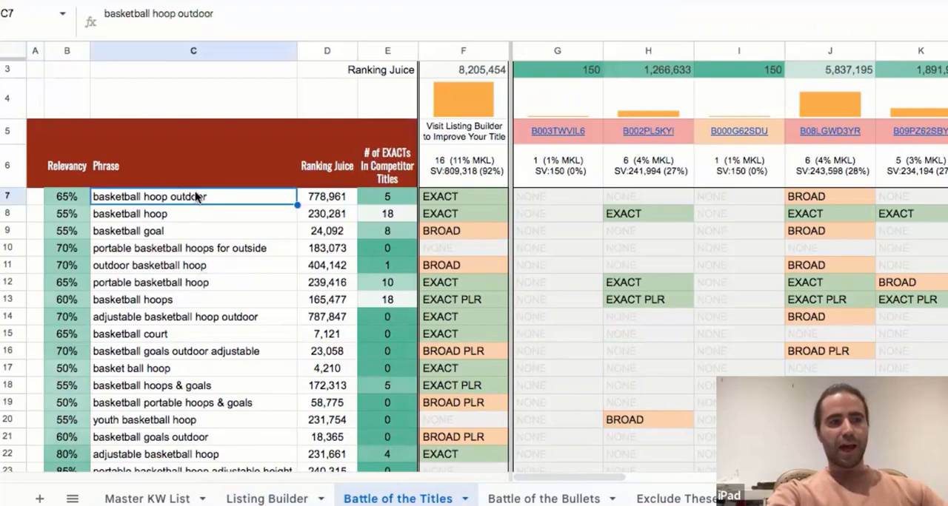
left_click(326, 195)
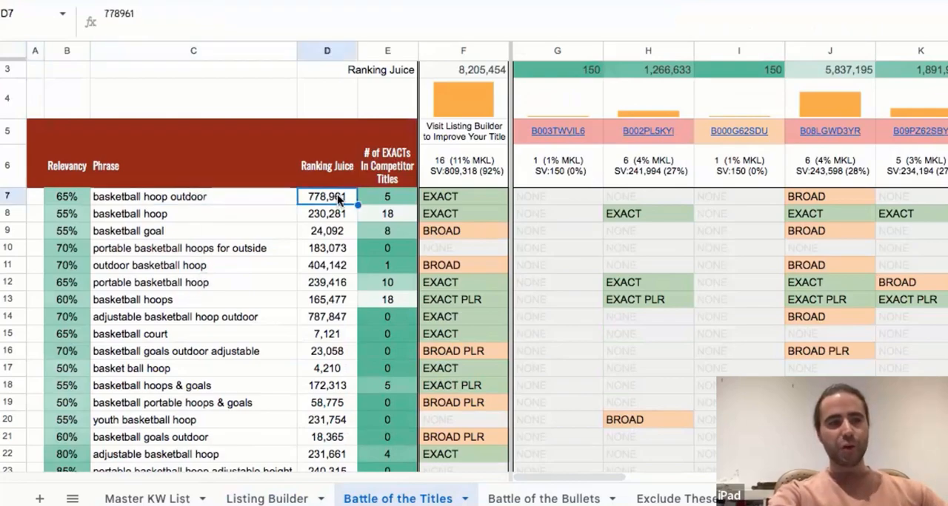
mouse_move(354, 201)
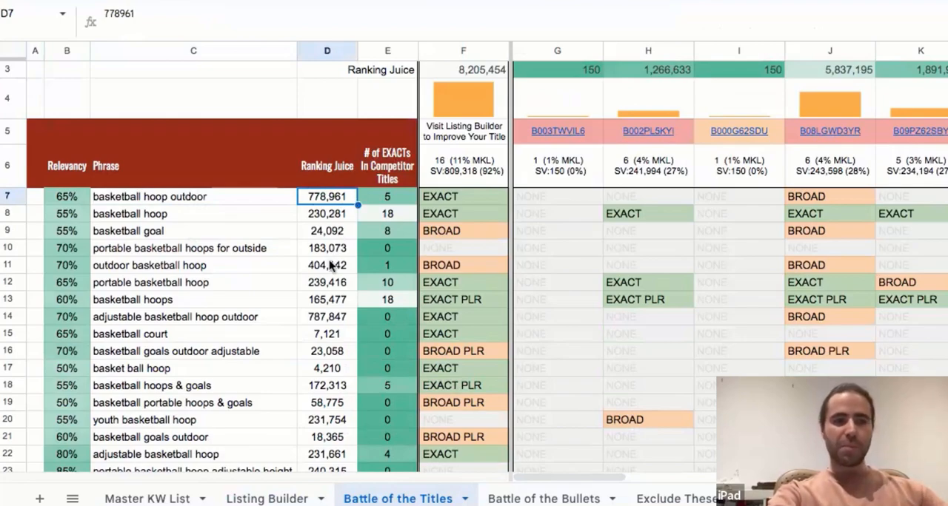
mouse_move(329, 364)
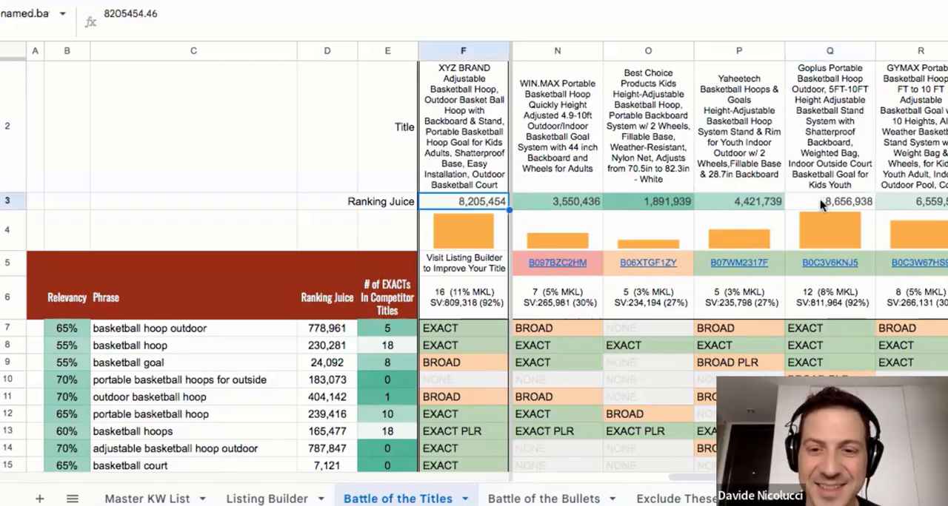
left_click(829, 201)
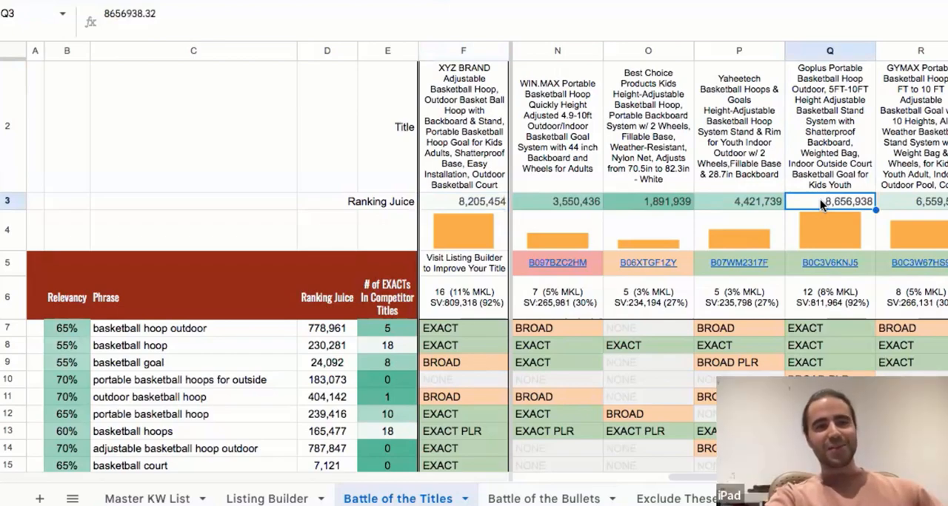
mouse_move(797, 191)
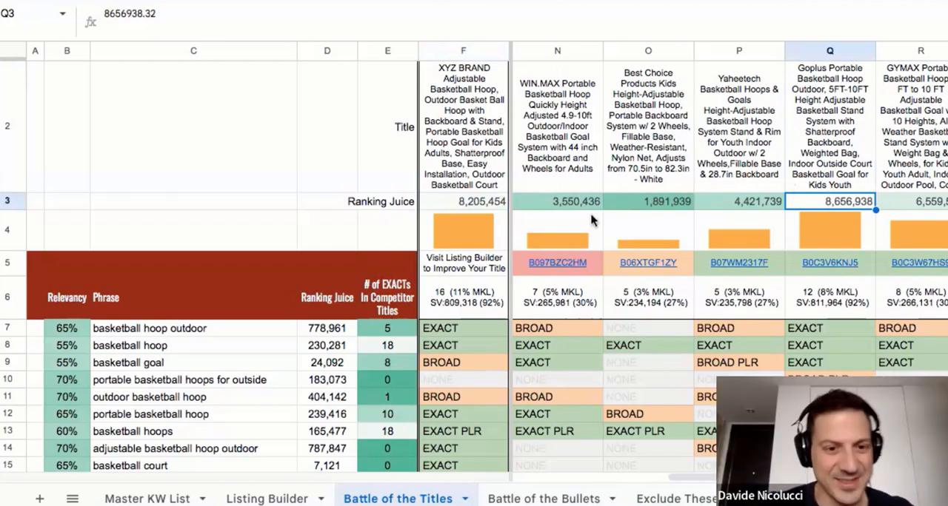
scroll("down", 3)
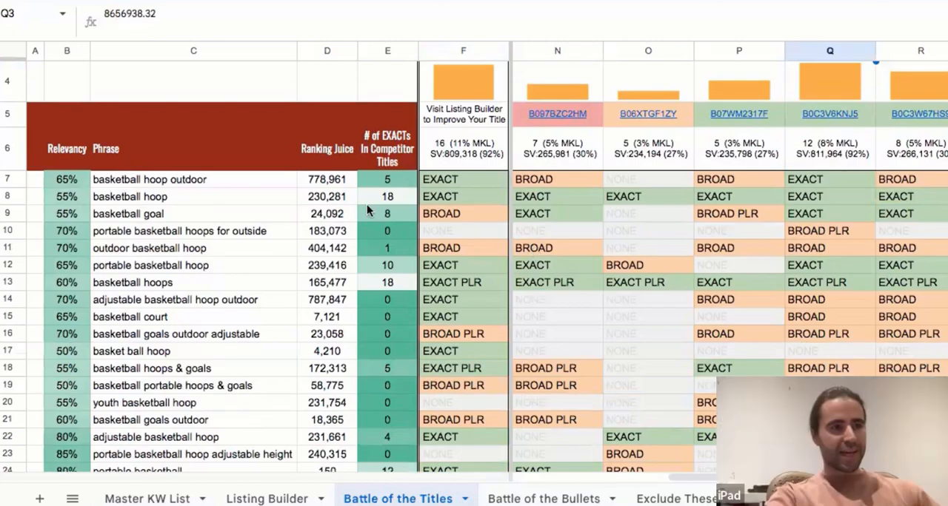
Highlight the youth basketball hoop phrase (231,754 ranking juice) in yellow as a title candidate.
scroll("down", 3)
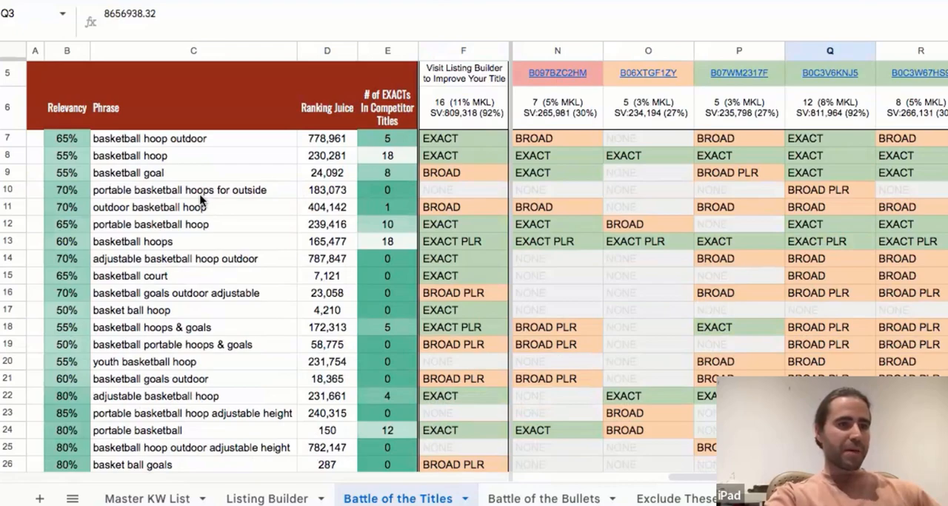
left_click(193, 190)
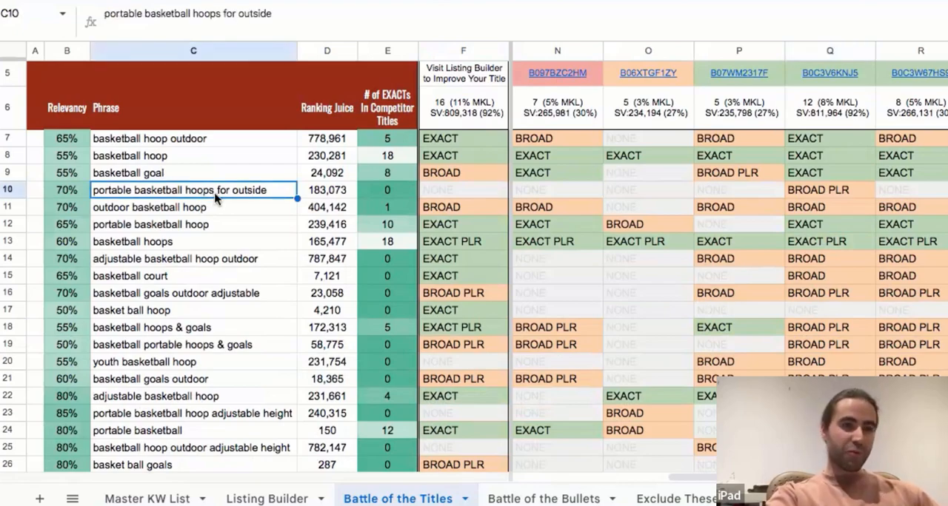
mouse_move(185, 331)
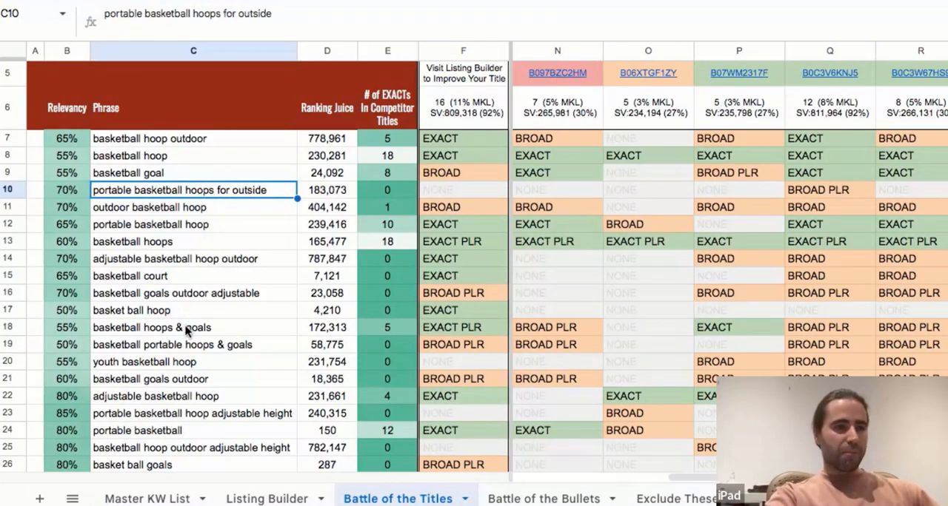
left_click(325, 361)
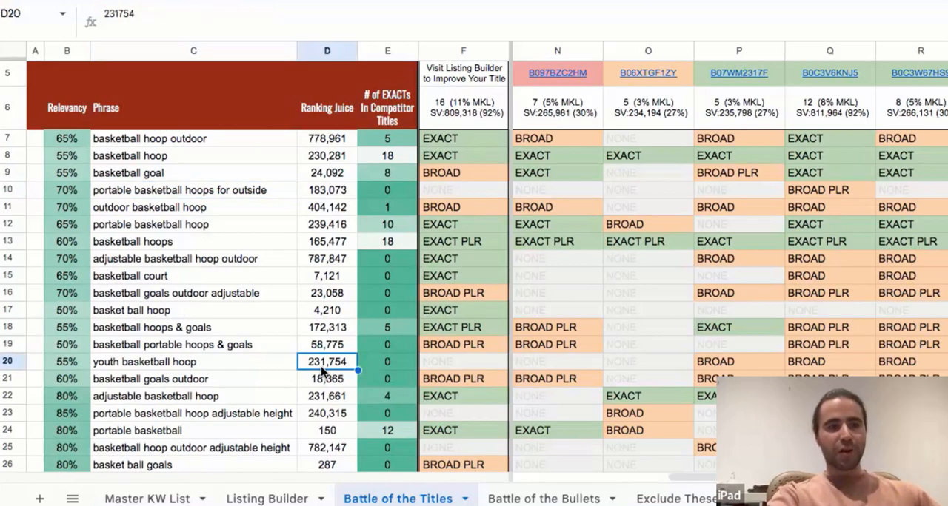
mouse_move(296, 373)
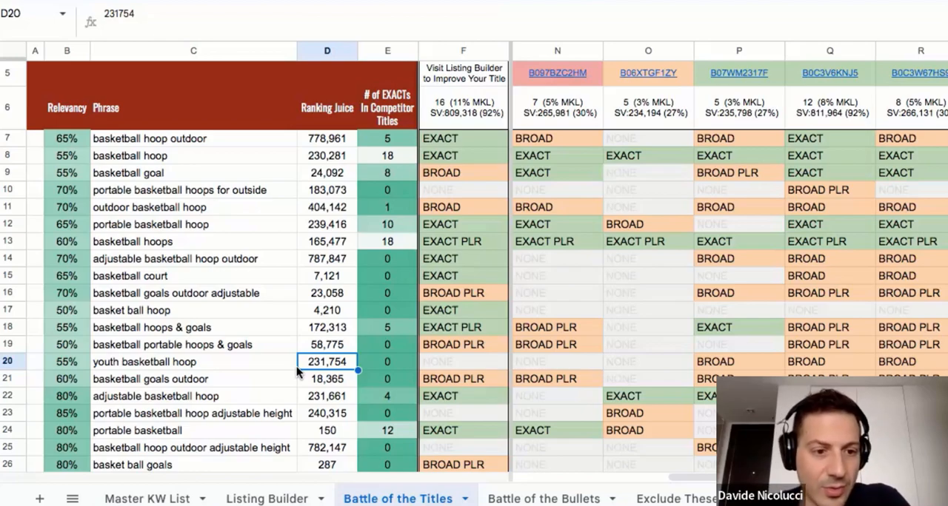
left_click(193, 361)
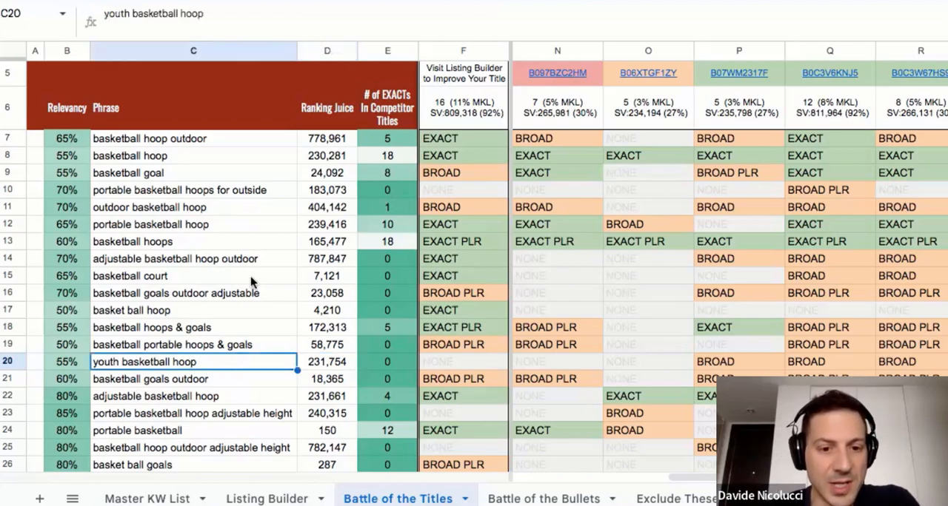
mouse_move(645, 21)
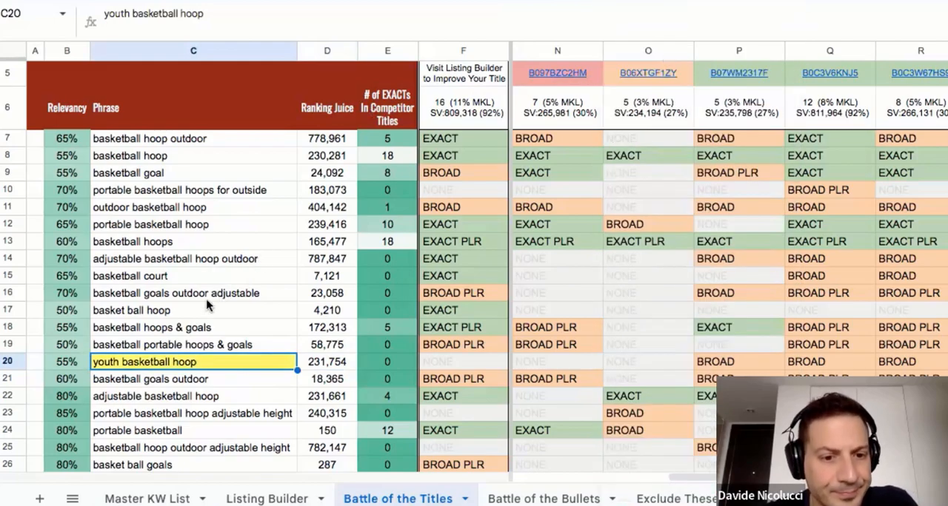
scroll("down", 3)
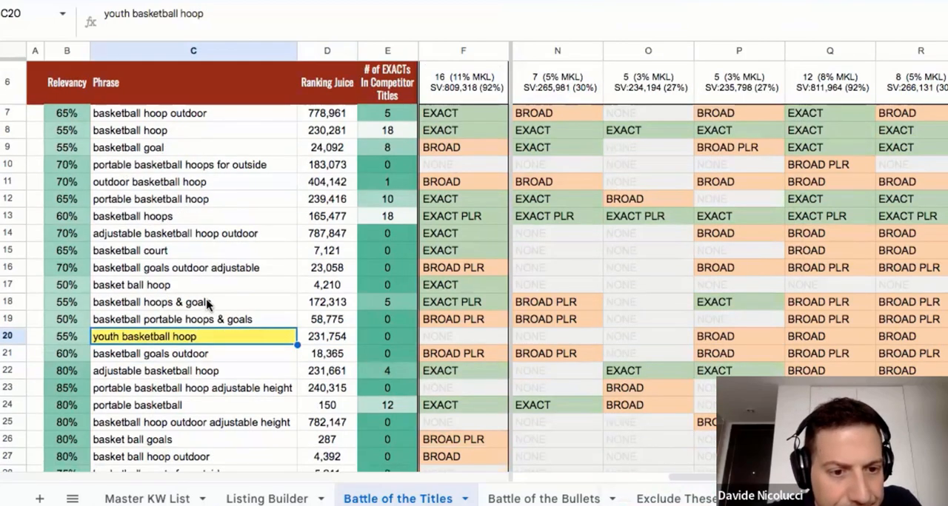
scroll("down", 3)
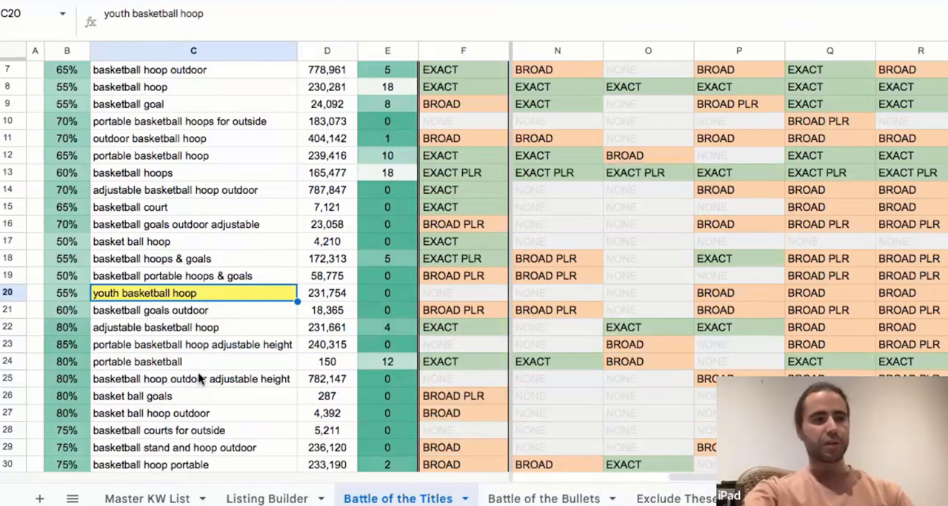
left_click(192, 379)
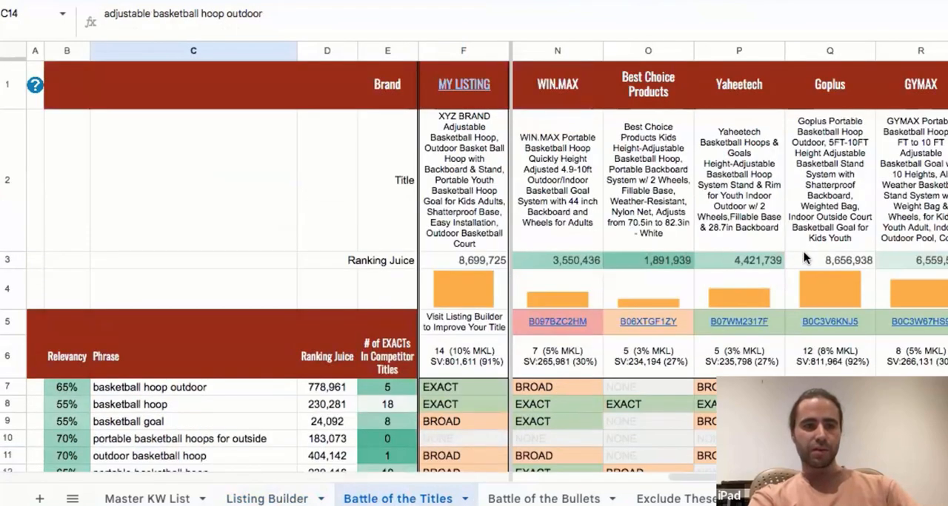
Recheck Goplus at 8,656,938, review the adjustable height phrase, and return to Listing Builder.
left_click(829, 261)
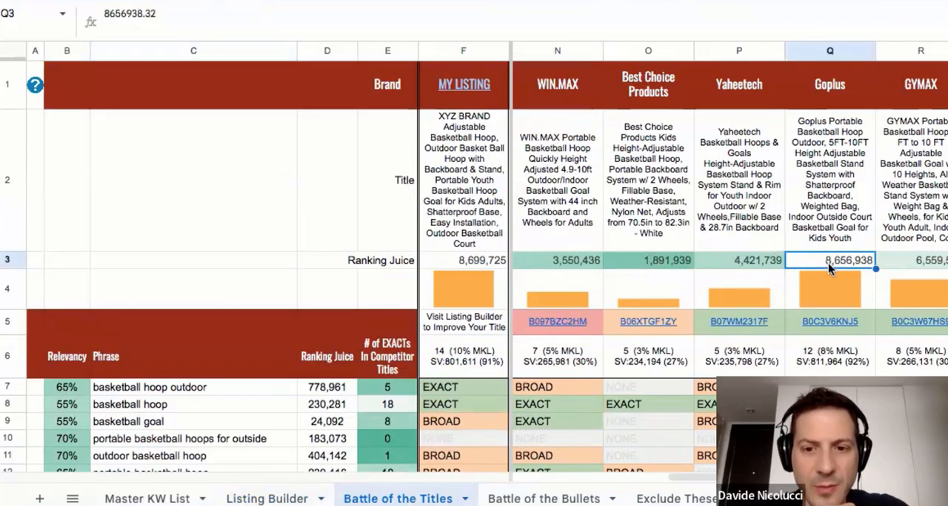
mouse_move(393, 444)
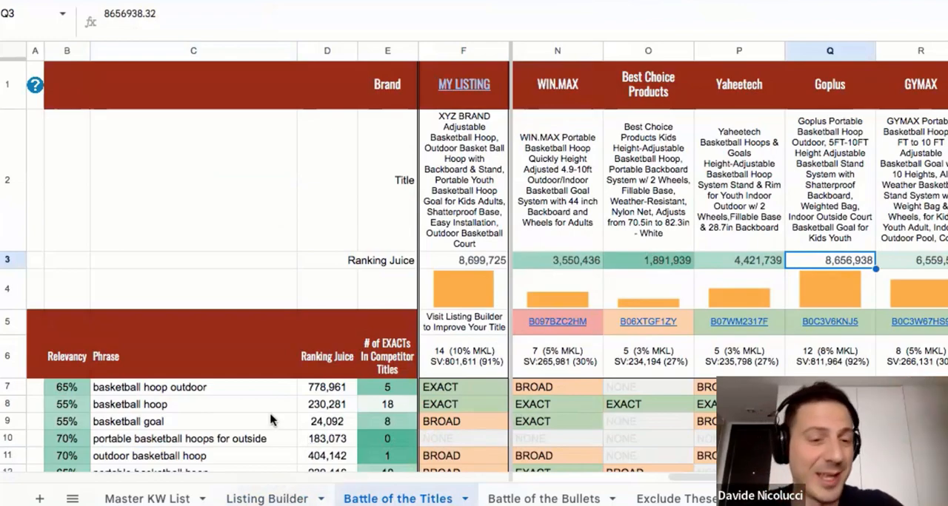
scroll("down", 3)
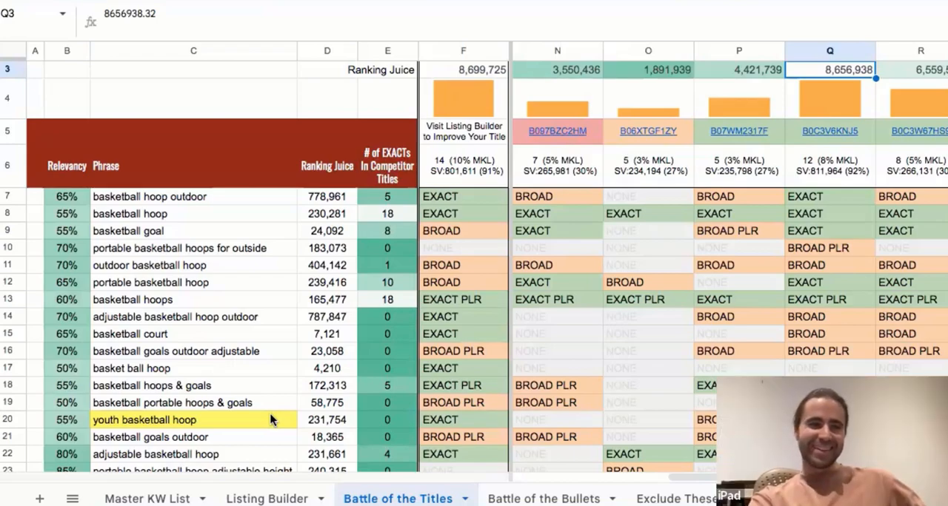
scroll("down", 3)
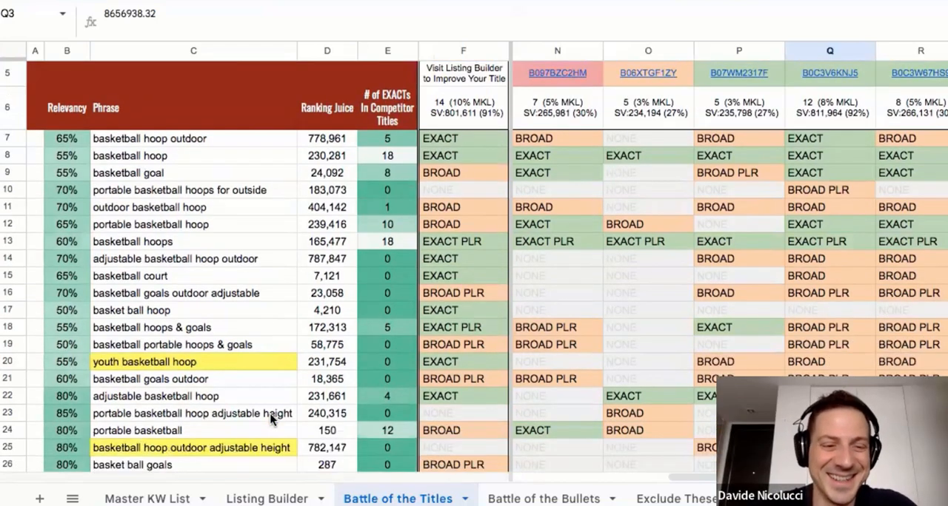
left_click(192, 413)
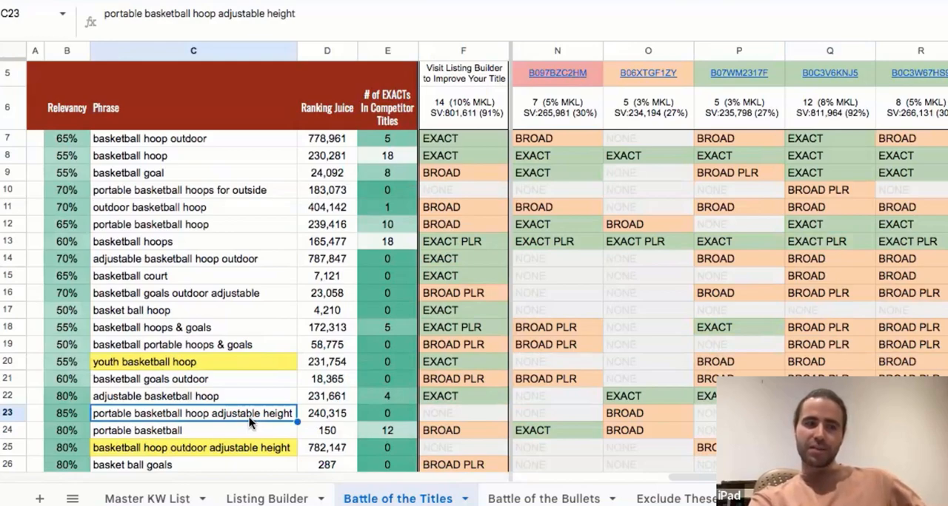
mouse_move(264, 482)
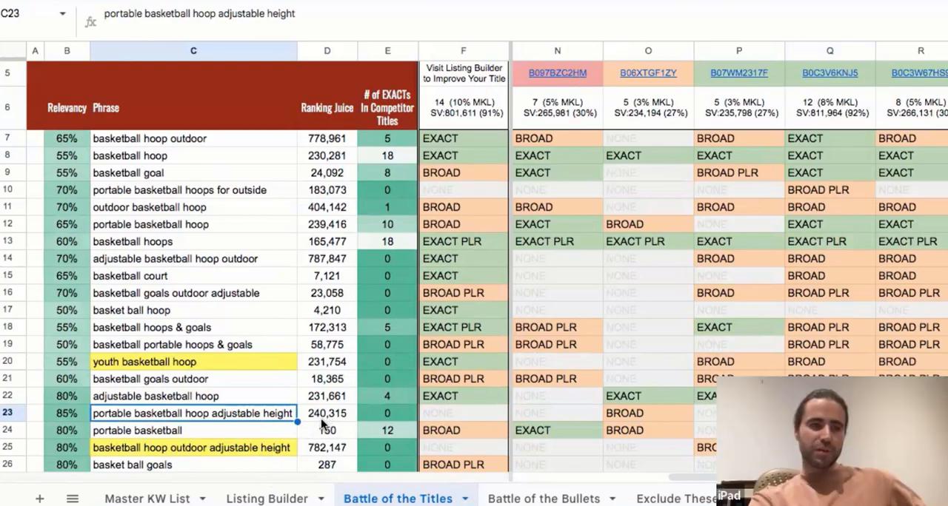
left_click(192, 448)
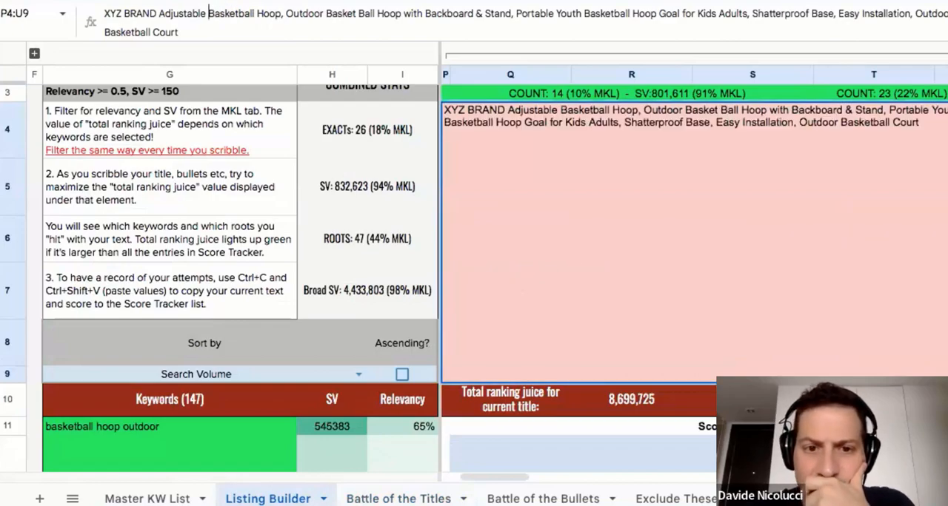
Reword the title opening to Adjustable Basketball Hoop and read the new ranking juice of 8,450,747.
type("Height")
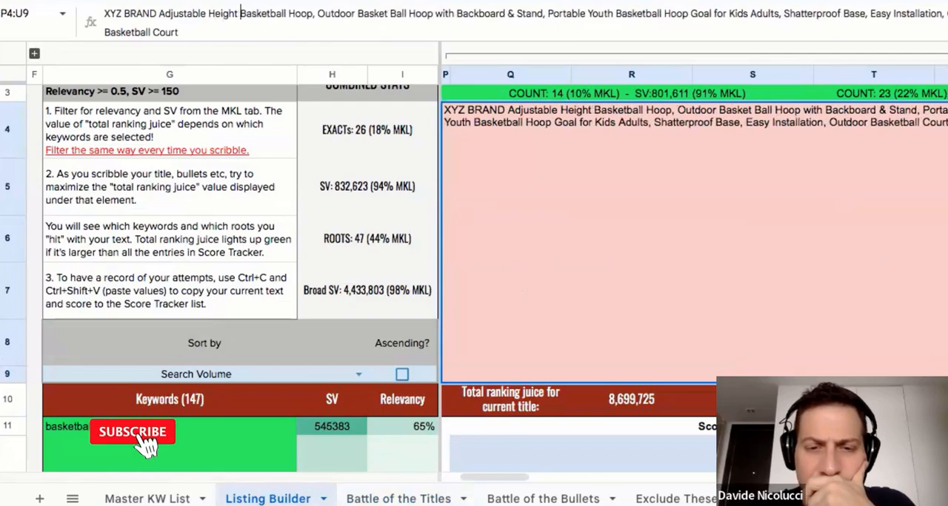
left_click(133, 432)
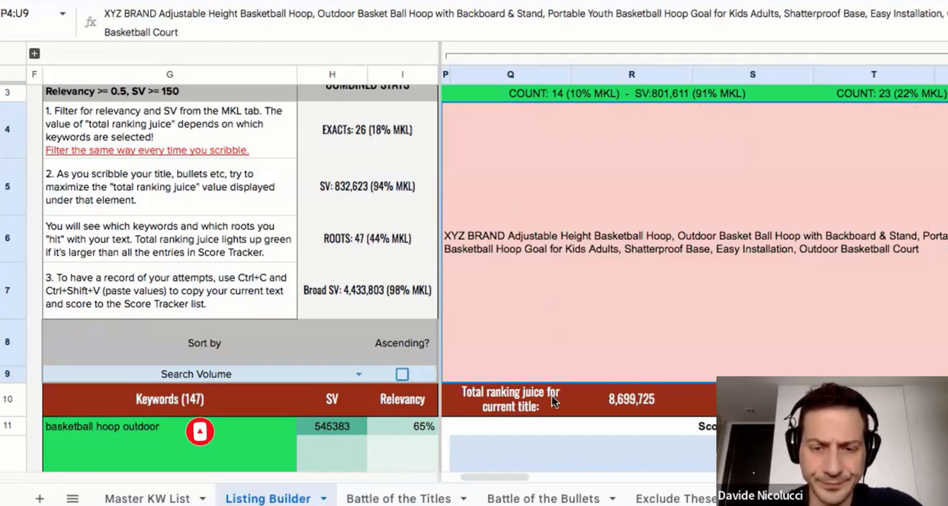
left_click(631, 400)
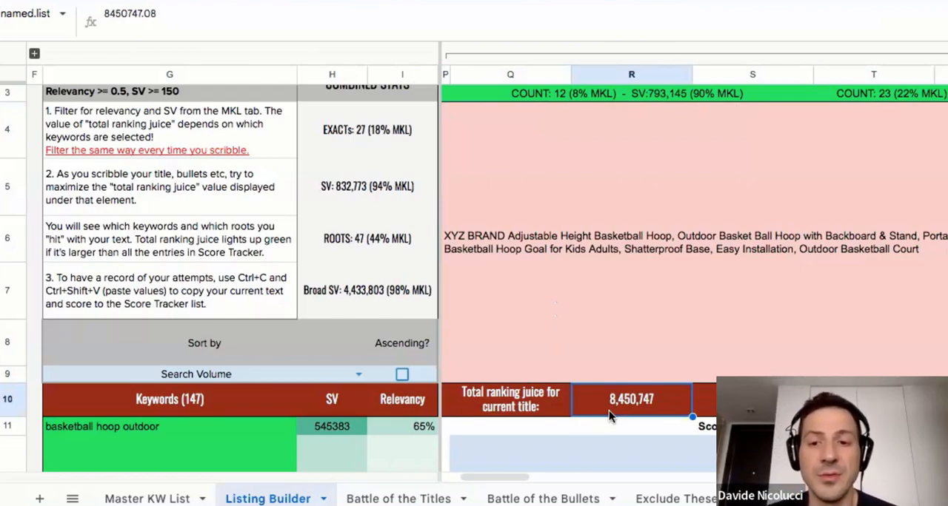
mouse_move(599, 408)
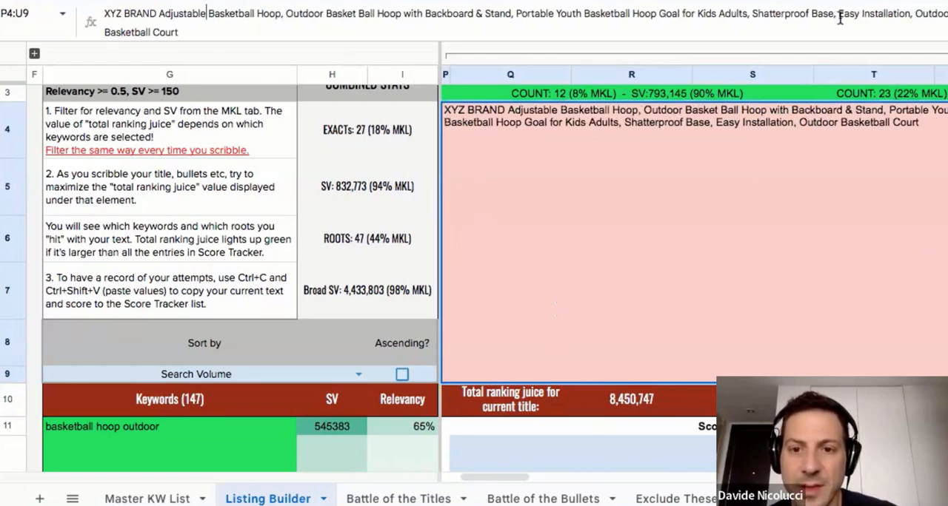
Insert Adjustable Height before Outdoor Basketball Court, lifting ranking juice to 9,084,339.
type("Adjustable Height")
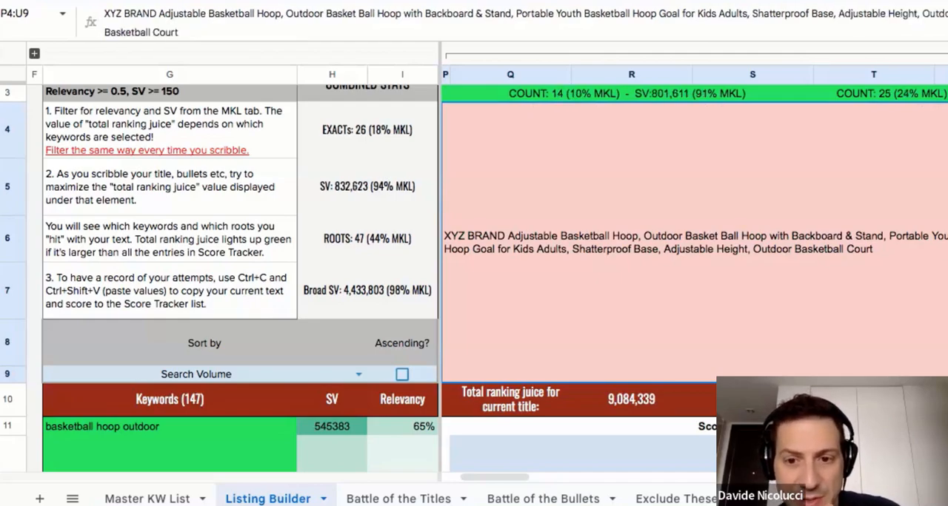
scroll("right", 3)
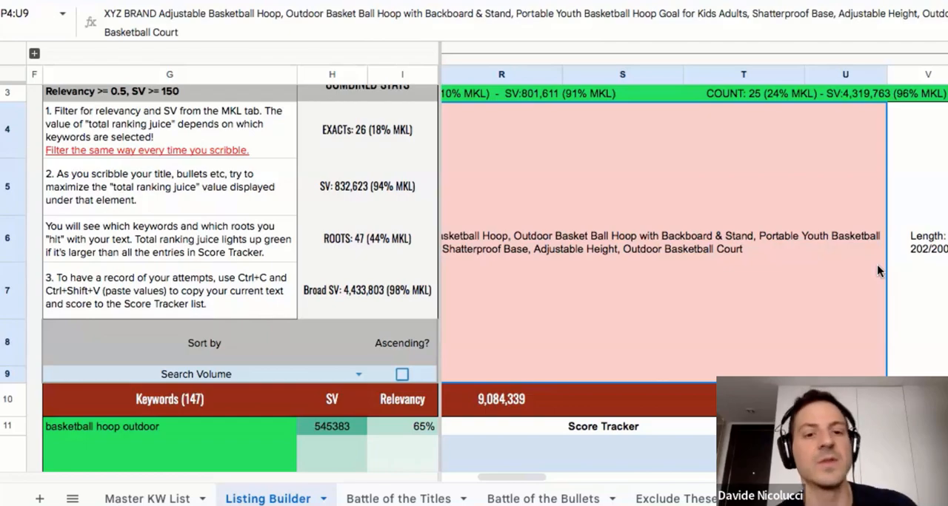
Insert Moveable before Shatterproof Base in the title, raising ranking juice to 9,387,247.
left_click(398, 498)
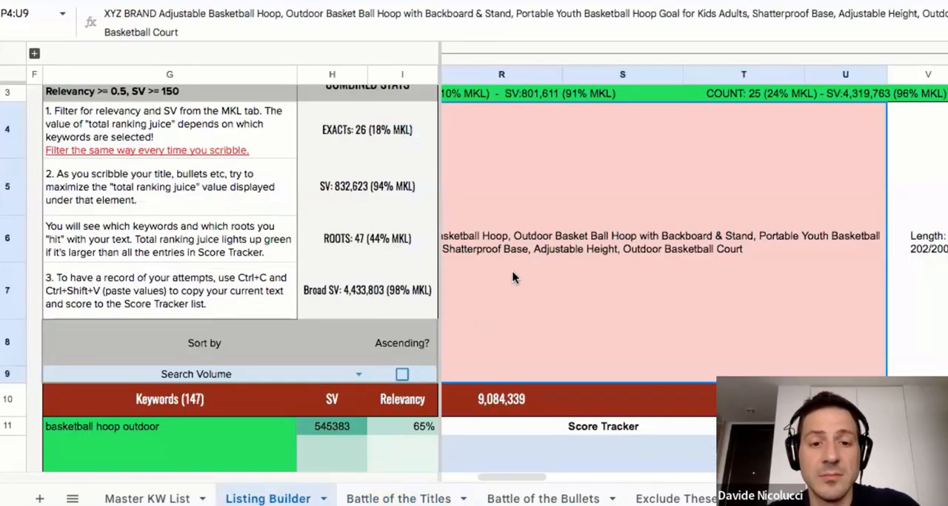
mouse_move(515, 261)
type("Moveable ")
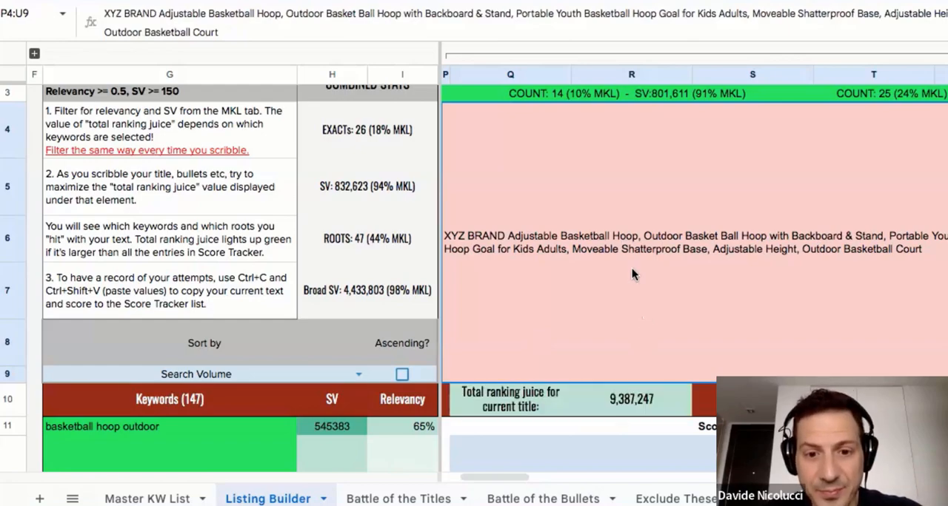
mouse_move(624, 275)
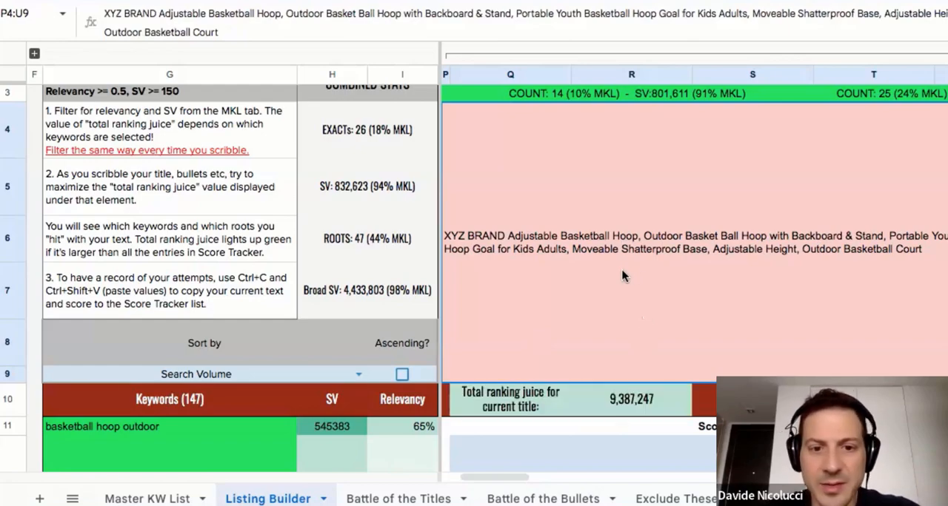
scroll("right", 3)
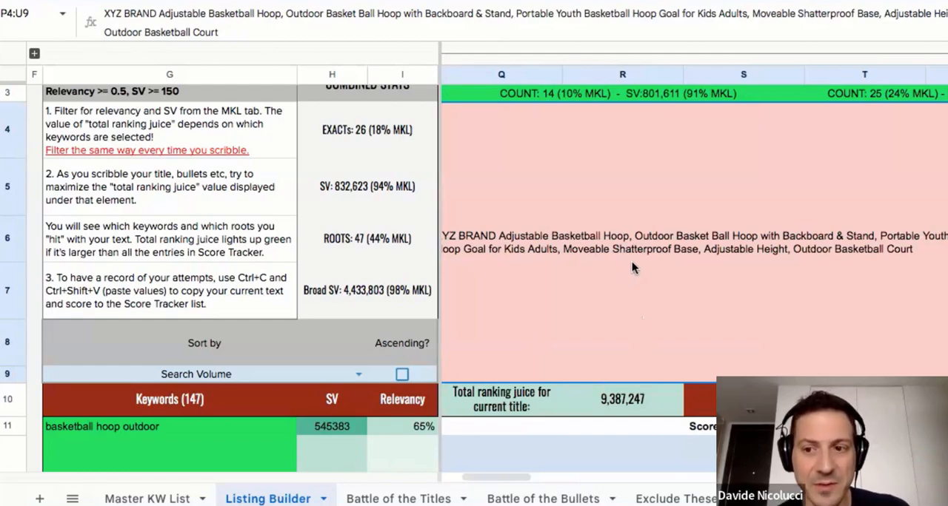
mouse_move(614, 228)
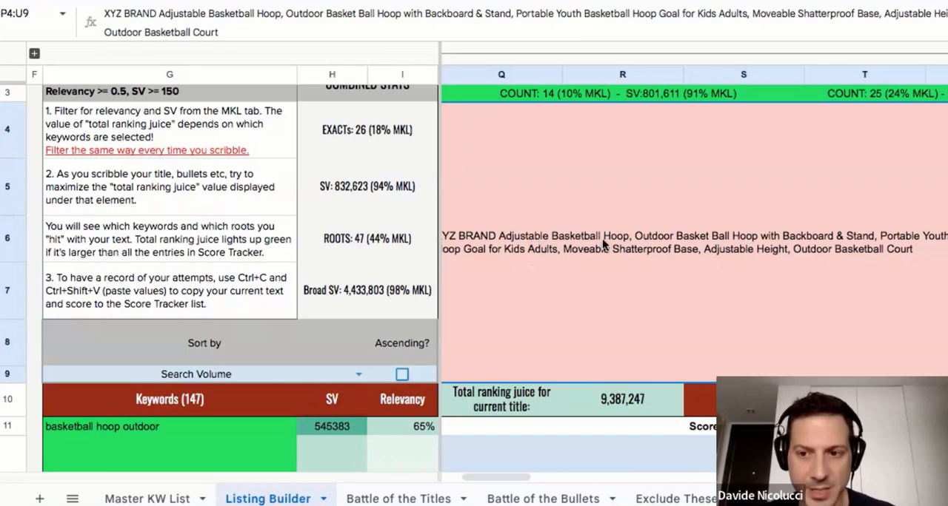
mouse_move(802, 258)
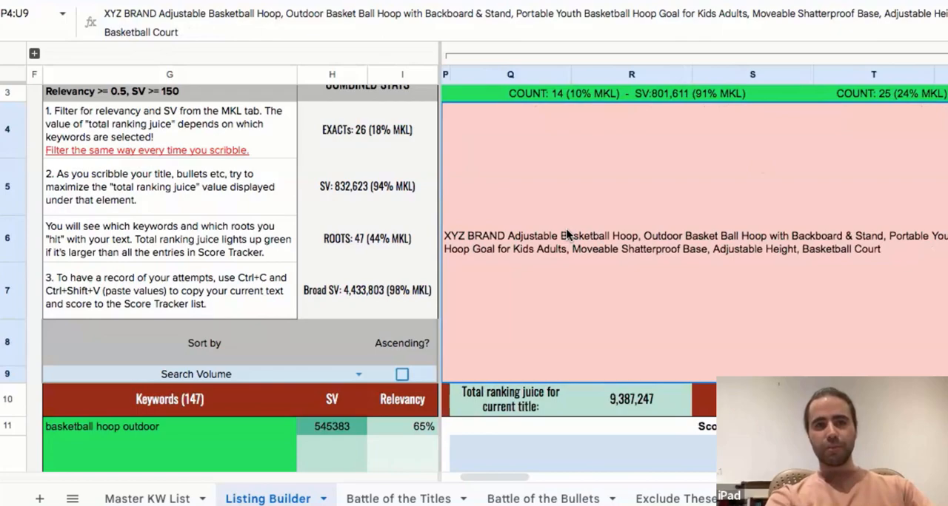
Trim the title: drop Outdoor before Basketball Court and shorten with Backboard to w/ Backboard.
scroll("right", 3)
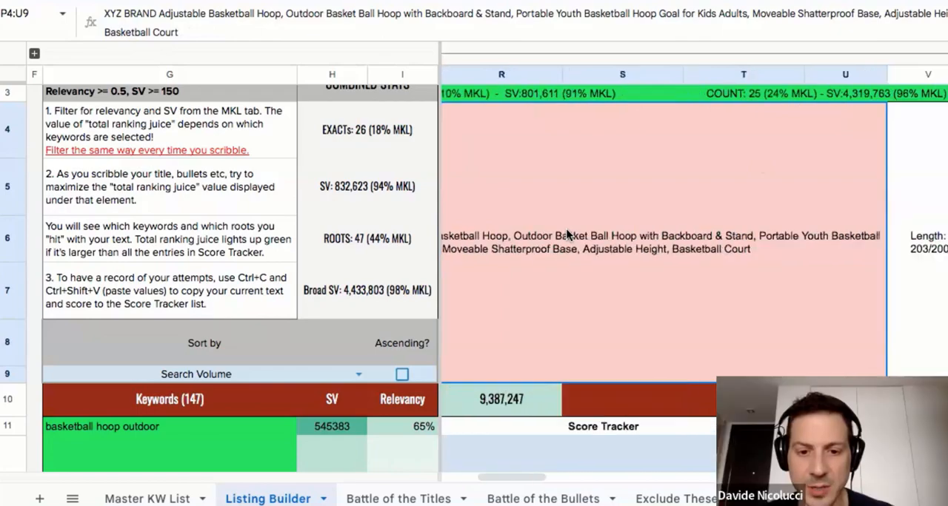
scroll("right", 3)
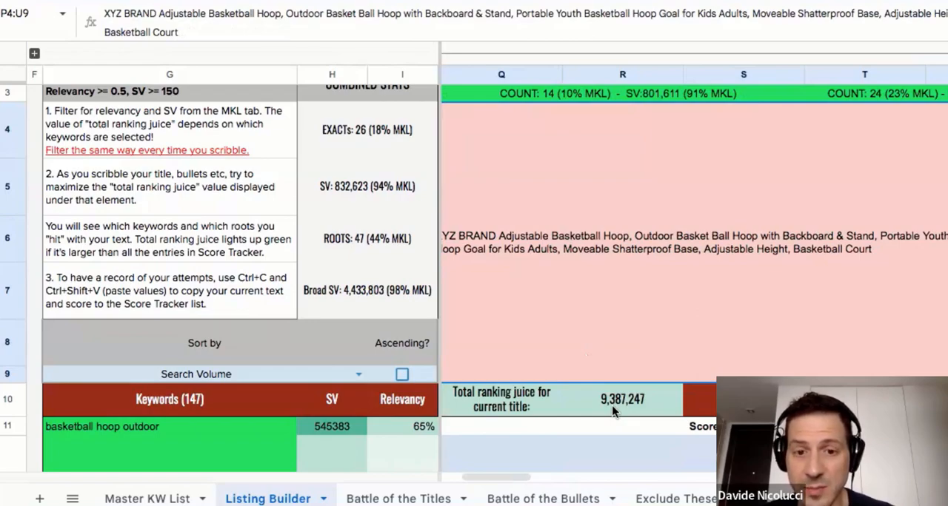
mouse_move(707, 252)
type("/")
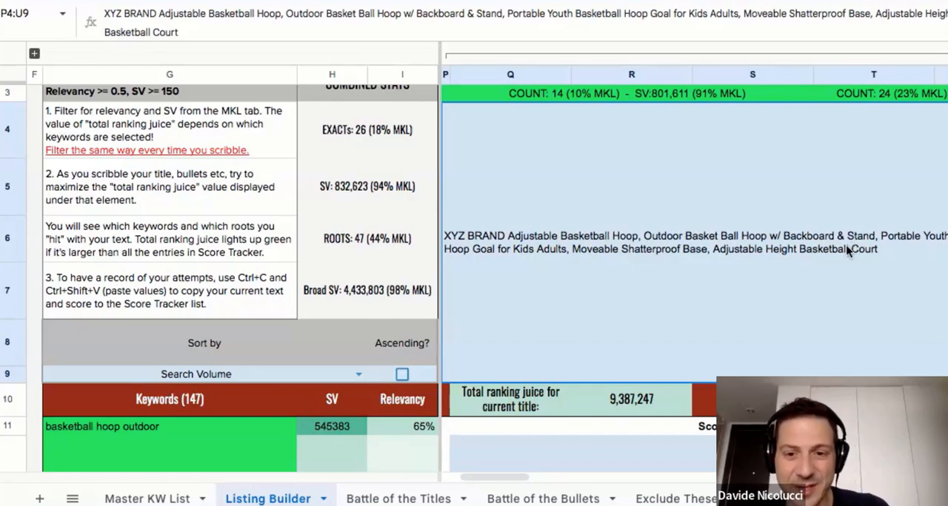
mouse_move(738, 322)
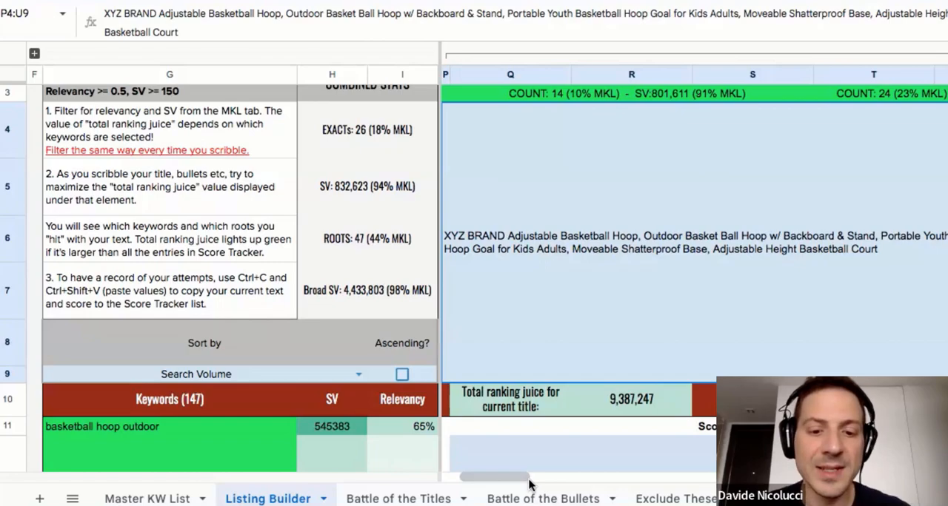
Look over competitors' bullet points across the Battle of the Bullets sheet columns.
left_click(542, 498)
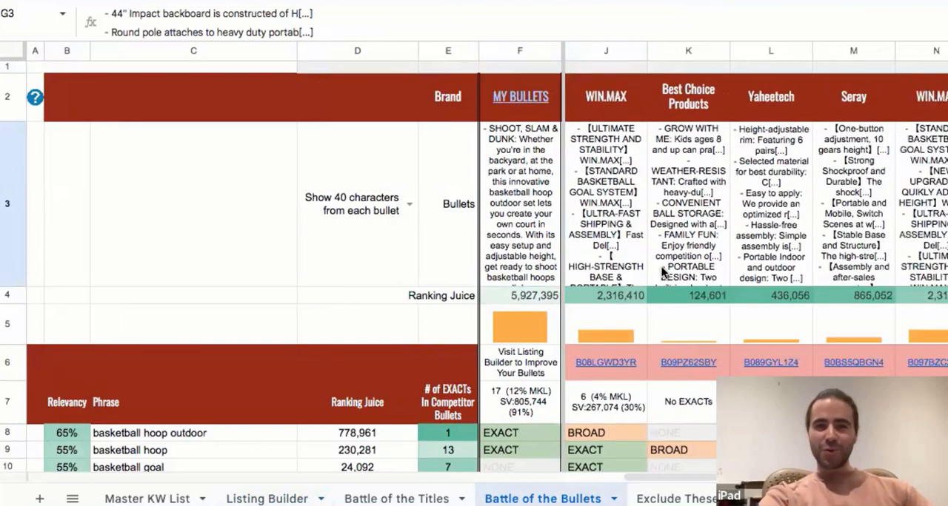
scroll("right", 3)
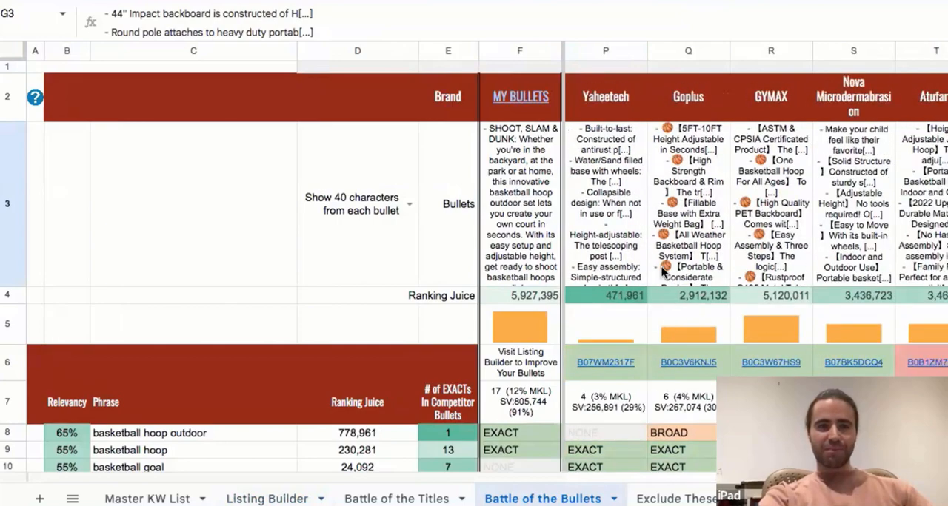
scroll("right", 3)
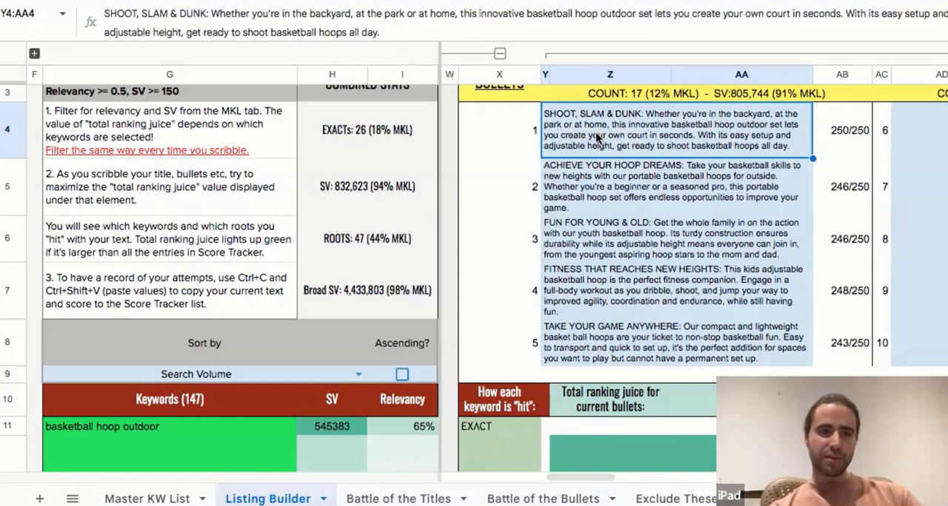
left_click(658, 186)
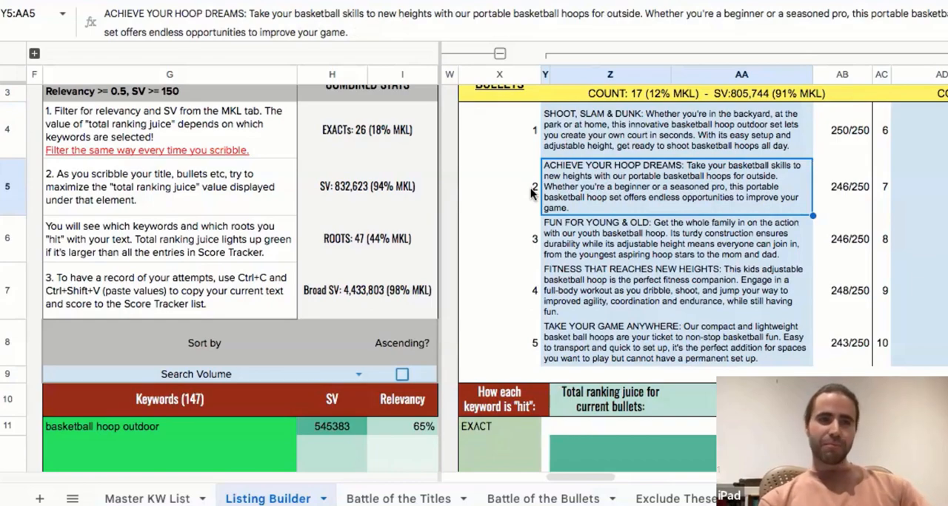
left_click(673, 238)
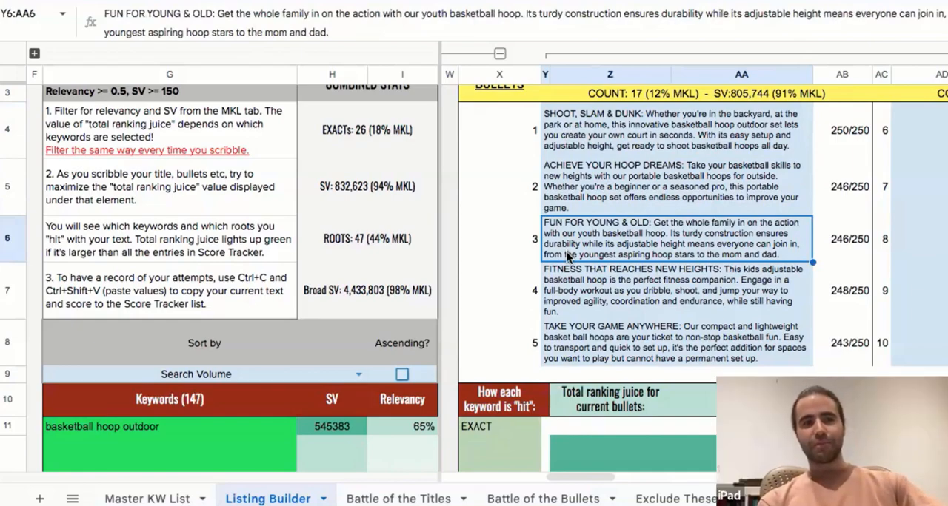
left_click(673, 290)
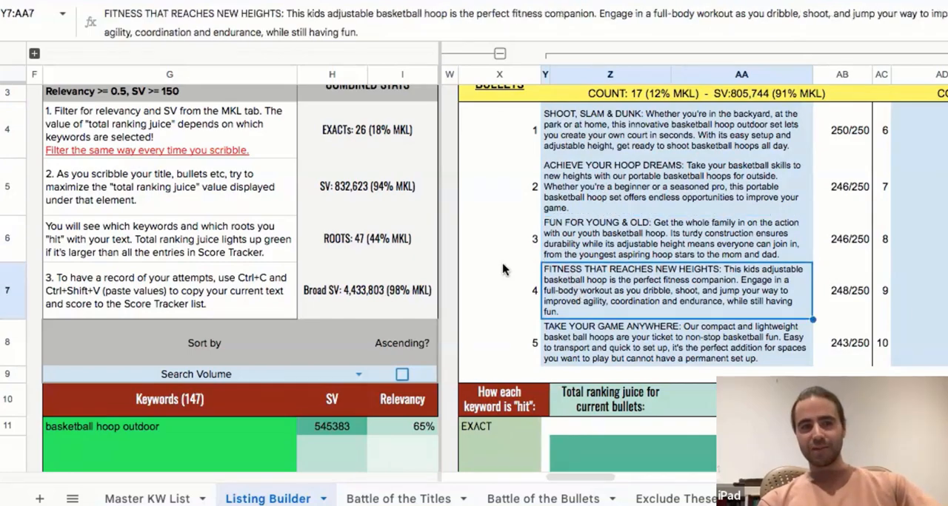
left_click(672, 342)
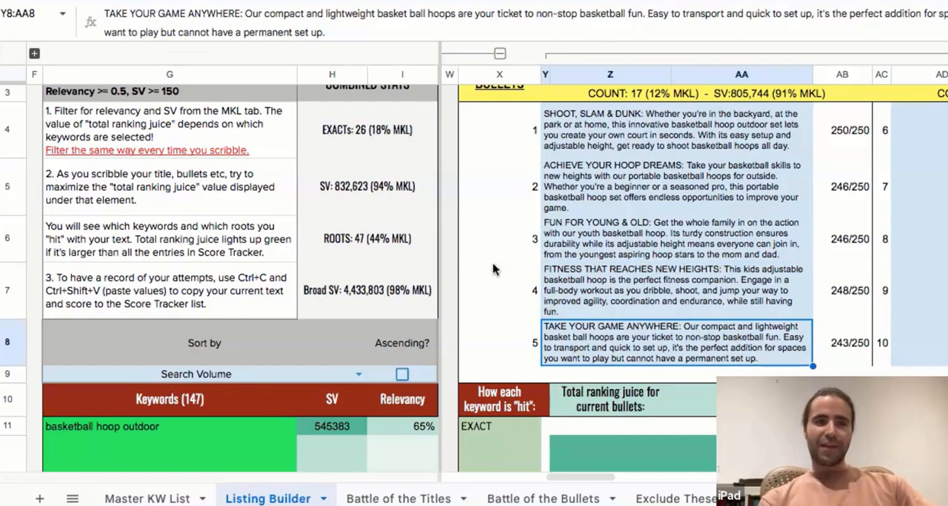
mouse_move(474, 246)
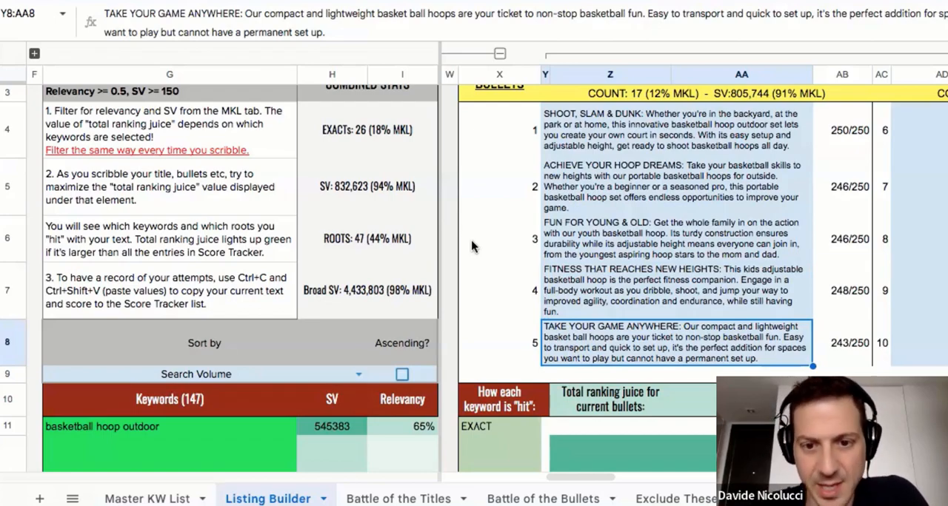
left_click(666, 130)
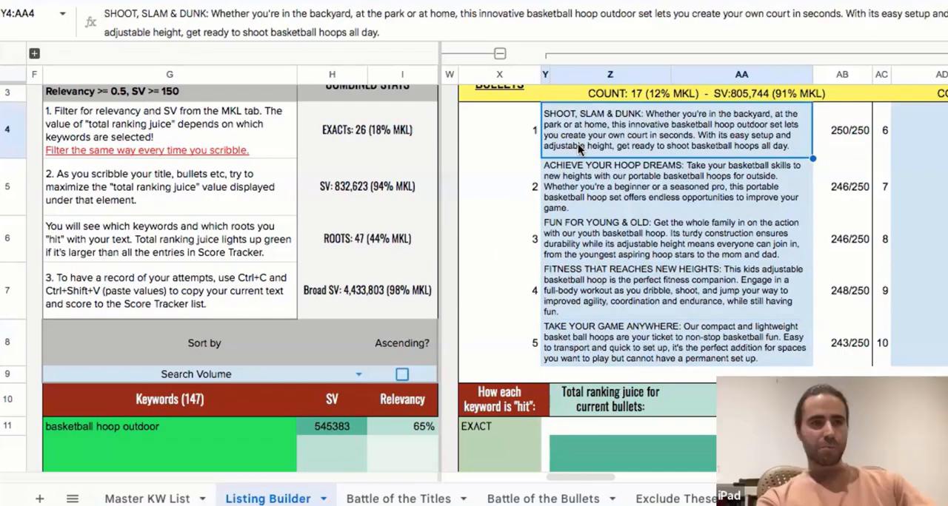
mouse_move(187, 434)
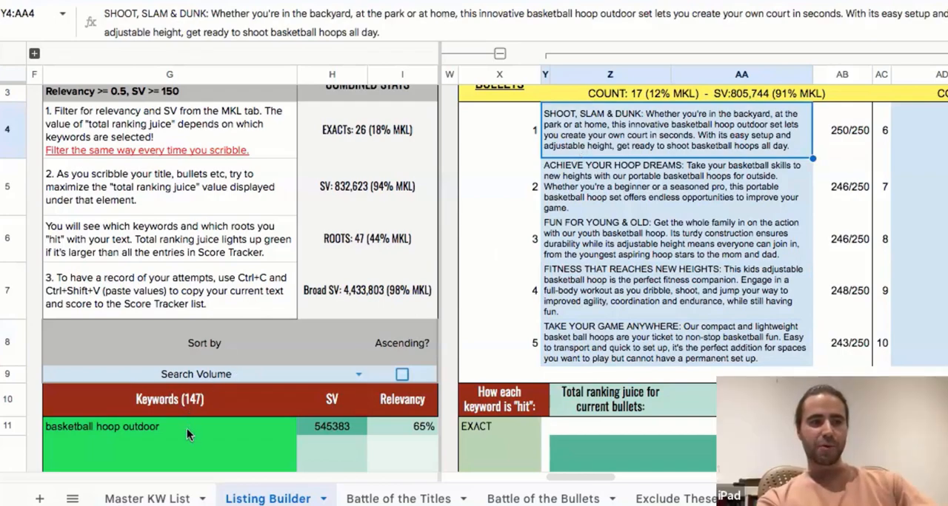
left_click(102, 427)
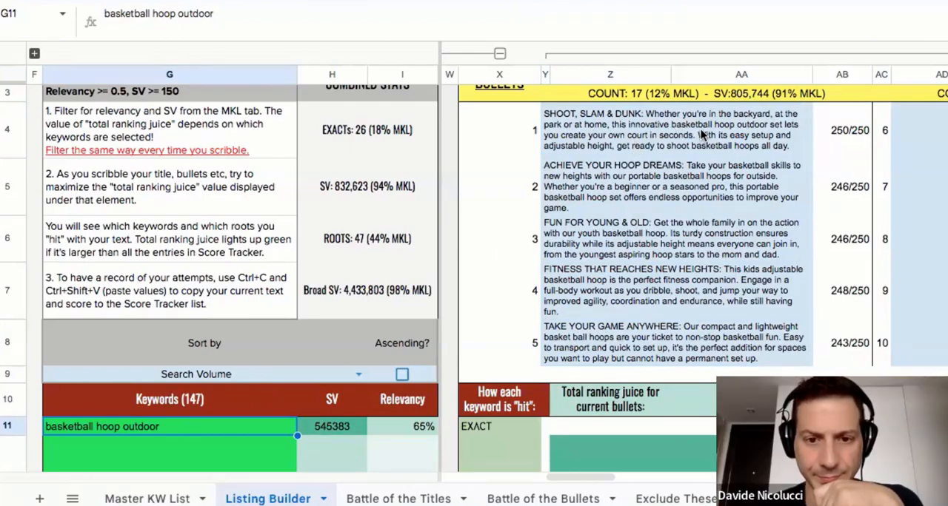
mouse_move(749, 132)
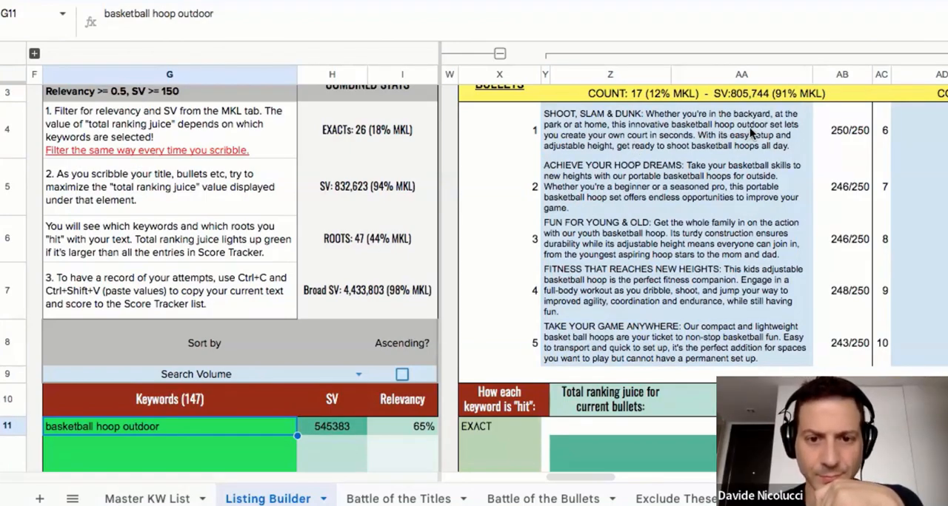
mouse_move(664, 185)
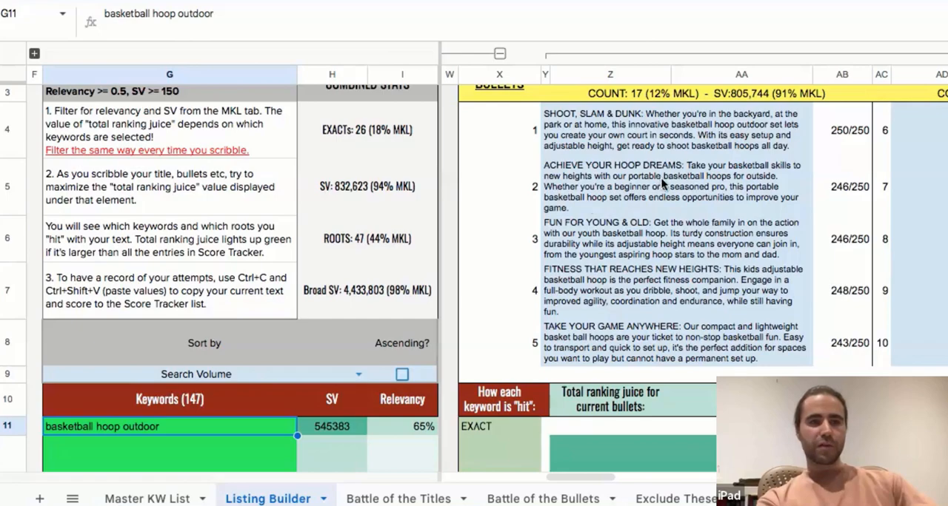
left_click(667, 187)
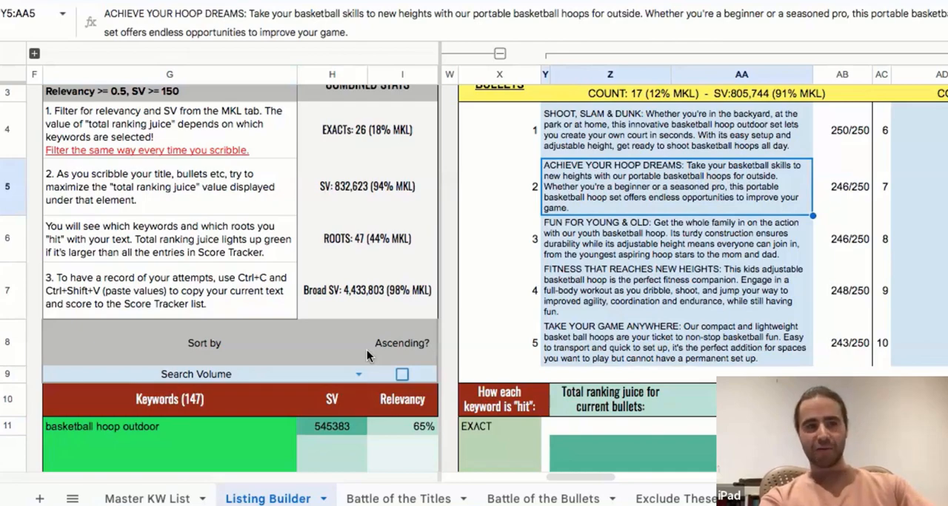
left_click(674, 237)
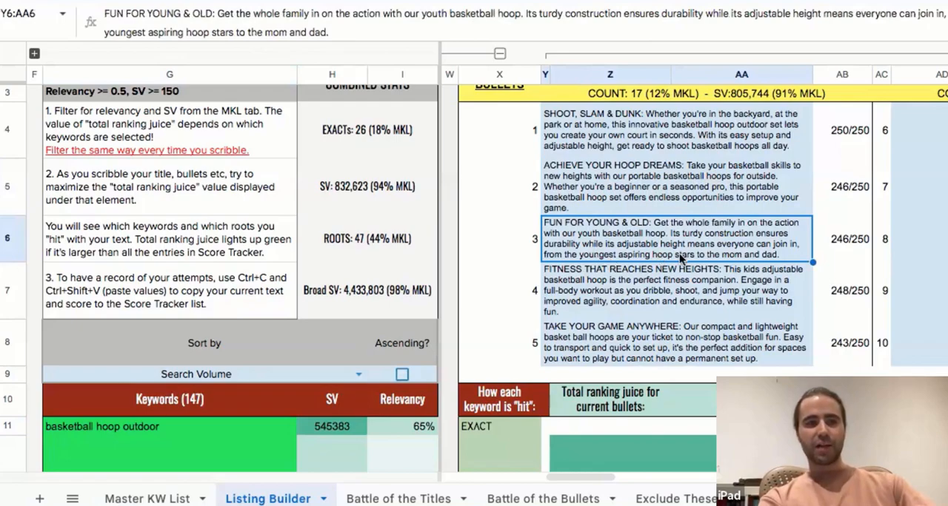
mouse_move(654, 240)
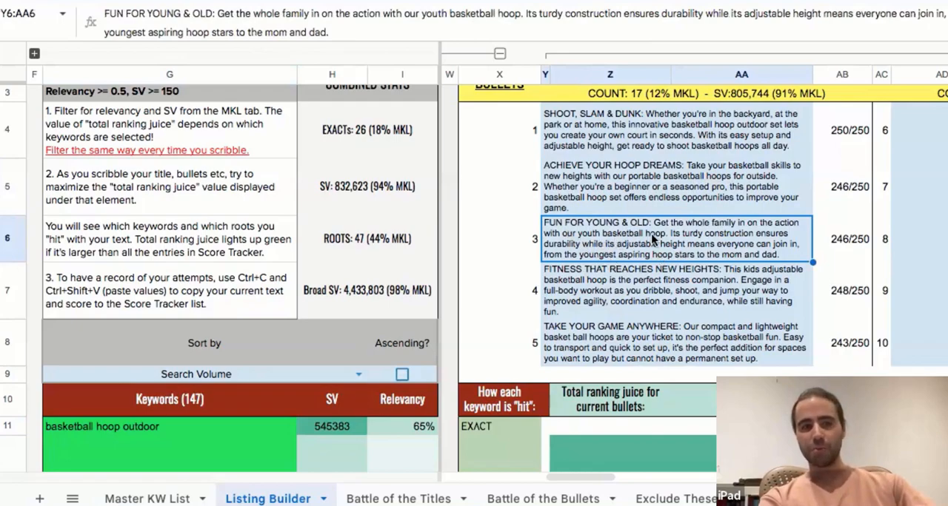
left_click(666, 290)
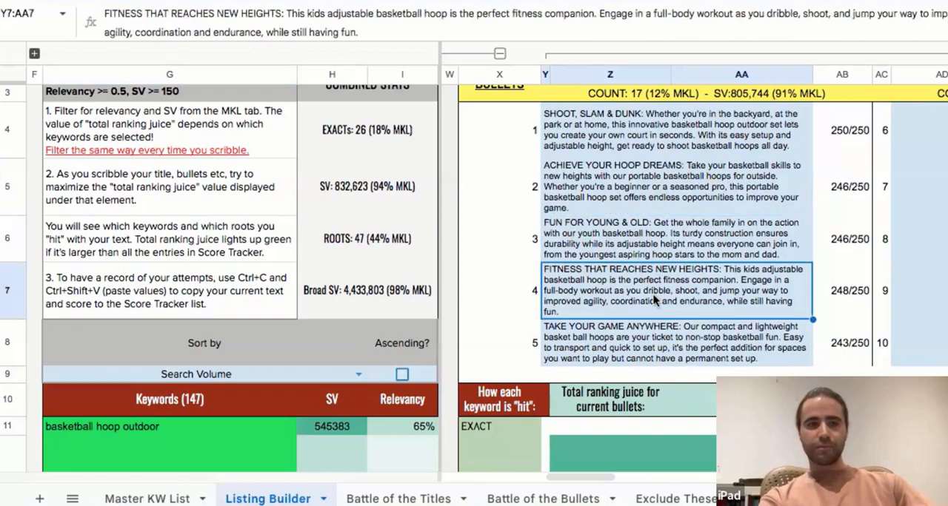
mouse_move(607, 289)
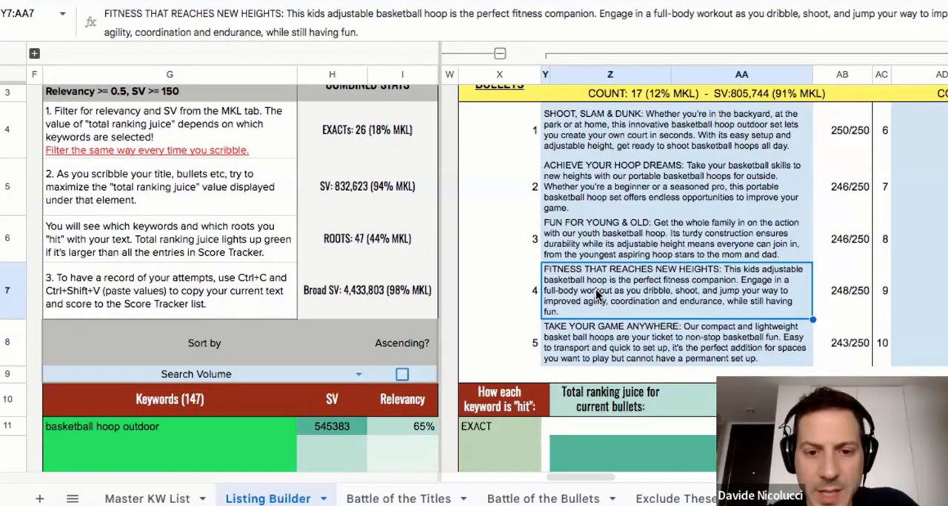
left_click(666, 342)
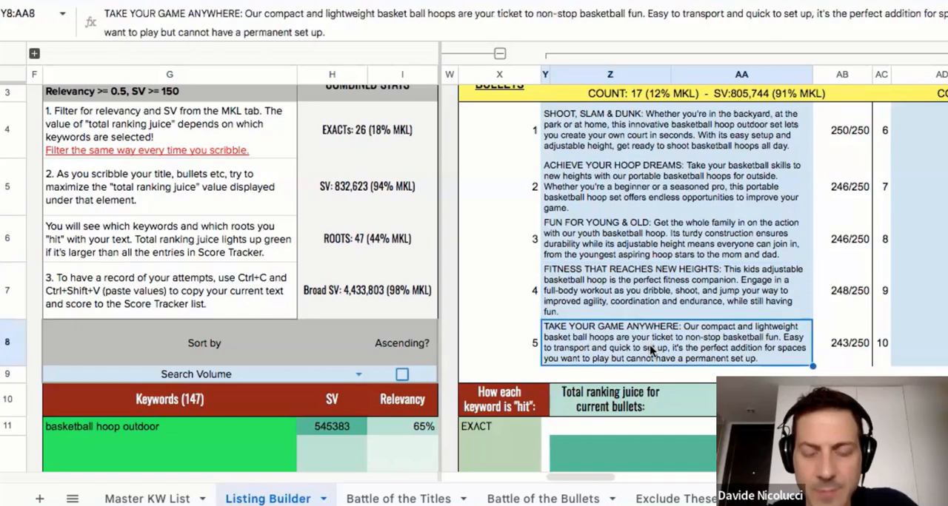
mouse_move(530, 309)
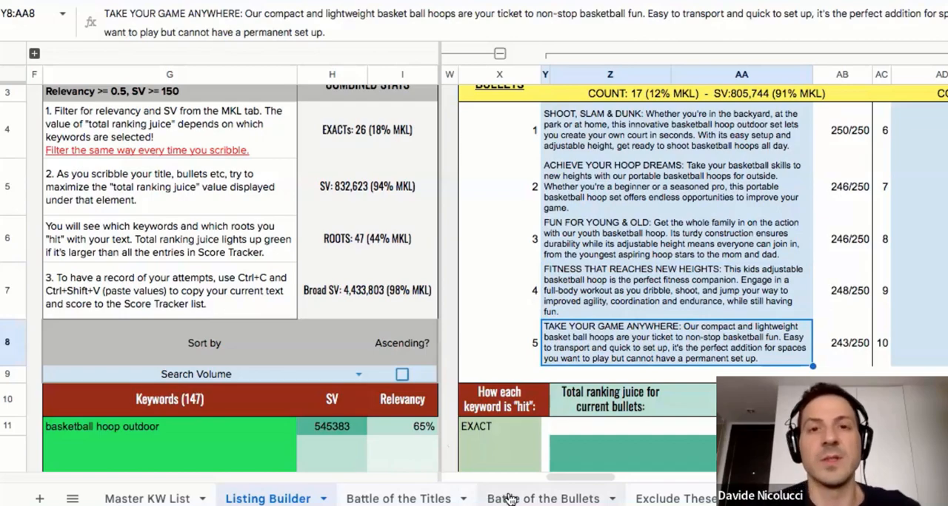
On Battle of the Bullets, flag basketball stand and hoop outdoor and basketball hoop outdoor portable in yellow.
left_click(541, 497)
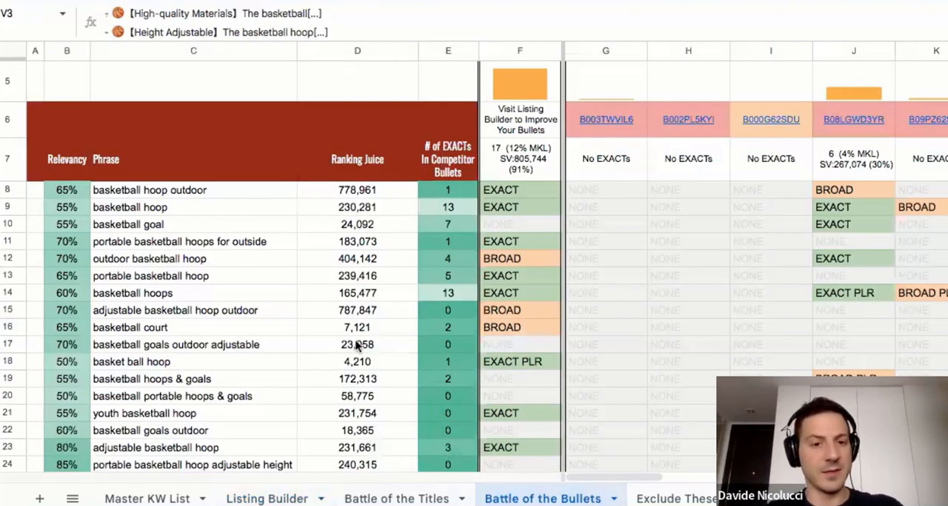
mouse_move(190, 302)
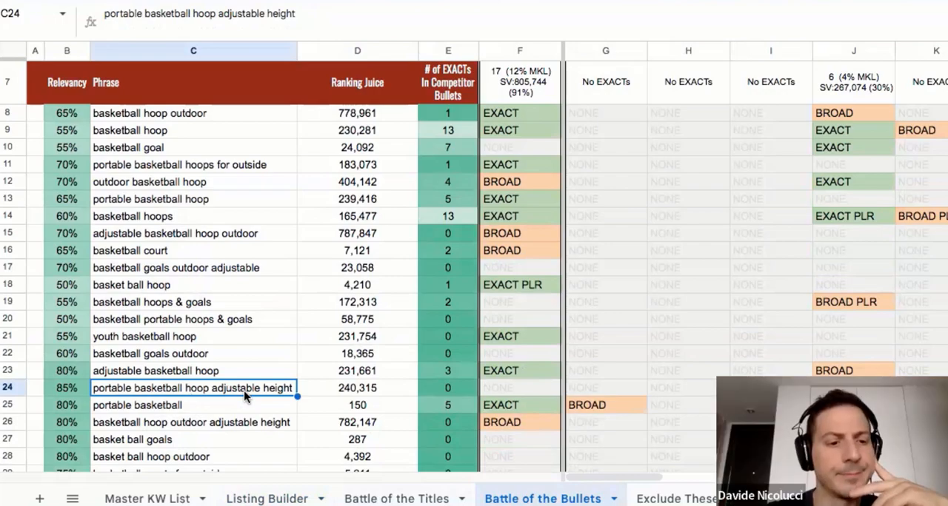
mouse_move(110, 398)
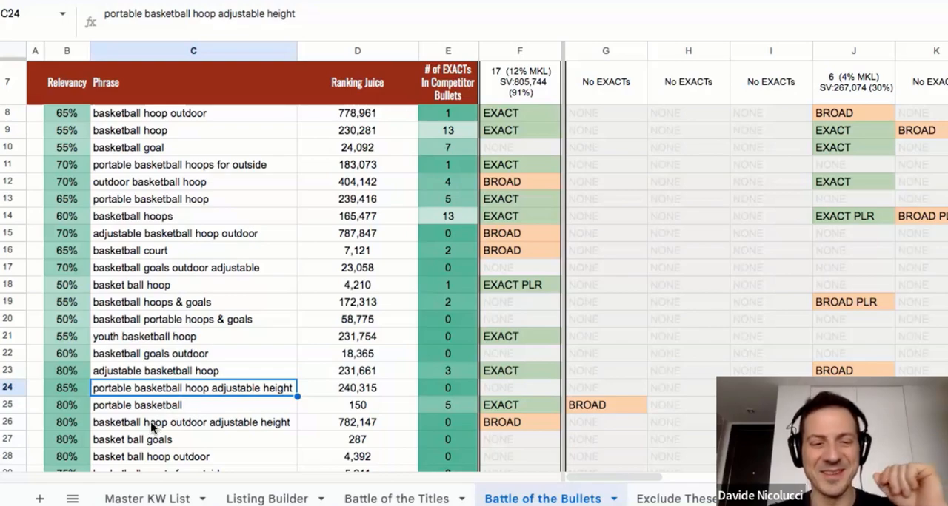
scroll("down", 3)
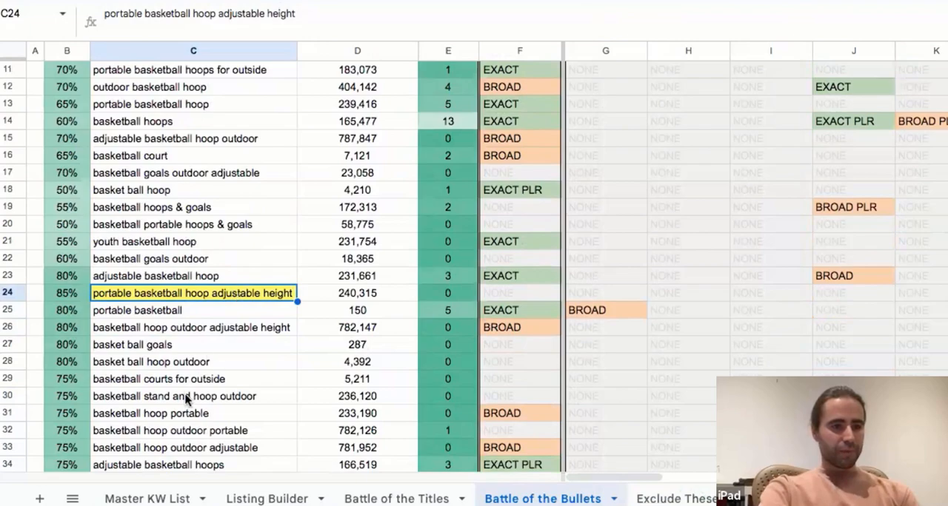
left_click(193, 397)
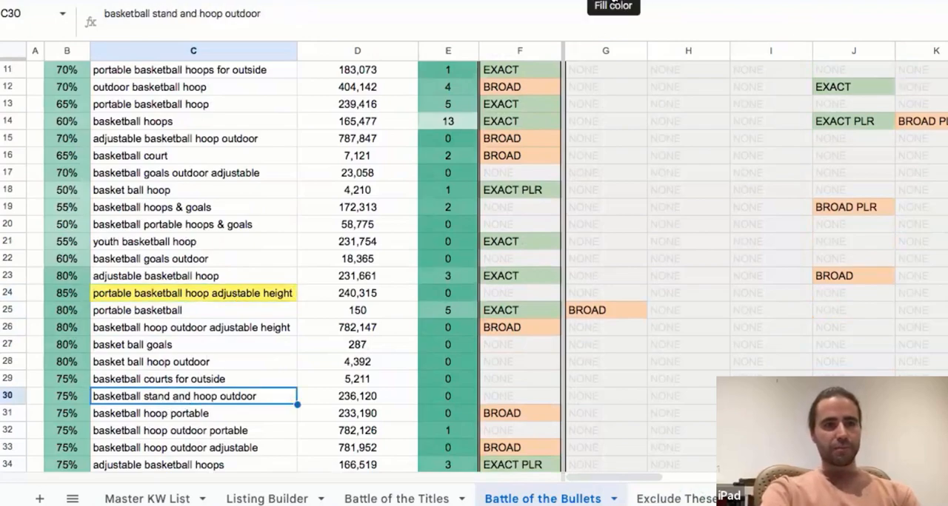
scroll("down", 3)
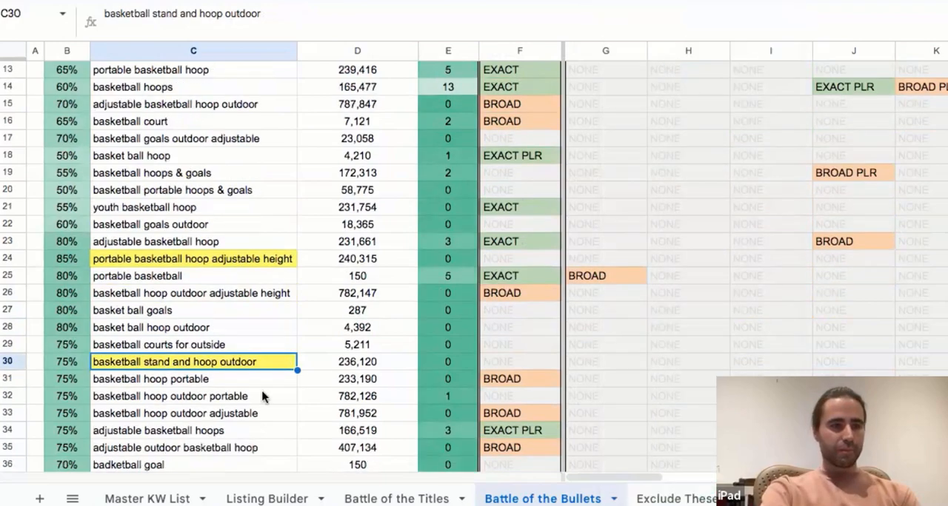
left_click(192, 397)
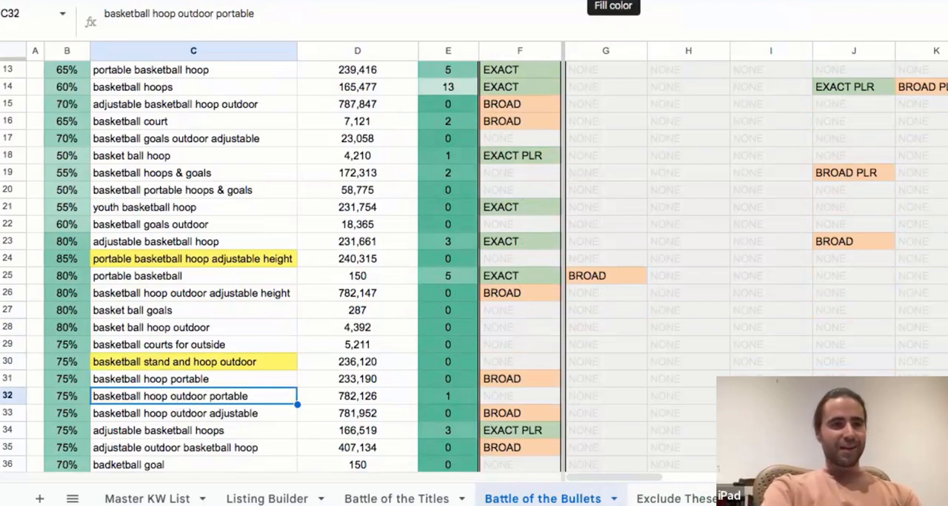
left_click(613, 6)
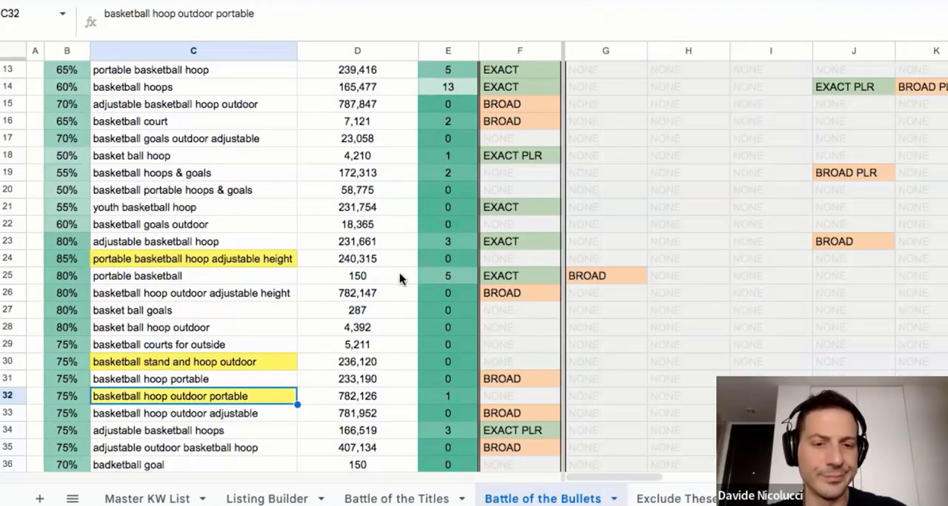
Scroll further and flag the phrase portable basketball hoop outdoor as unused.
scroll("down", 3)
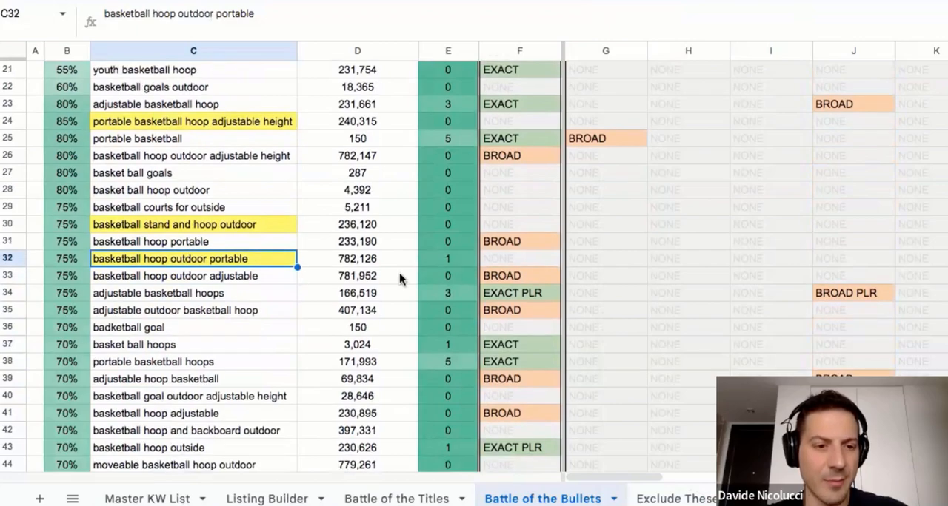
scroll("down", 3)
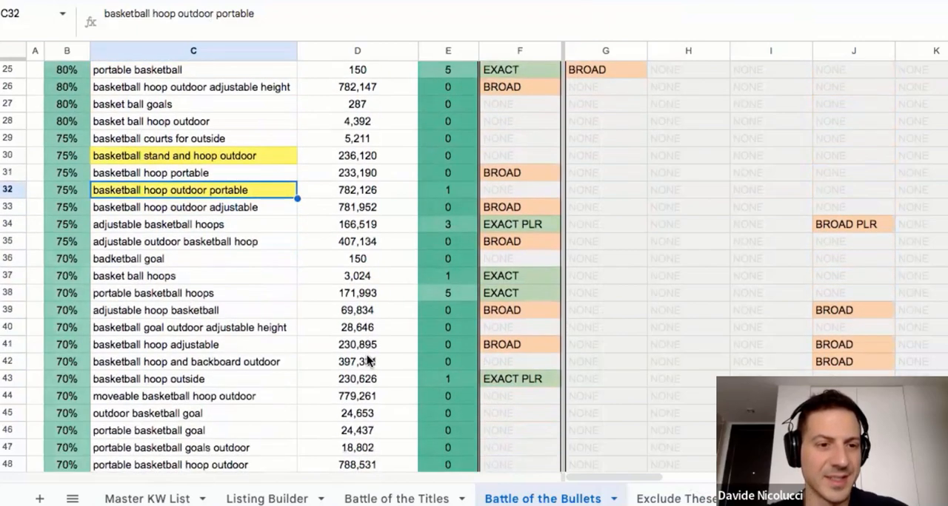
scroll("down", 3)
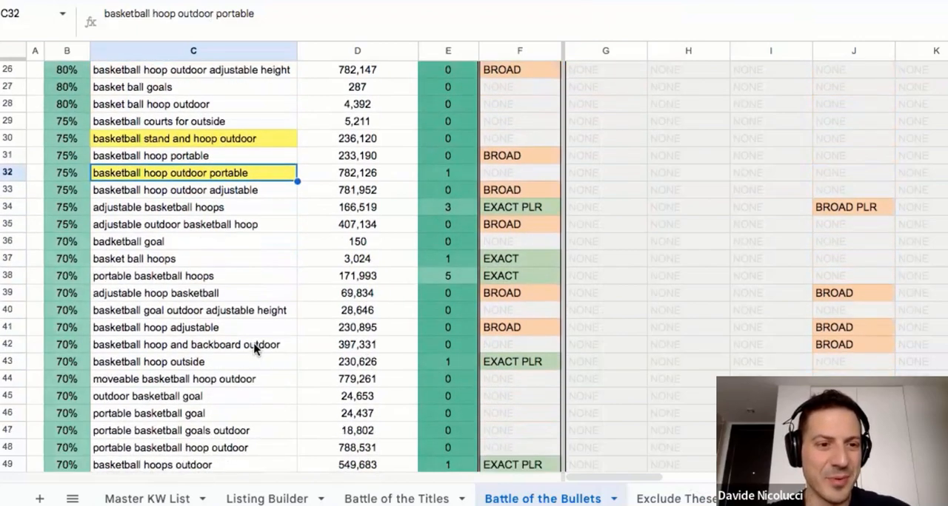
mouse_move(213, 450)
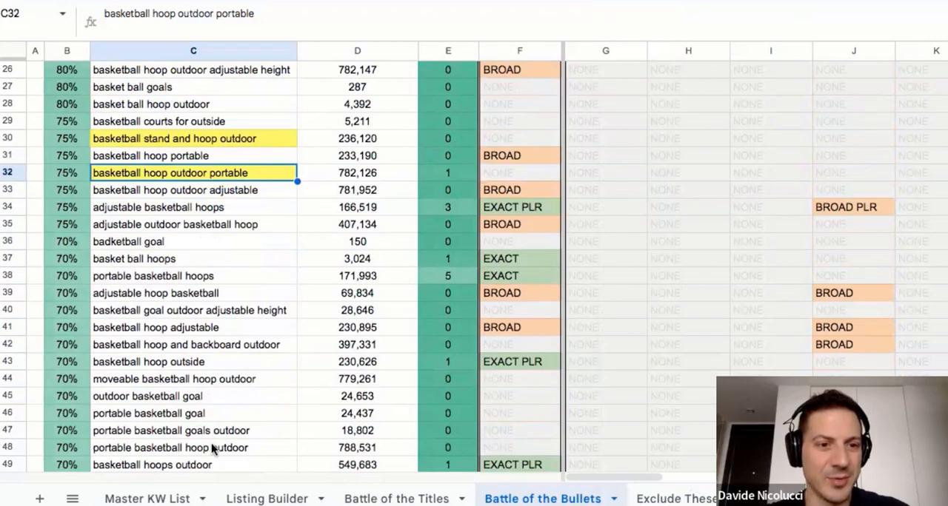
left_click(169, 447)
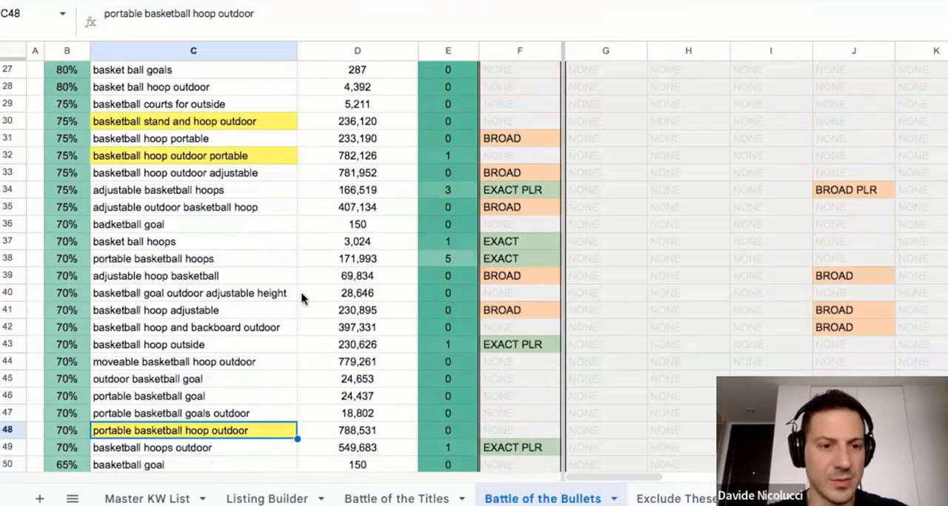
scroll("down", 3)
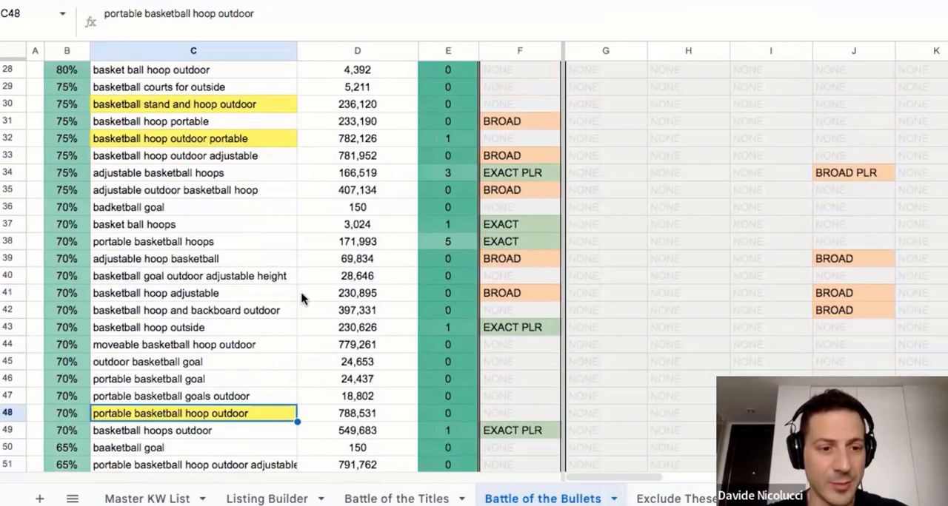
mouse_move(228, 166)
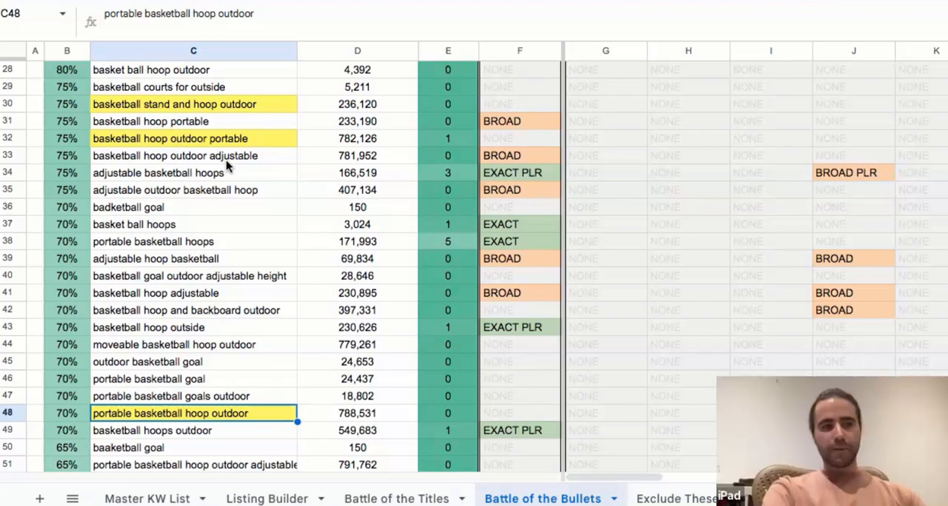
mouse_move(178, 398)
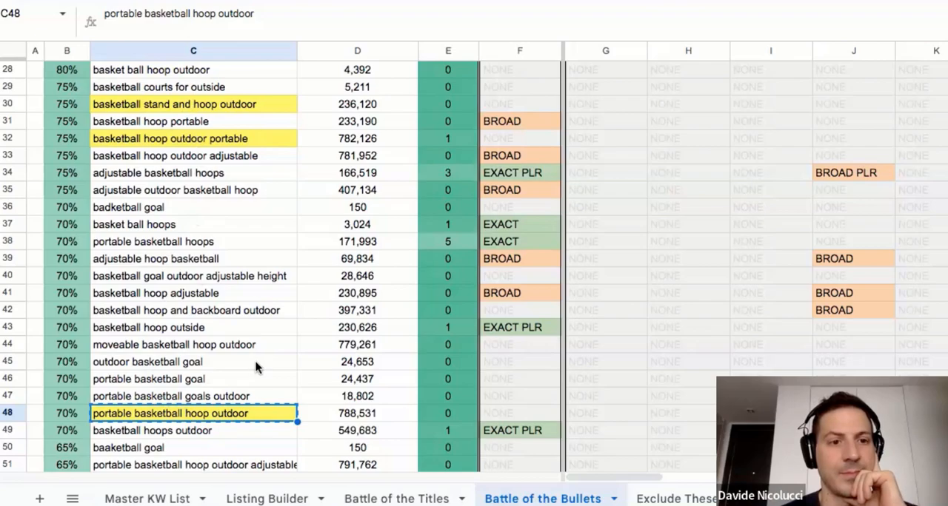
left_click(266, 498)
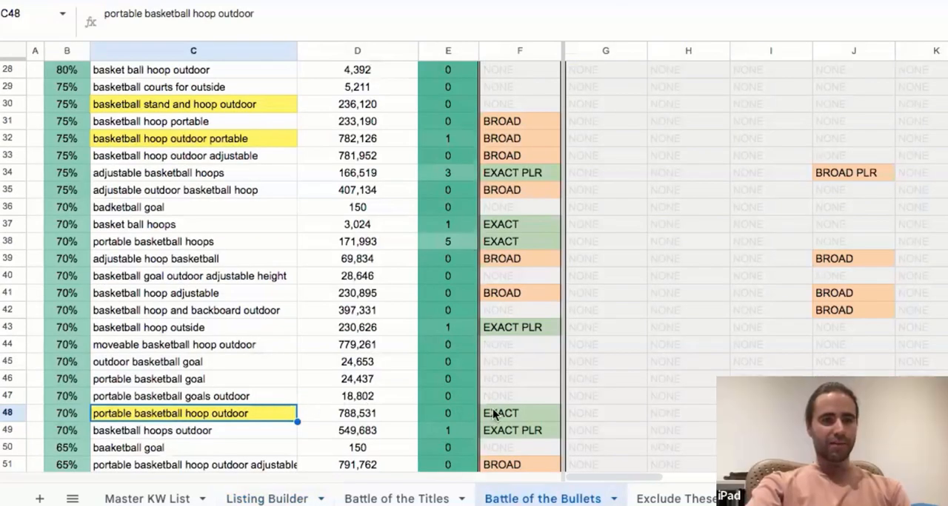
left_click(518, 413)
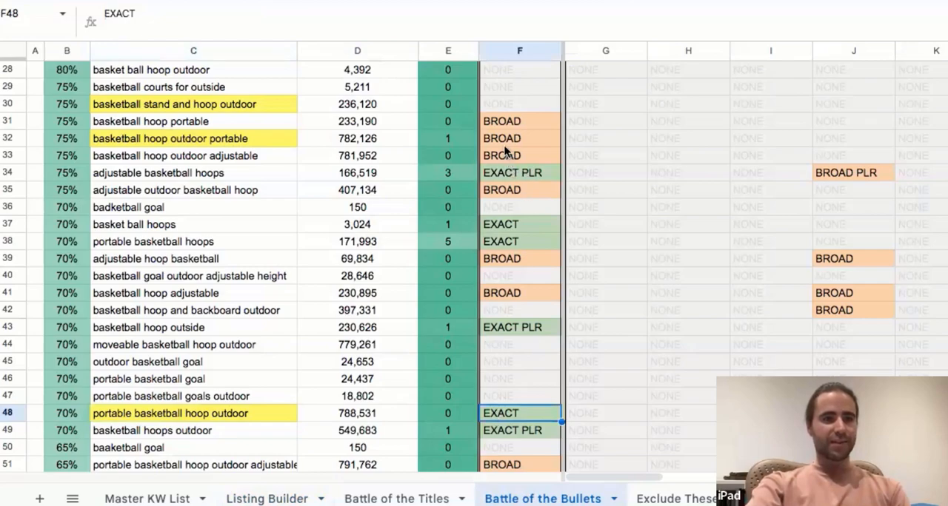
left_click(518, 137)
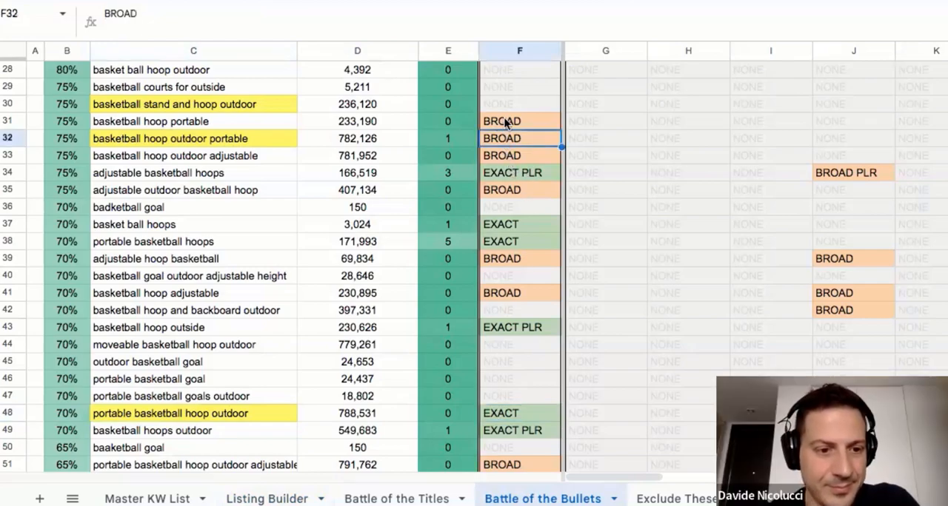
left_click(519, 104)
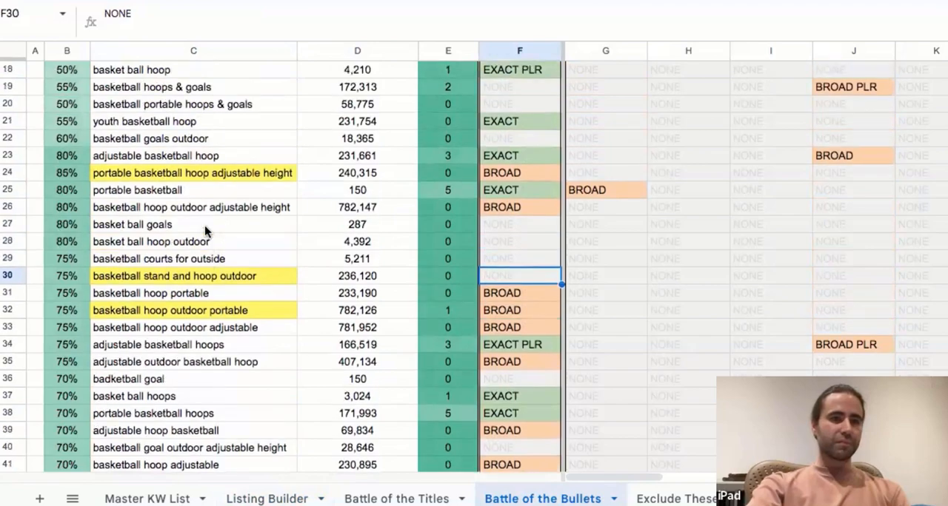
scroll("down", 3)
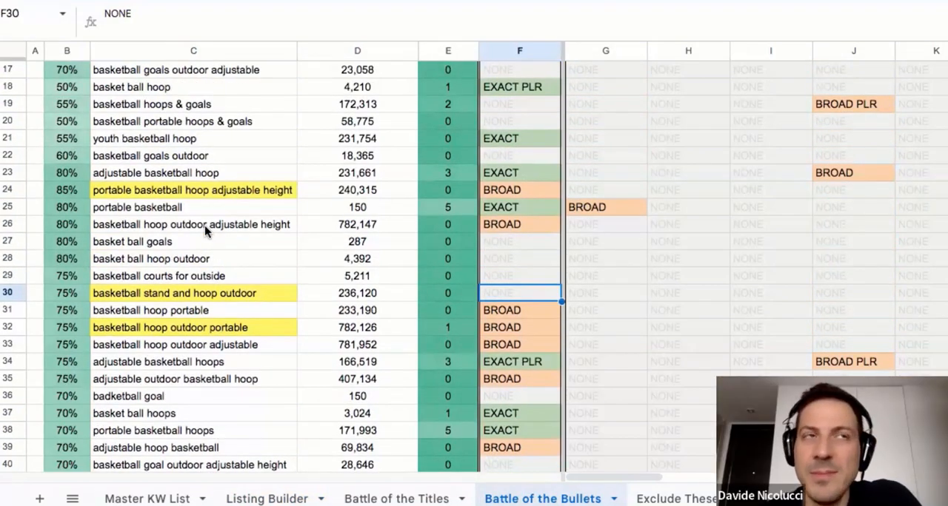
scroll("down", 3)
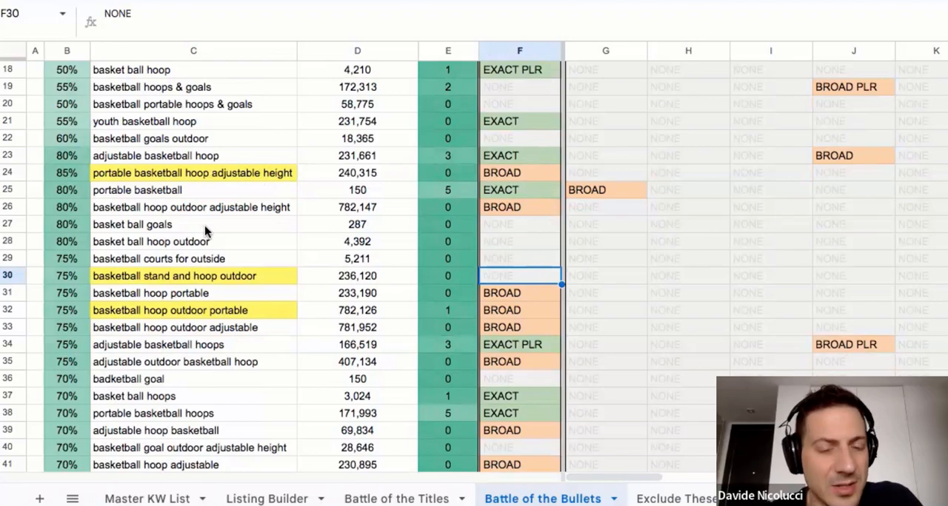
mouse_move(206, 304)
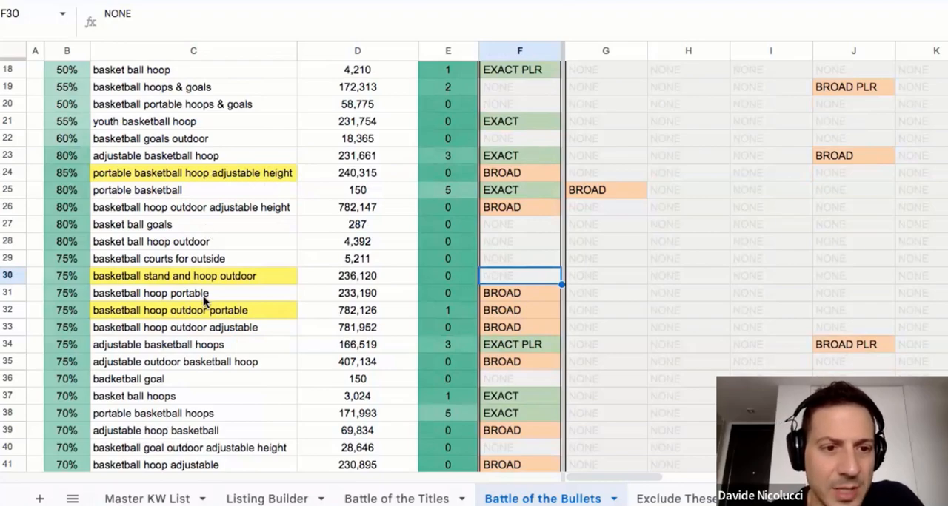
scroll("down", 3)
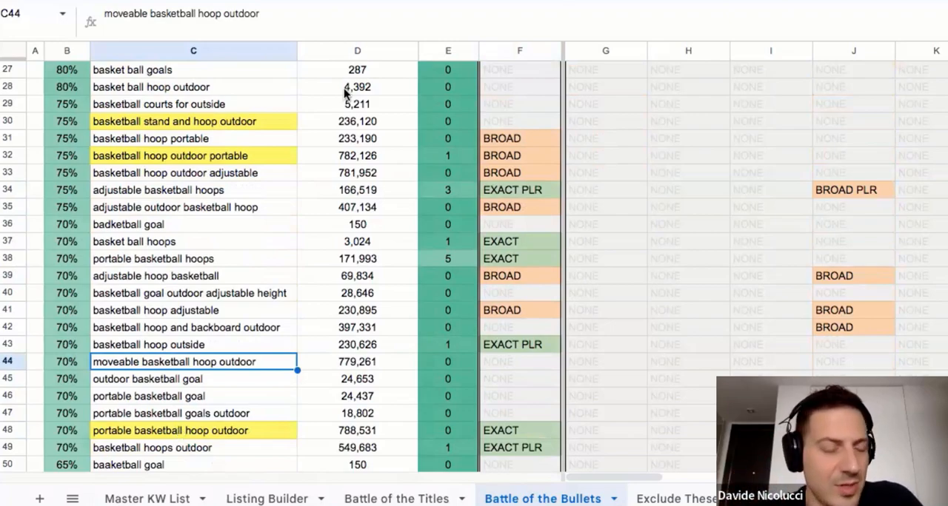
mouse_move(373, 219)
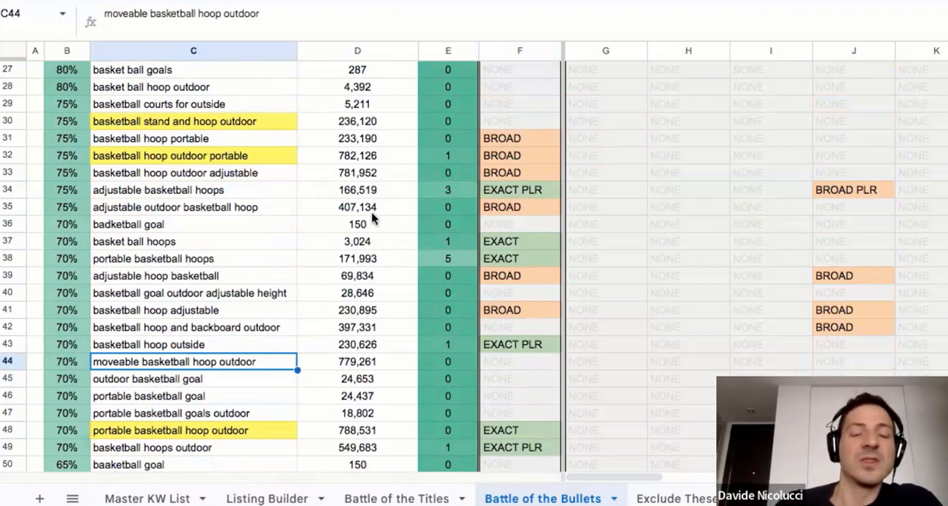
mouse_move(414, 479)
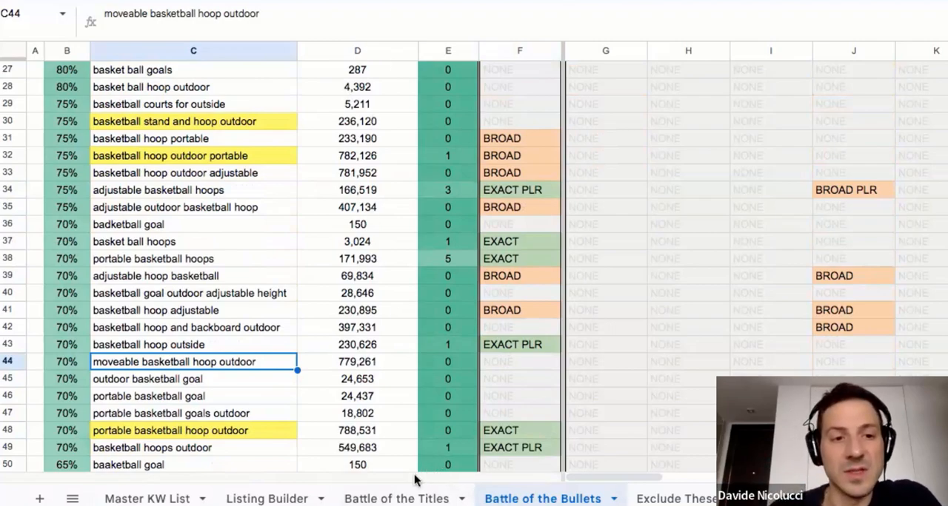
mouse_move(318, 296)
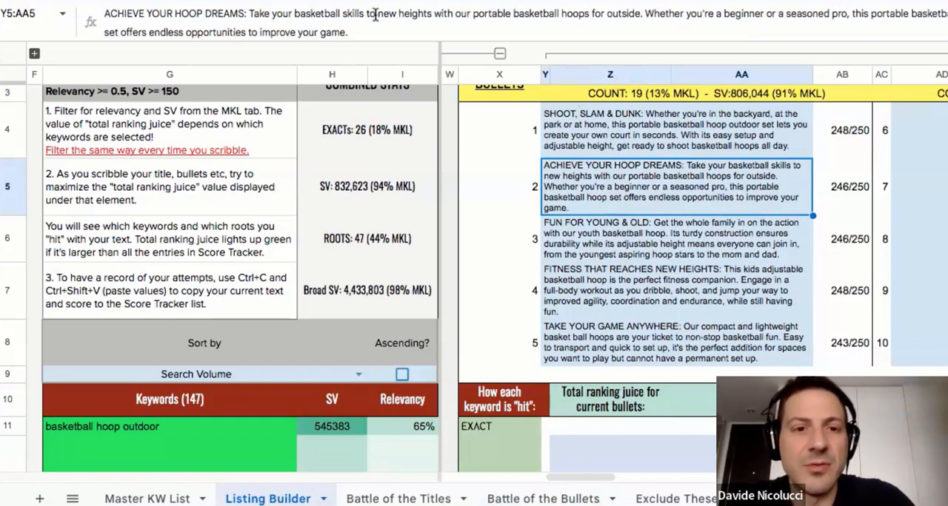
mouse_move(510, 13)
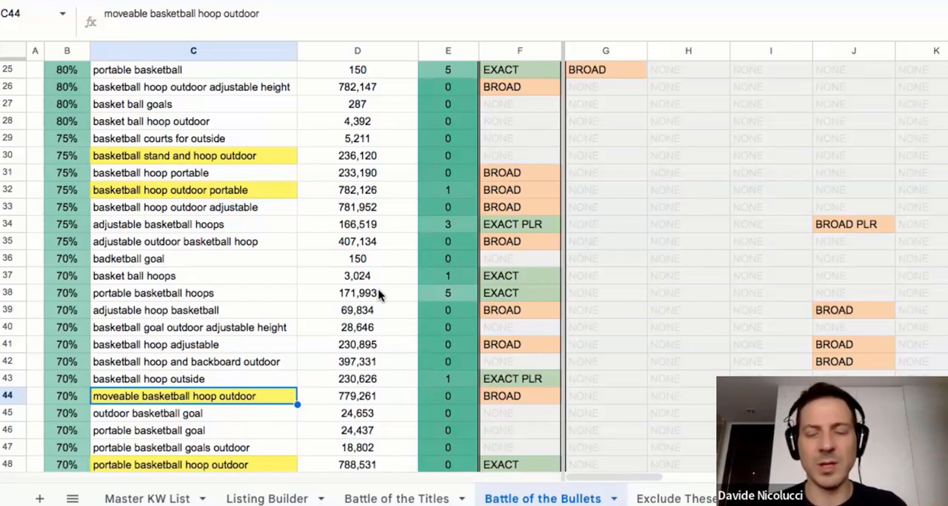
mouse_move(454, 265)
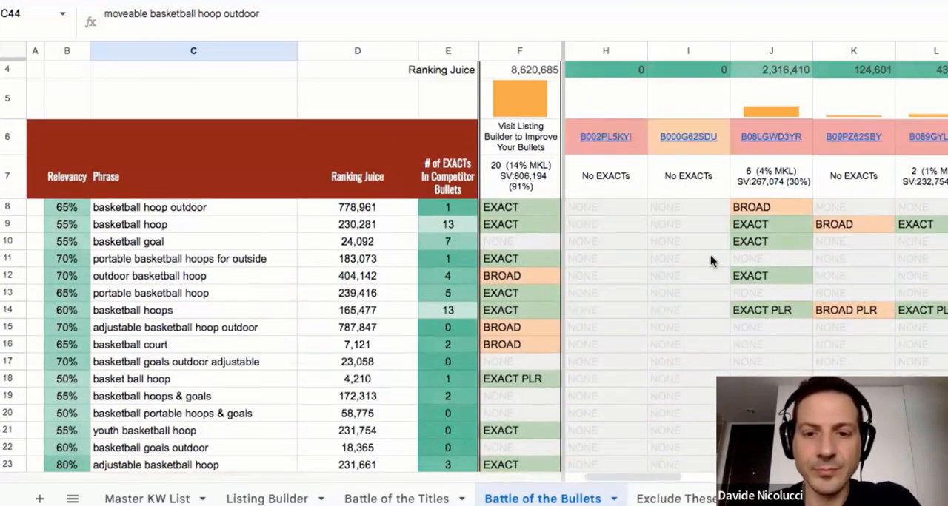
Scan the competitor columns and check our bullets' match for basketball hoops.
scroll("right", 3)
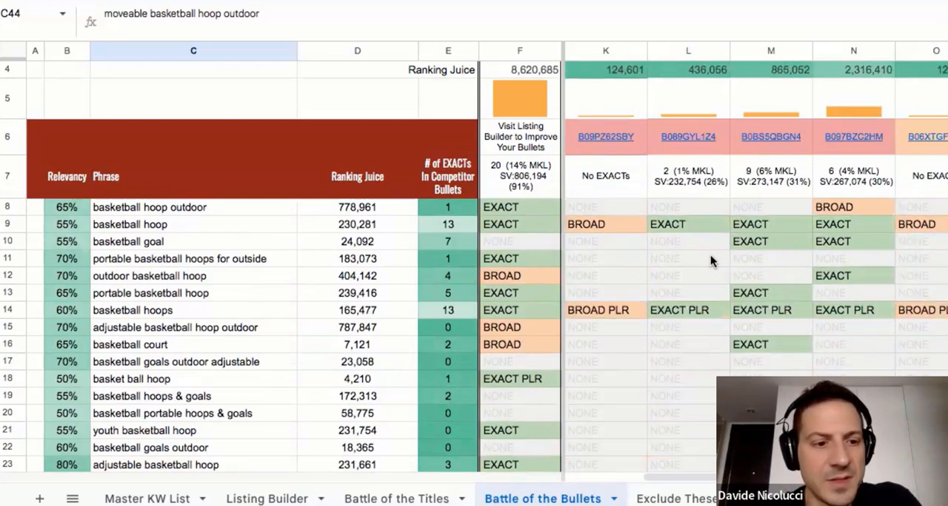
mouse_move(724, 258)
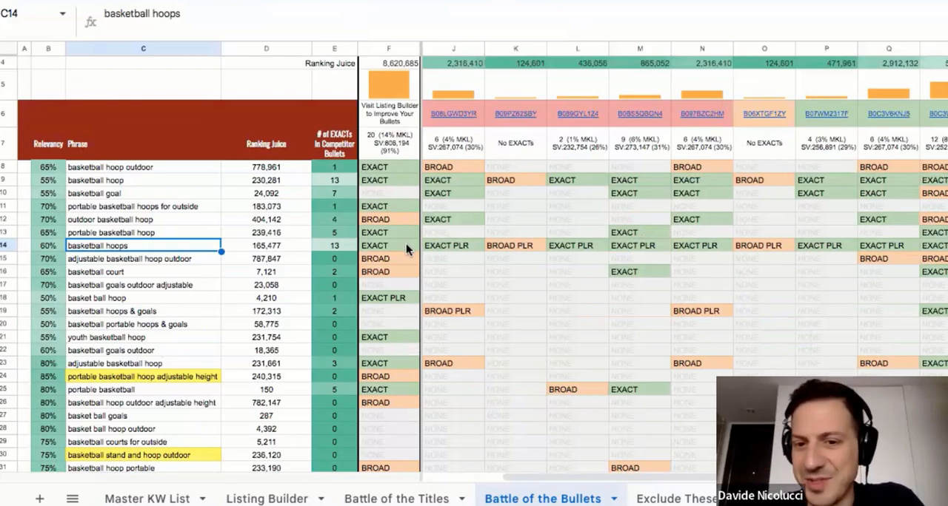
left_click(388, 246)
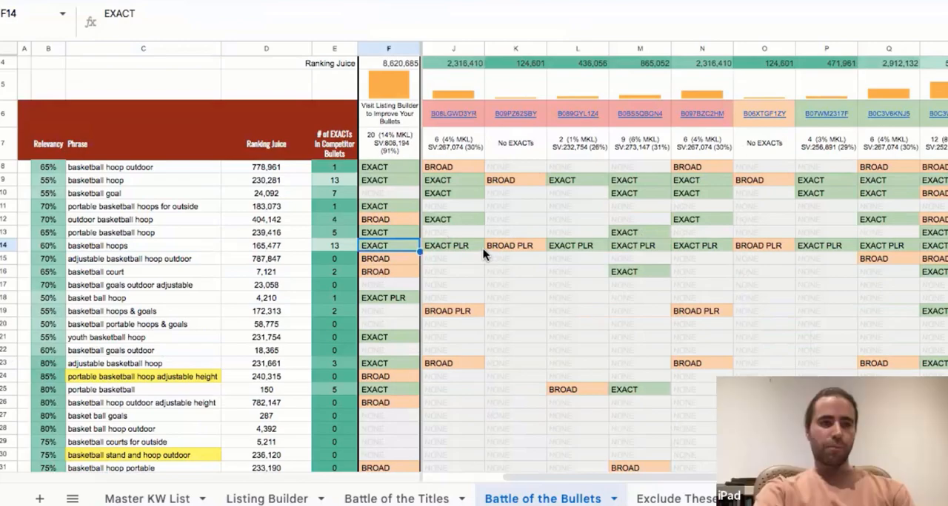
mouse_move(473, 195)
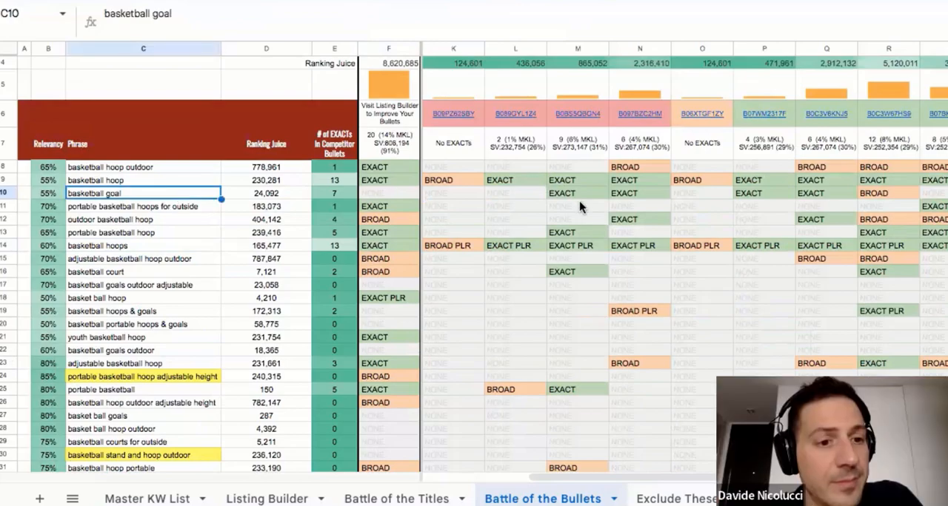
scroll("right", 3)
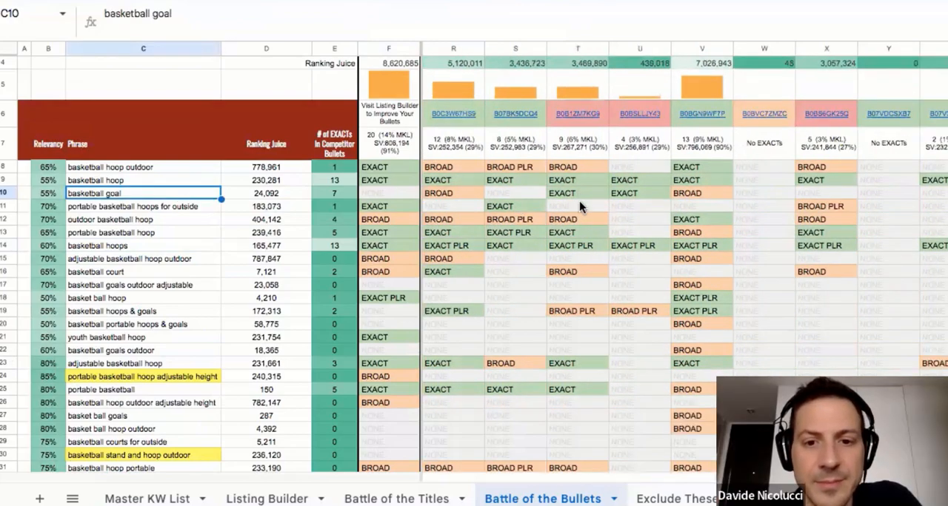
scroll("left", 3)
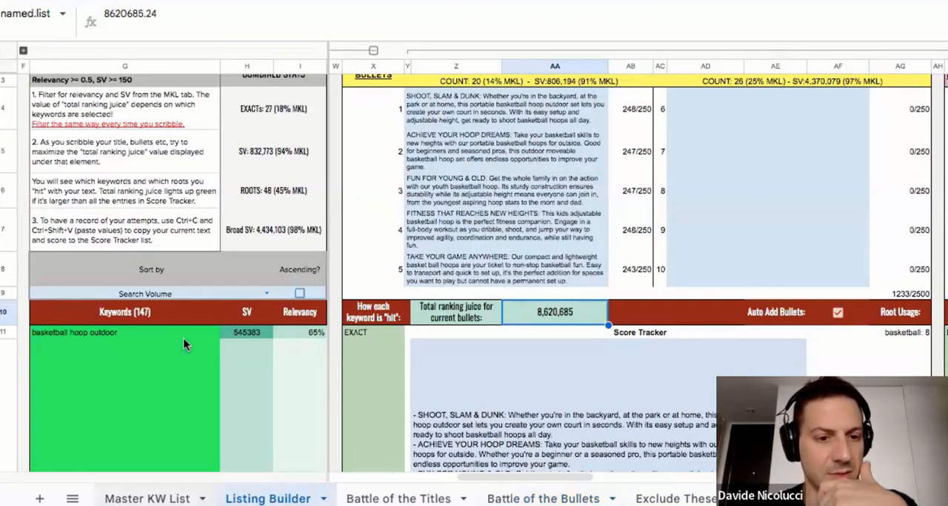
left_click(148, 498)
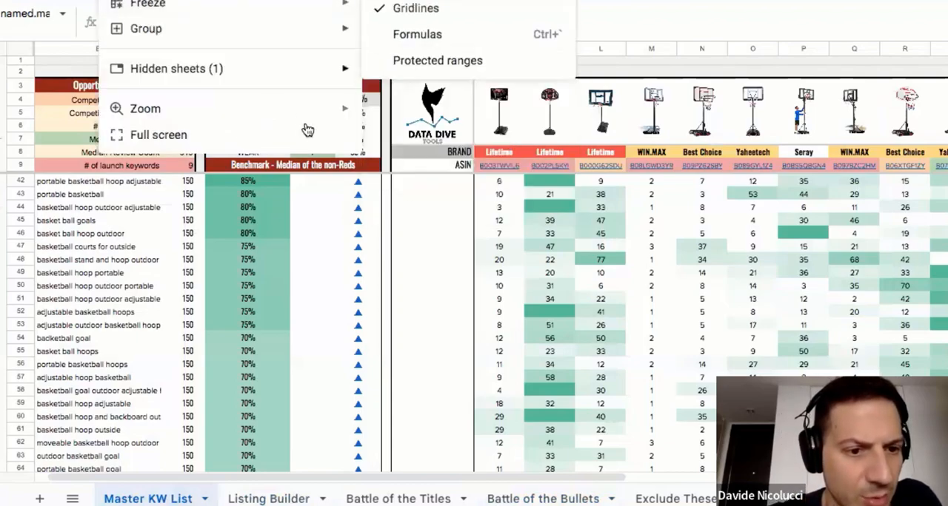
left_click(145, 108)
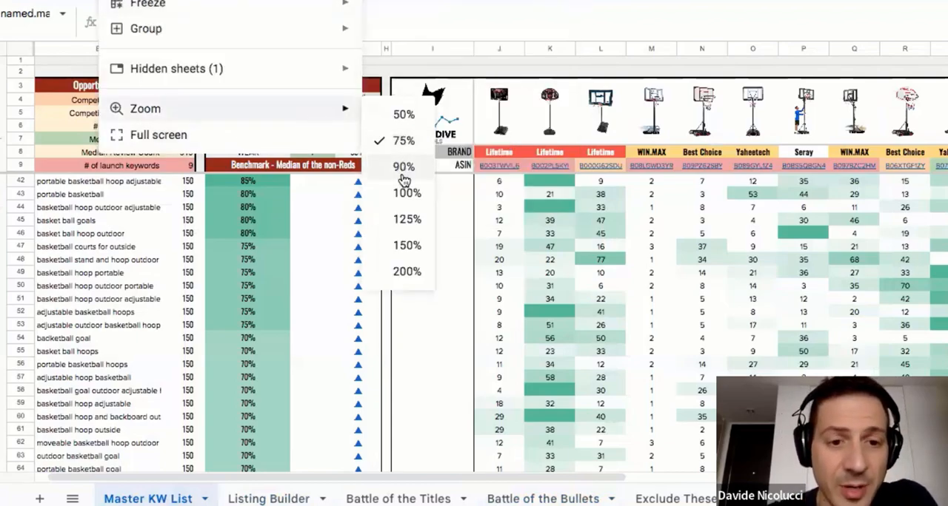
left_click(402, 114)
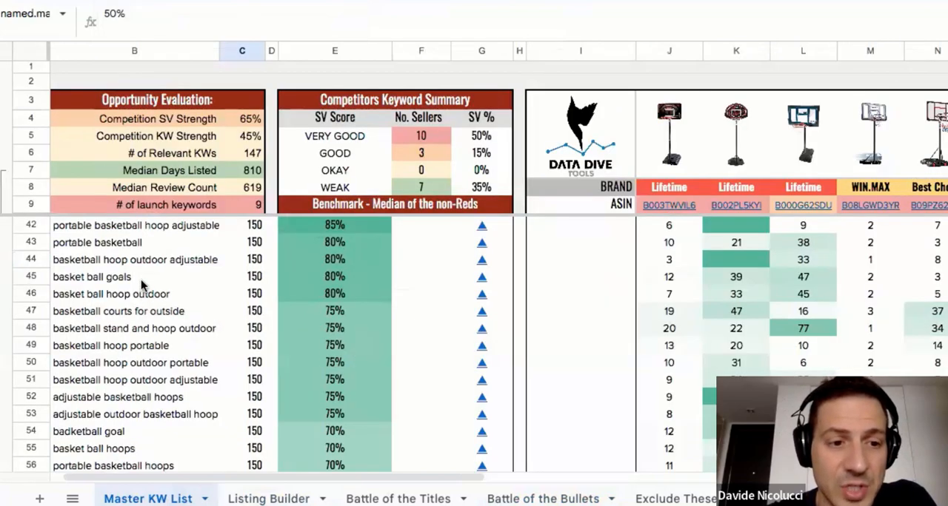
left_click(92, 275)
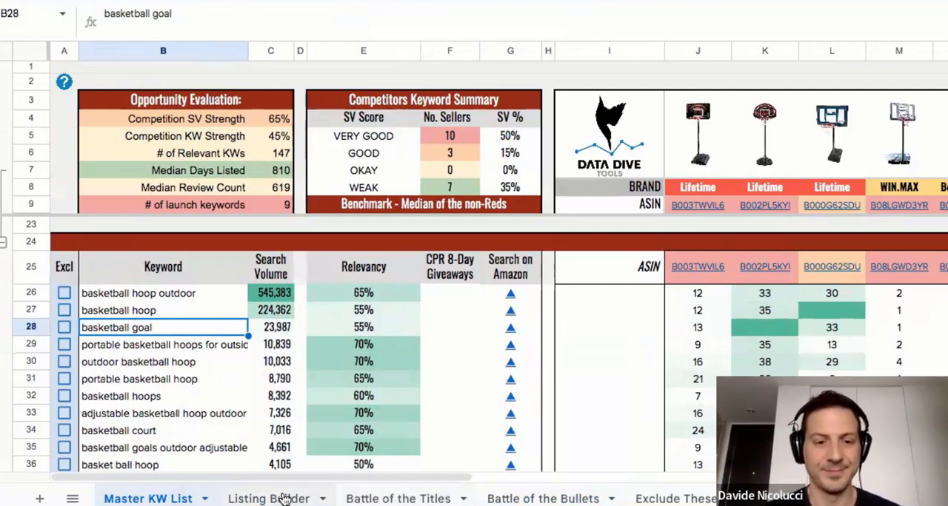
left_click(266, 497)
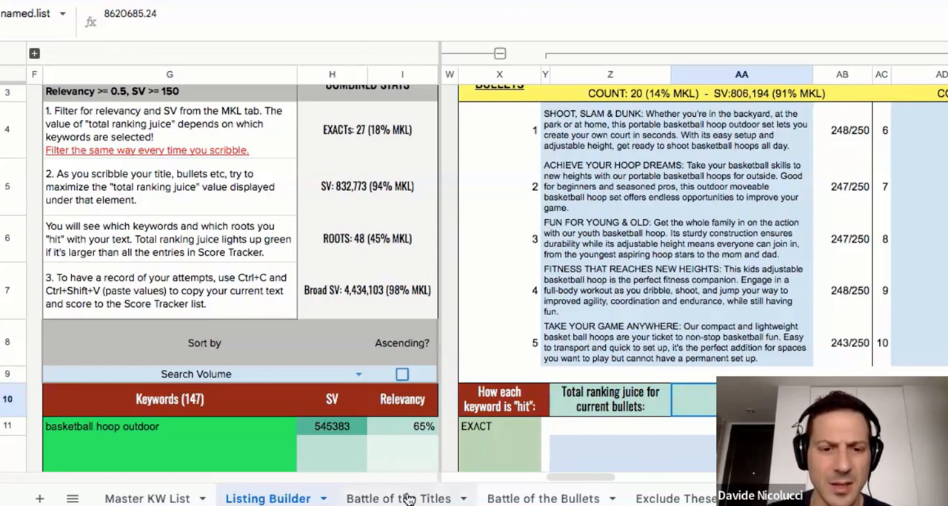
Reword bullet 5 to 'your ticket to achieving your basketball goals'.
left_click(397, 497)
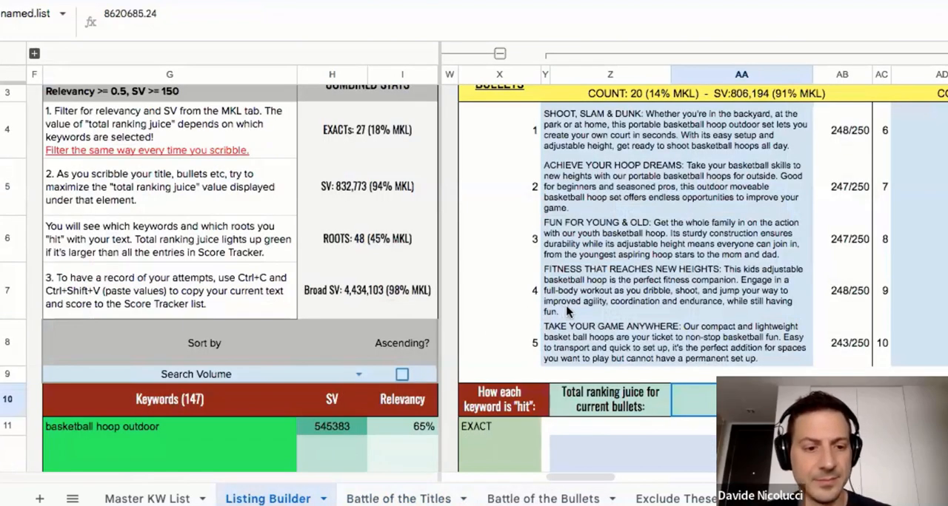
mouse_move(807, 333)
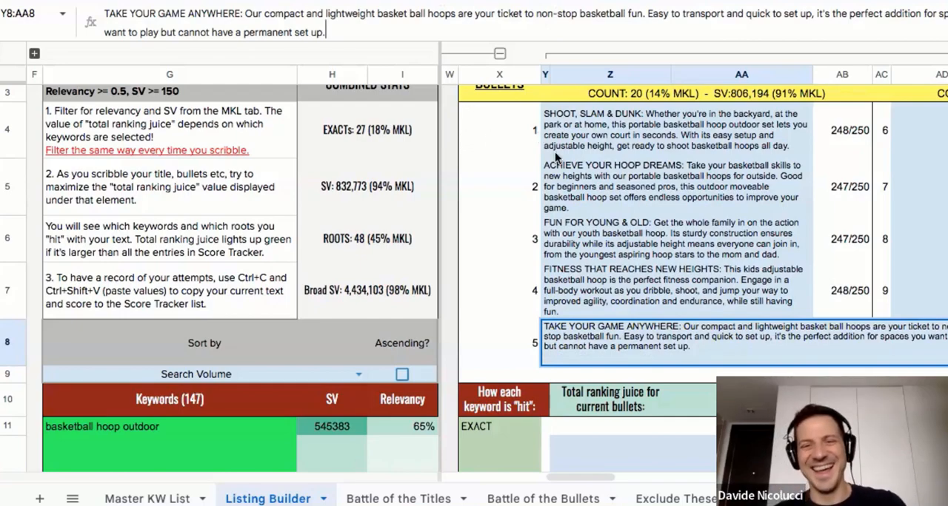
scroll("down", 3)
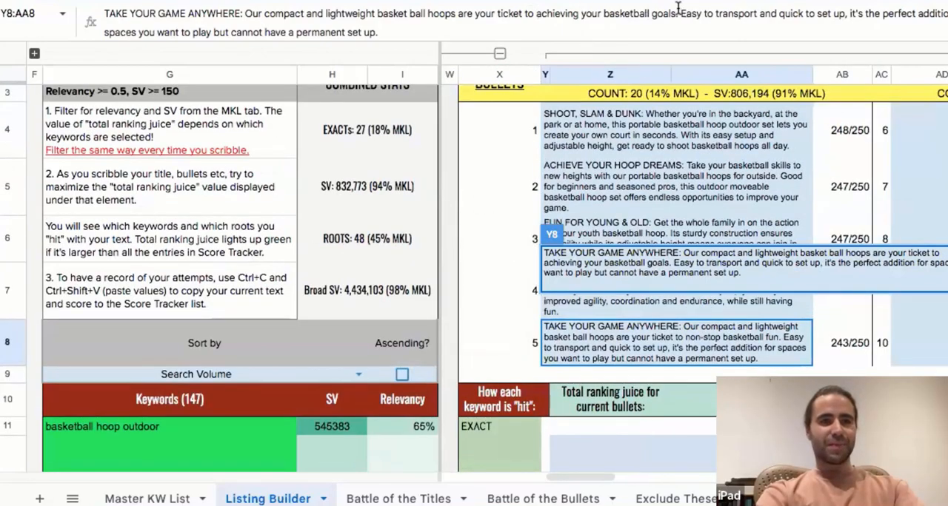
left_click(542, 497)
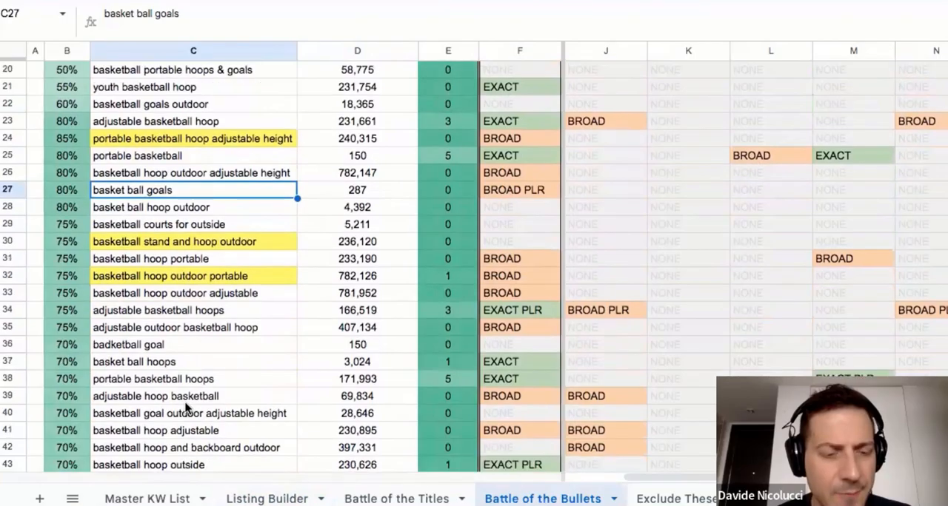
scroll("down", 3)
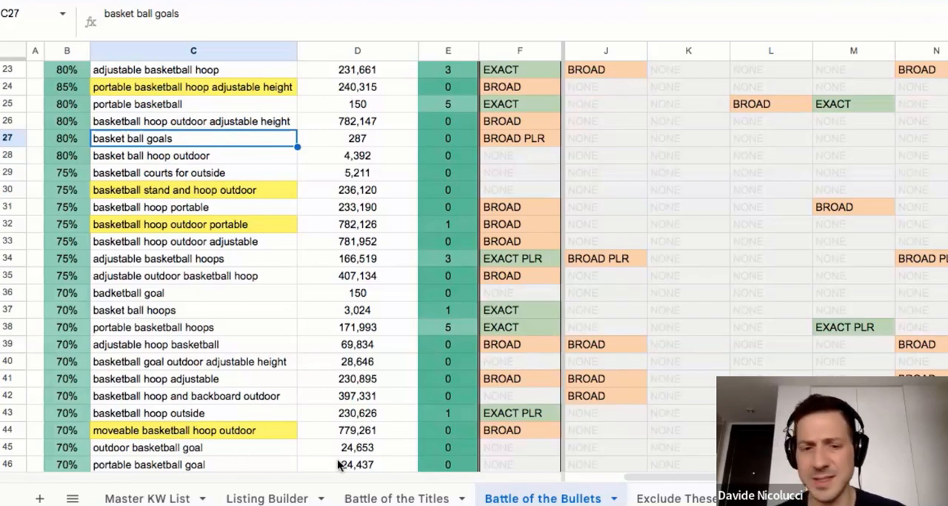
mouse_move(358, 497)
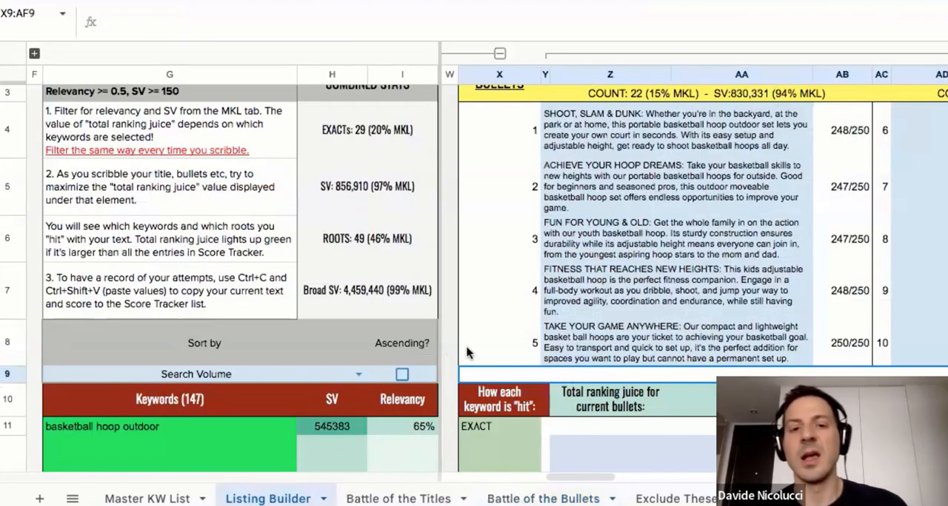
scroll("right", 3)
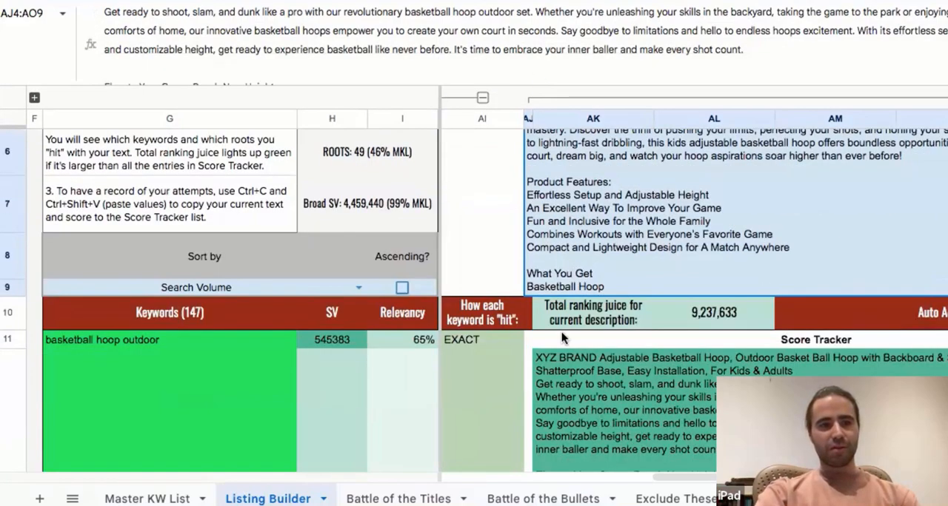
scroll("down", 3)
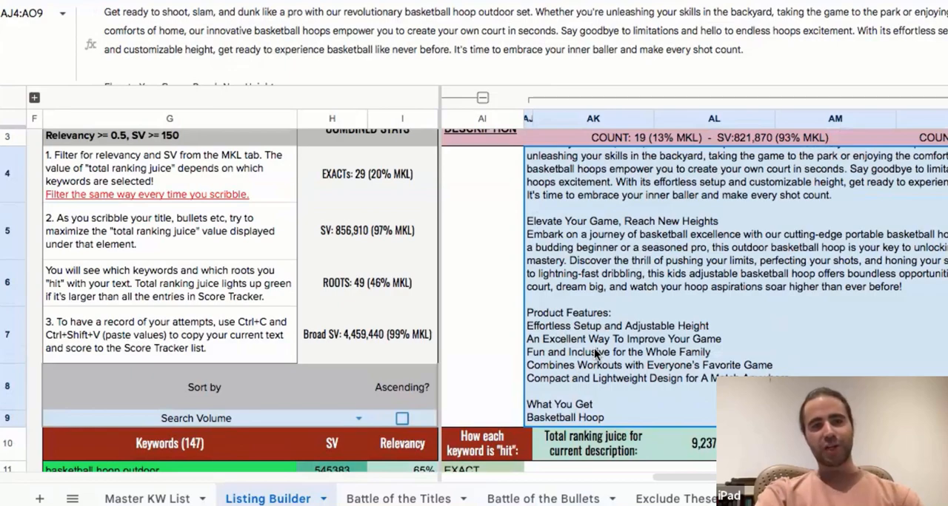
mouse_move(518, 394)
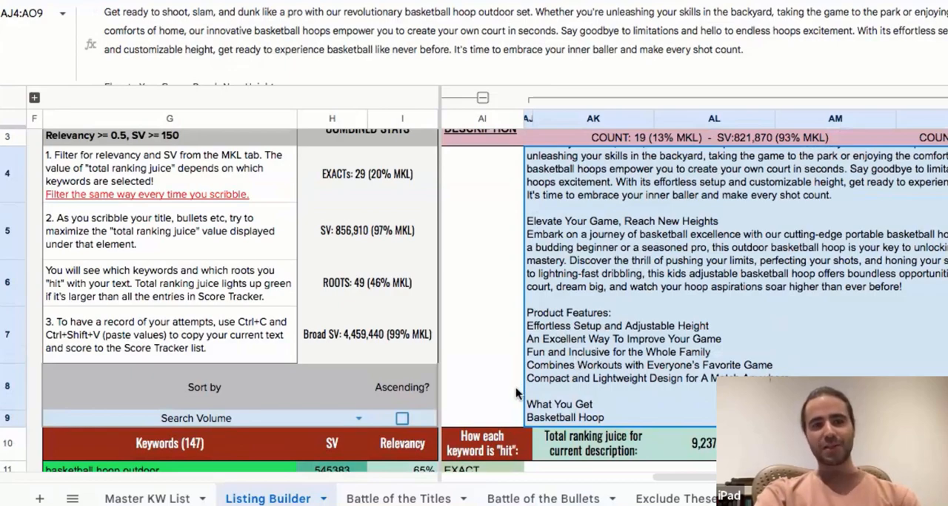
scroll("down", 3)
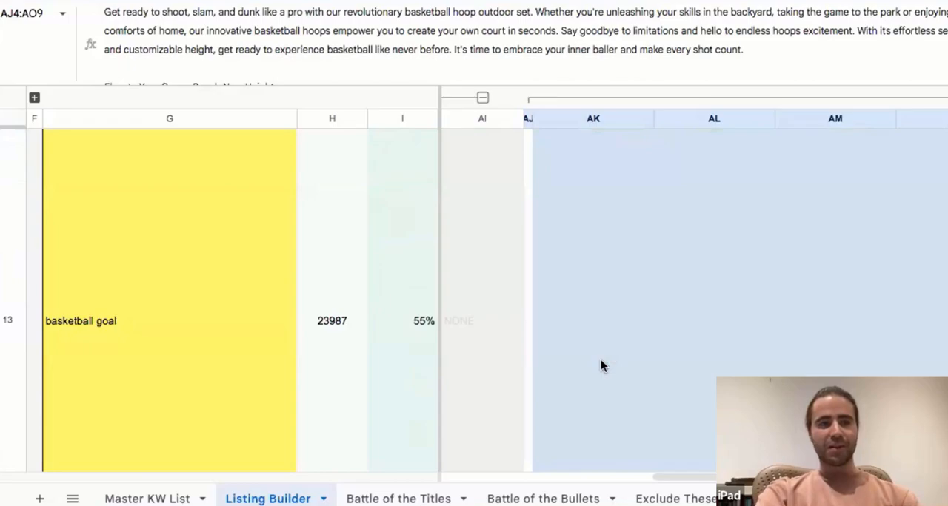
mouse_move(546, 287)
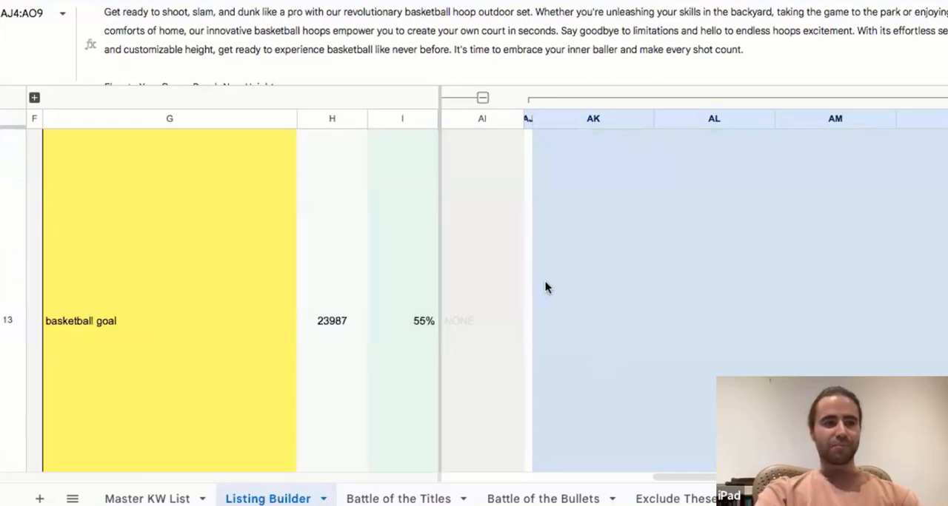
mouse_move(506, 83)
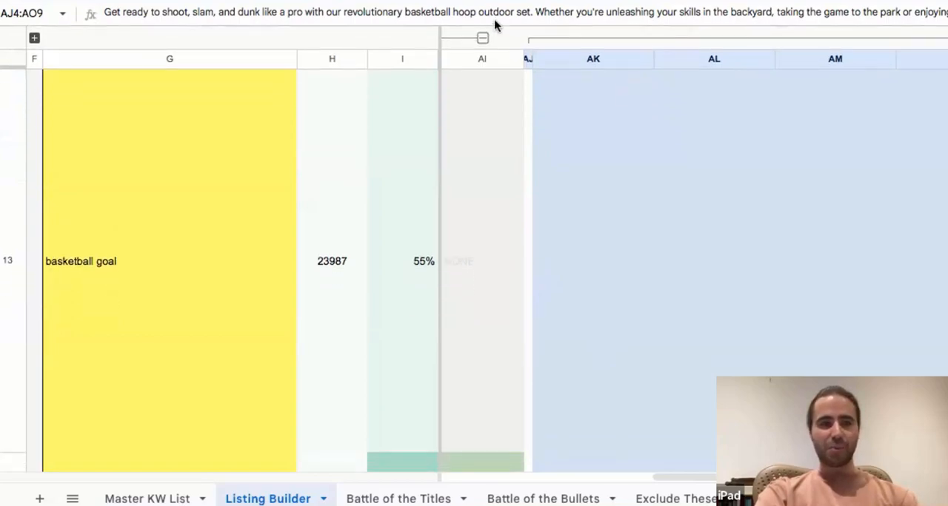
left_click(481, 261)
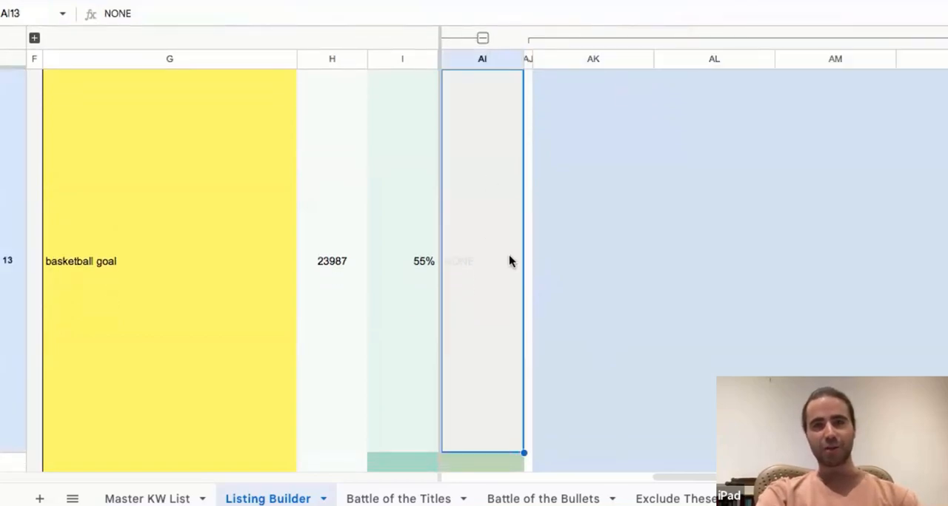
mouse_move(511, 260)
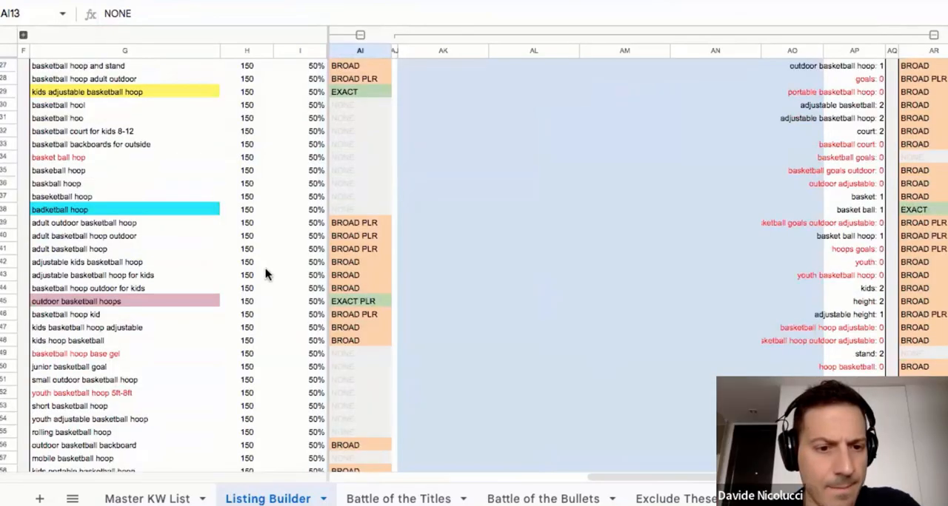
mouse_move(220, 334)
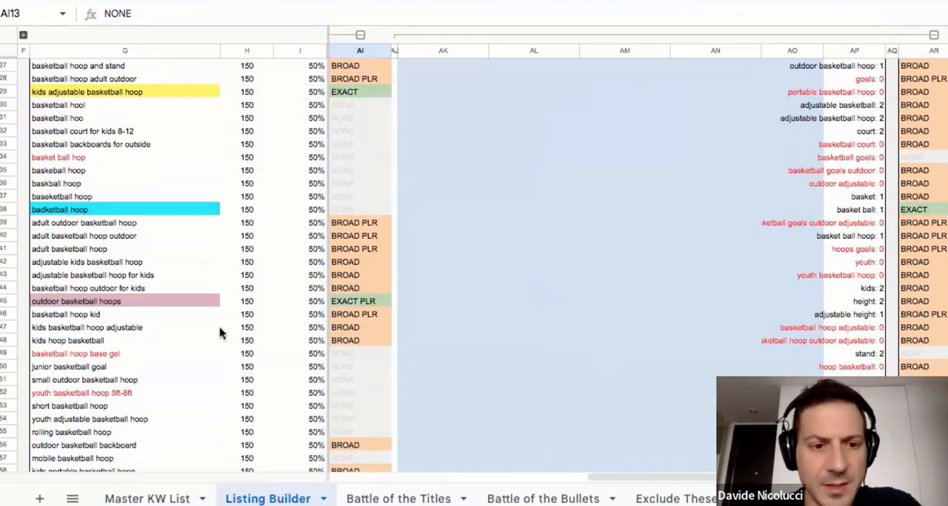
scroll("down", 3)
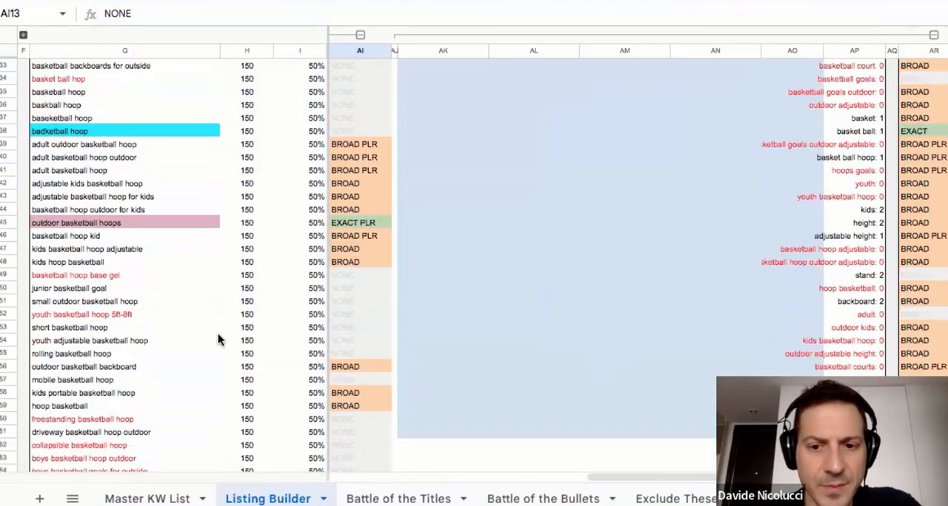
scroll("down", 3)
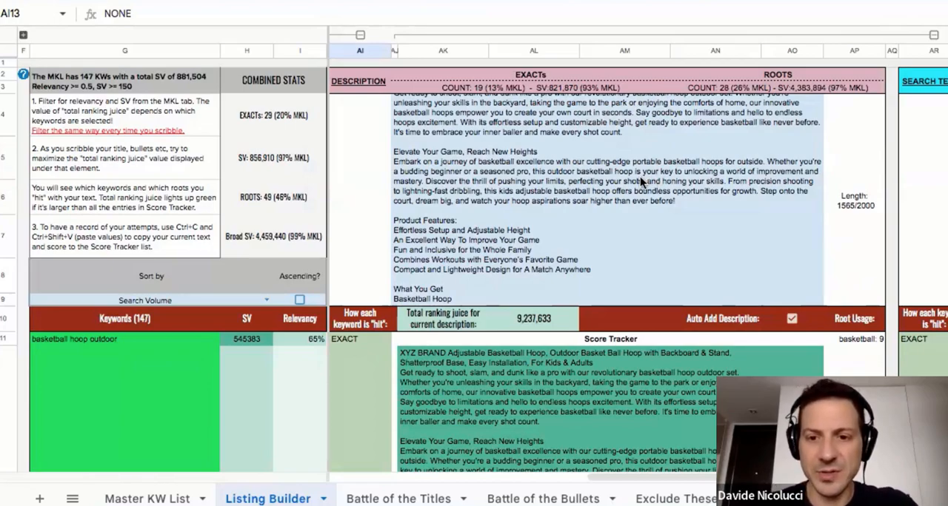
Scroll over to the Search Terms block to extend the backend keyword string.
scroll("right", 3)
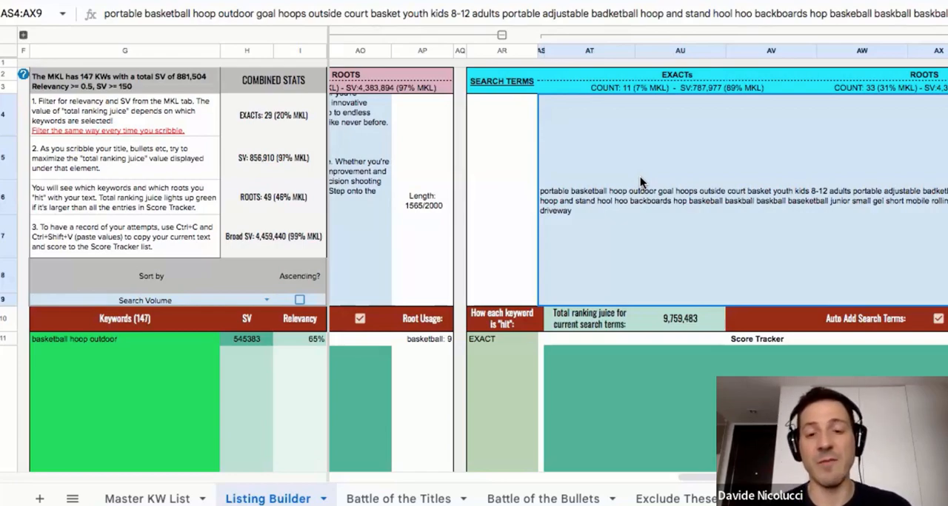
mouse_move(627, 224)
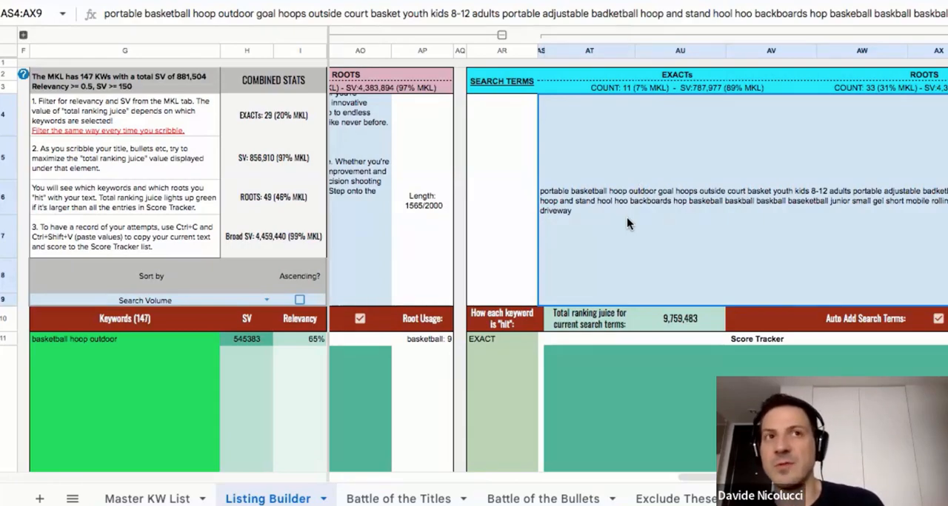
mouse_move(619, 379)
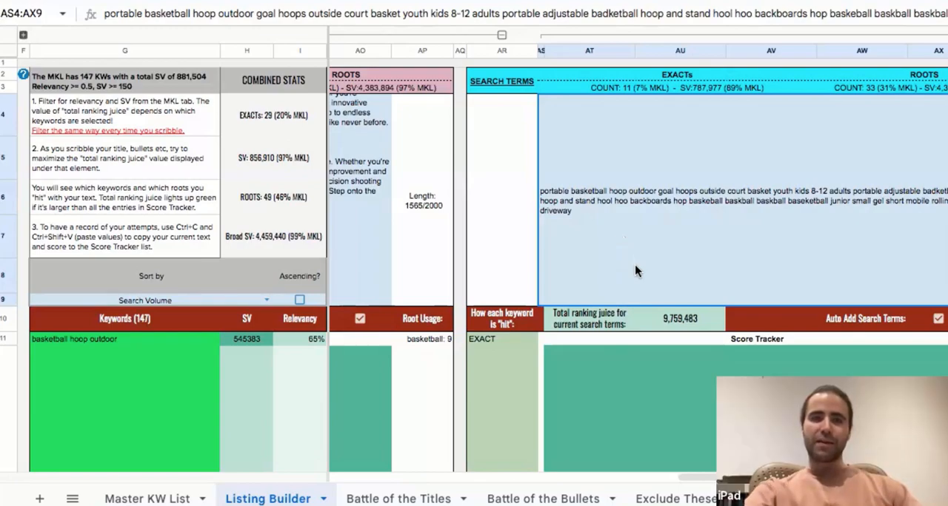
mouse_move(634, 225)
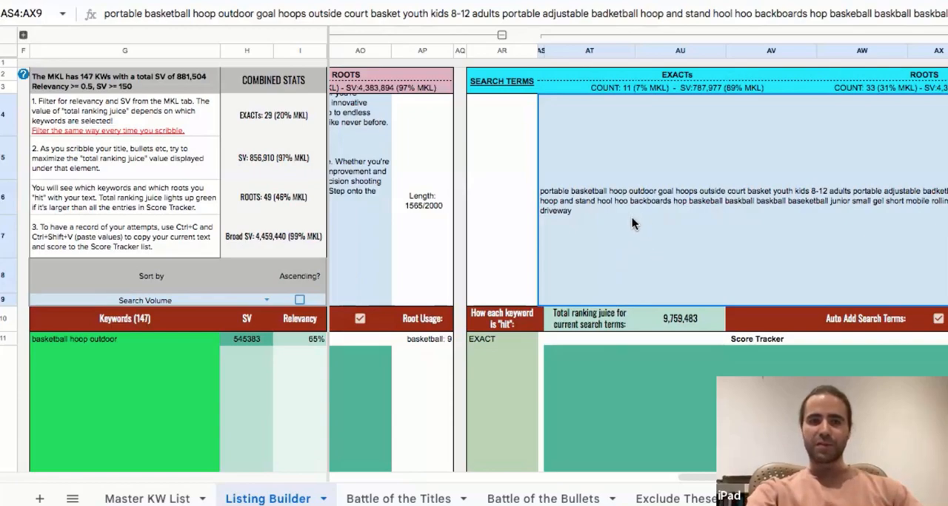
mouse_move(940, 207)
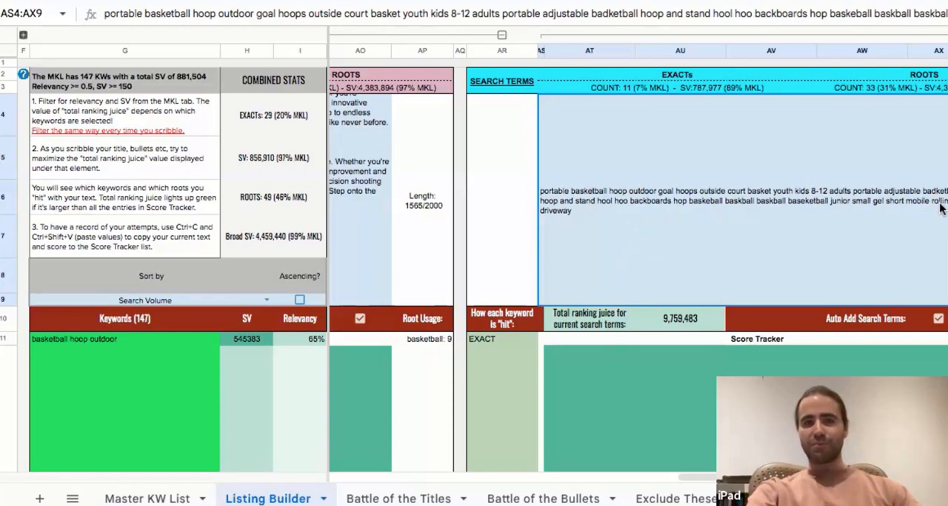
mouse_move(938, 236)
type("vea")
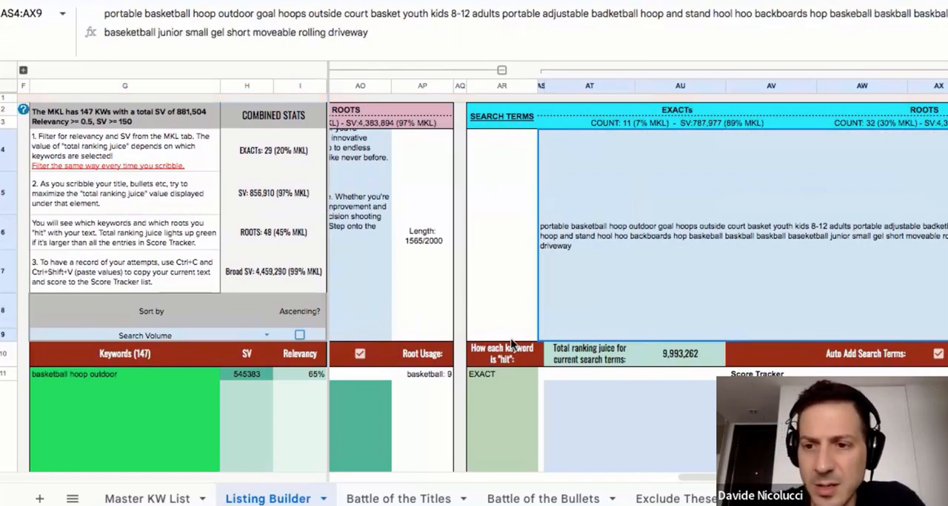
scroll("down", 3)
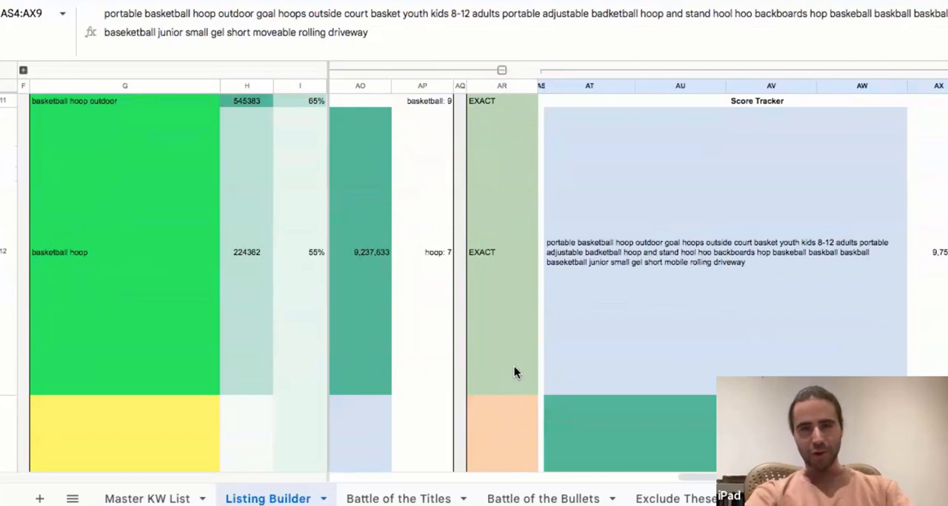
scroll("down", 3)
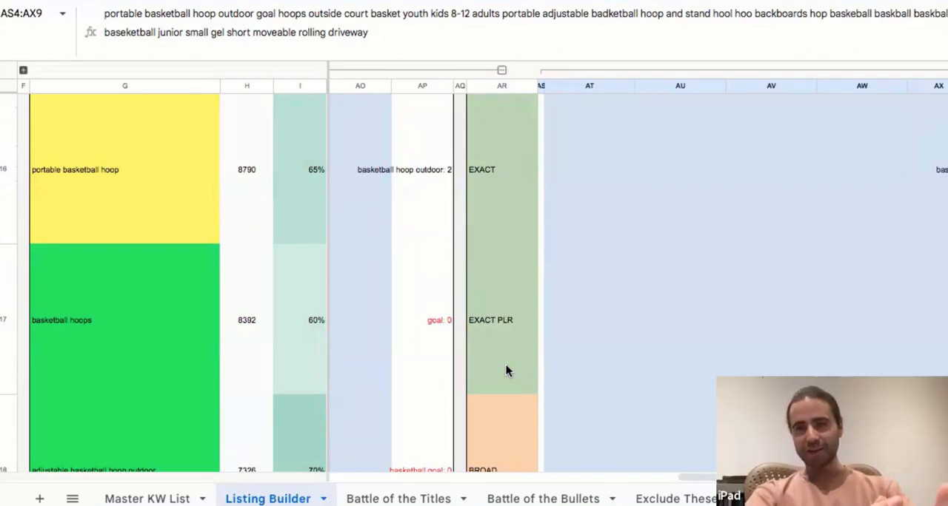
scroll("down", 3)
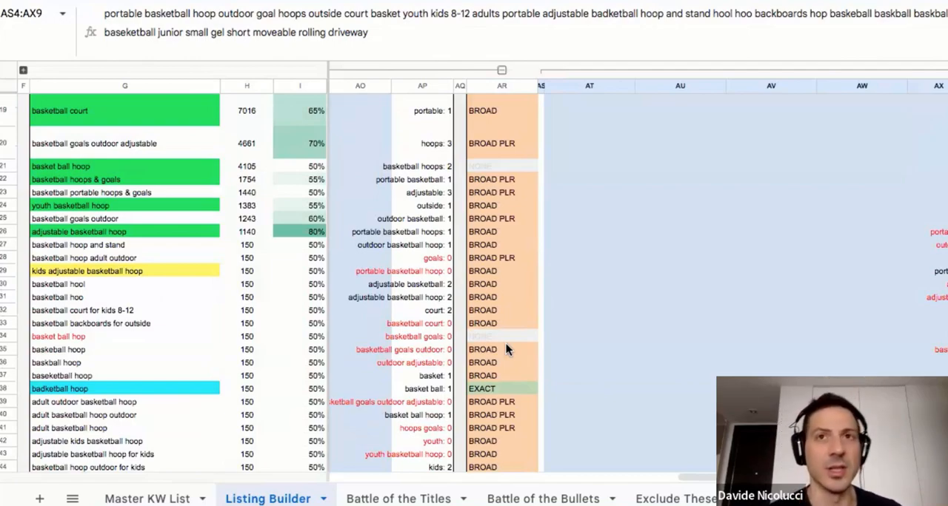
scroll("down", 3)
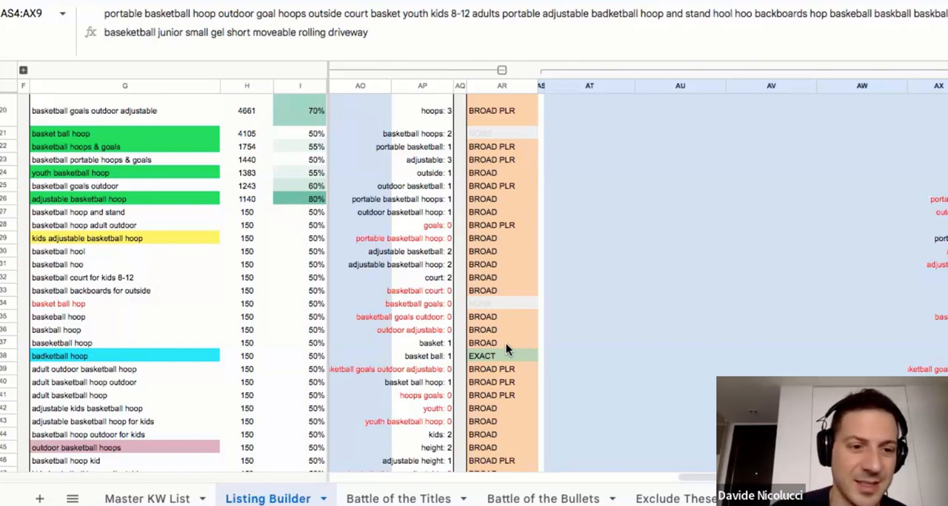
scroll("down", 3)
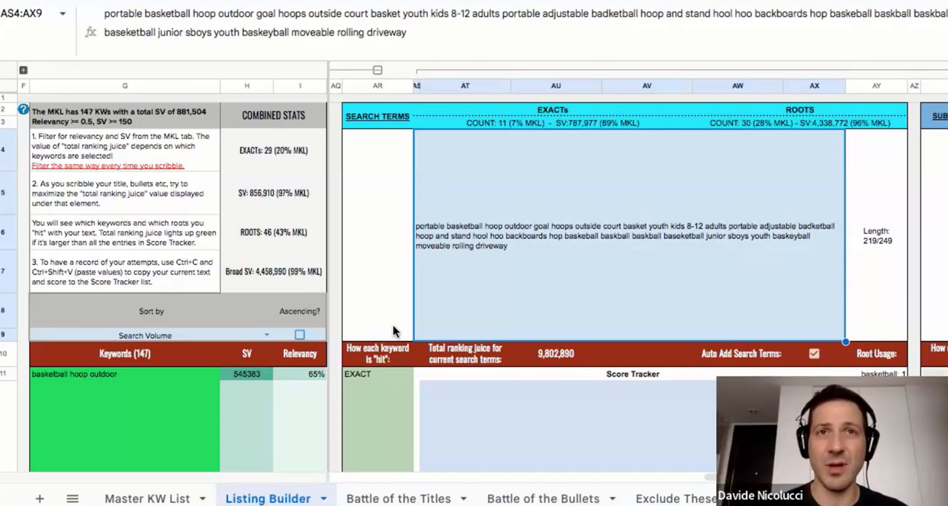
mouse_move(436, 475)
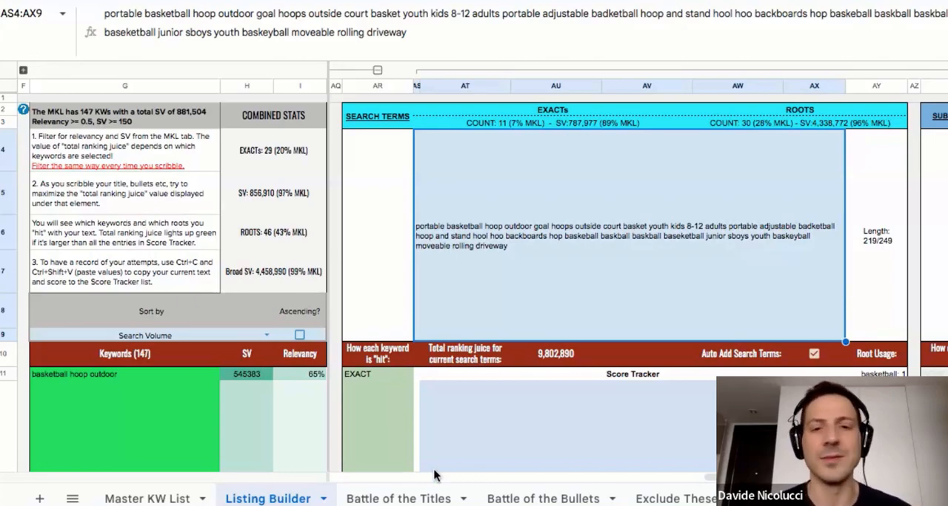